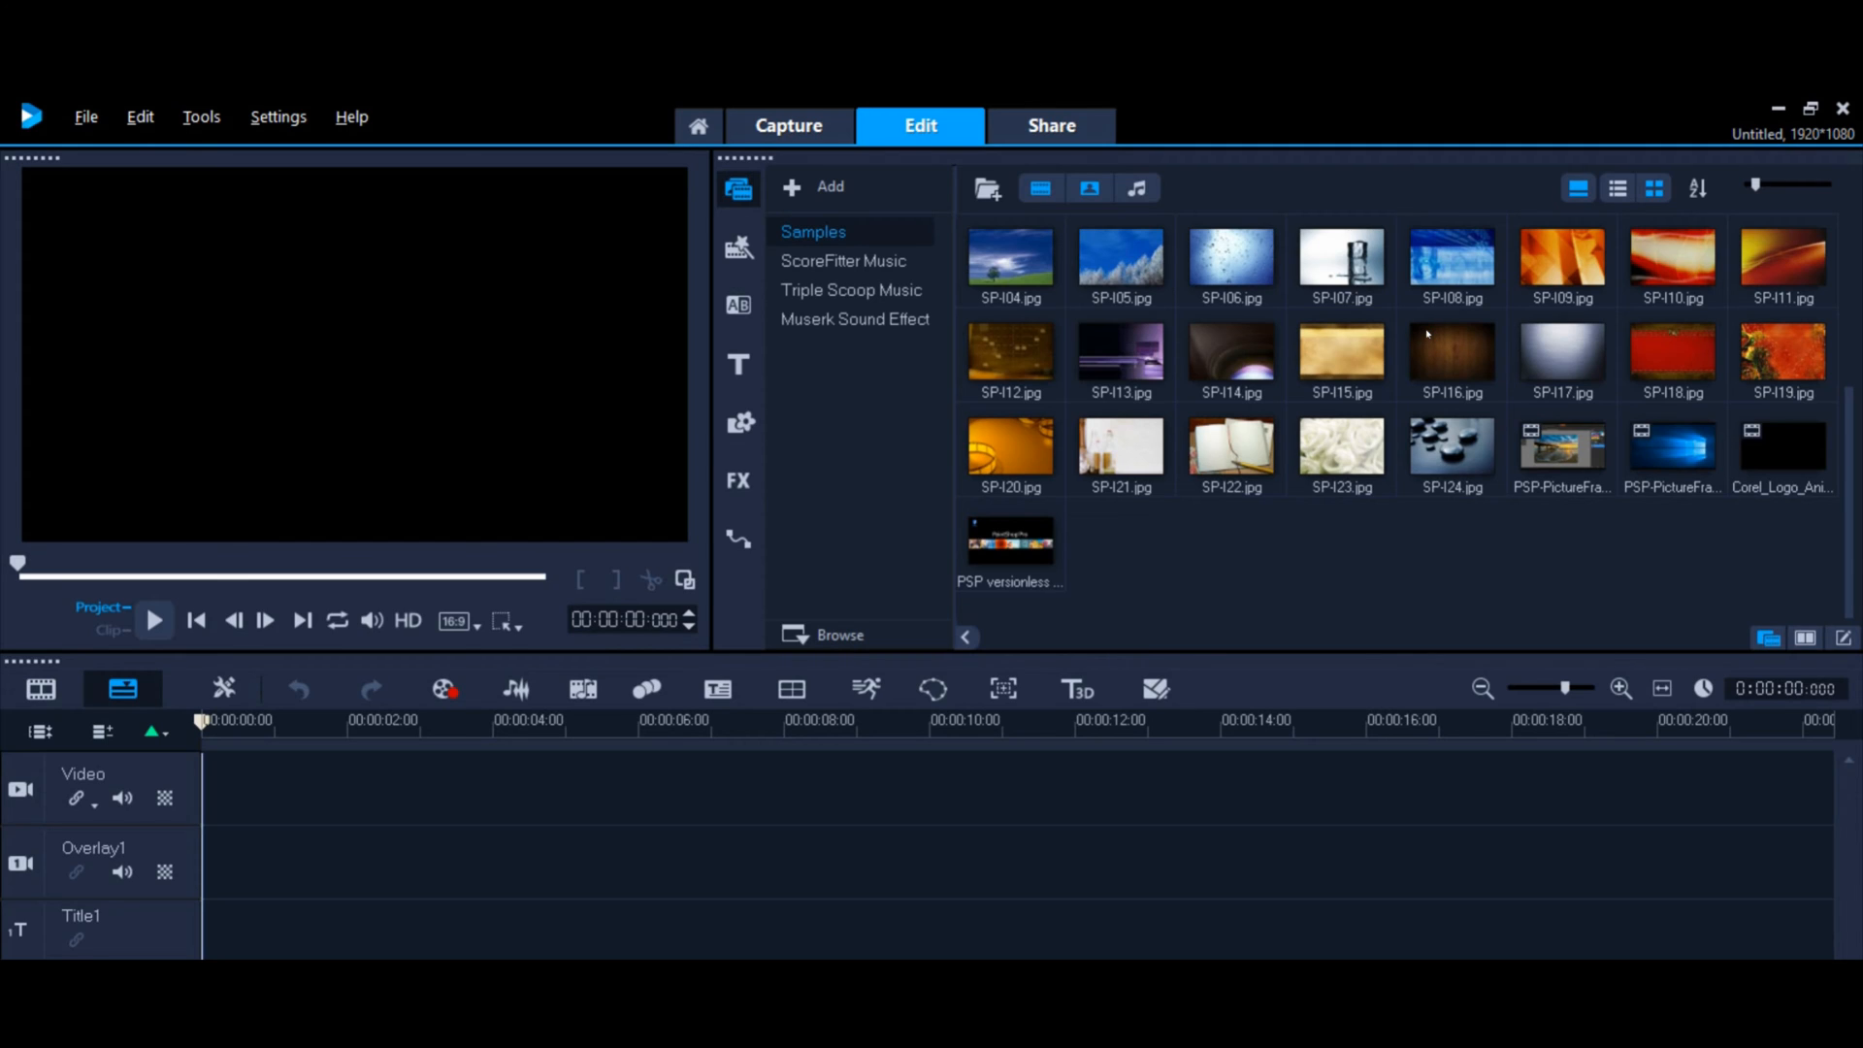
pyautogui.moveTo(963, 101)
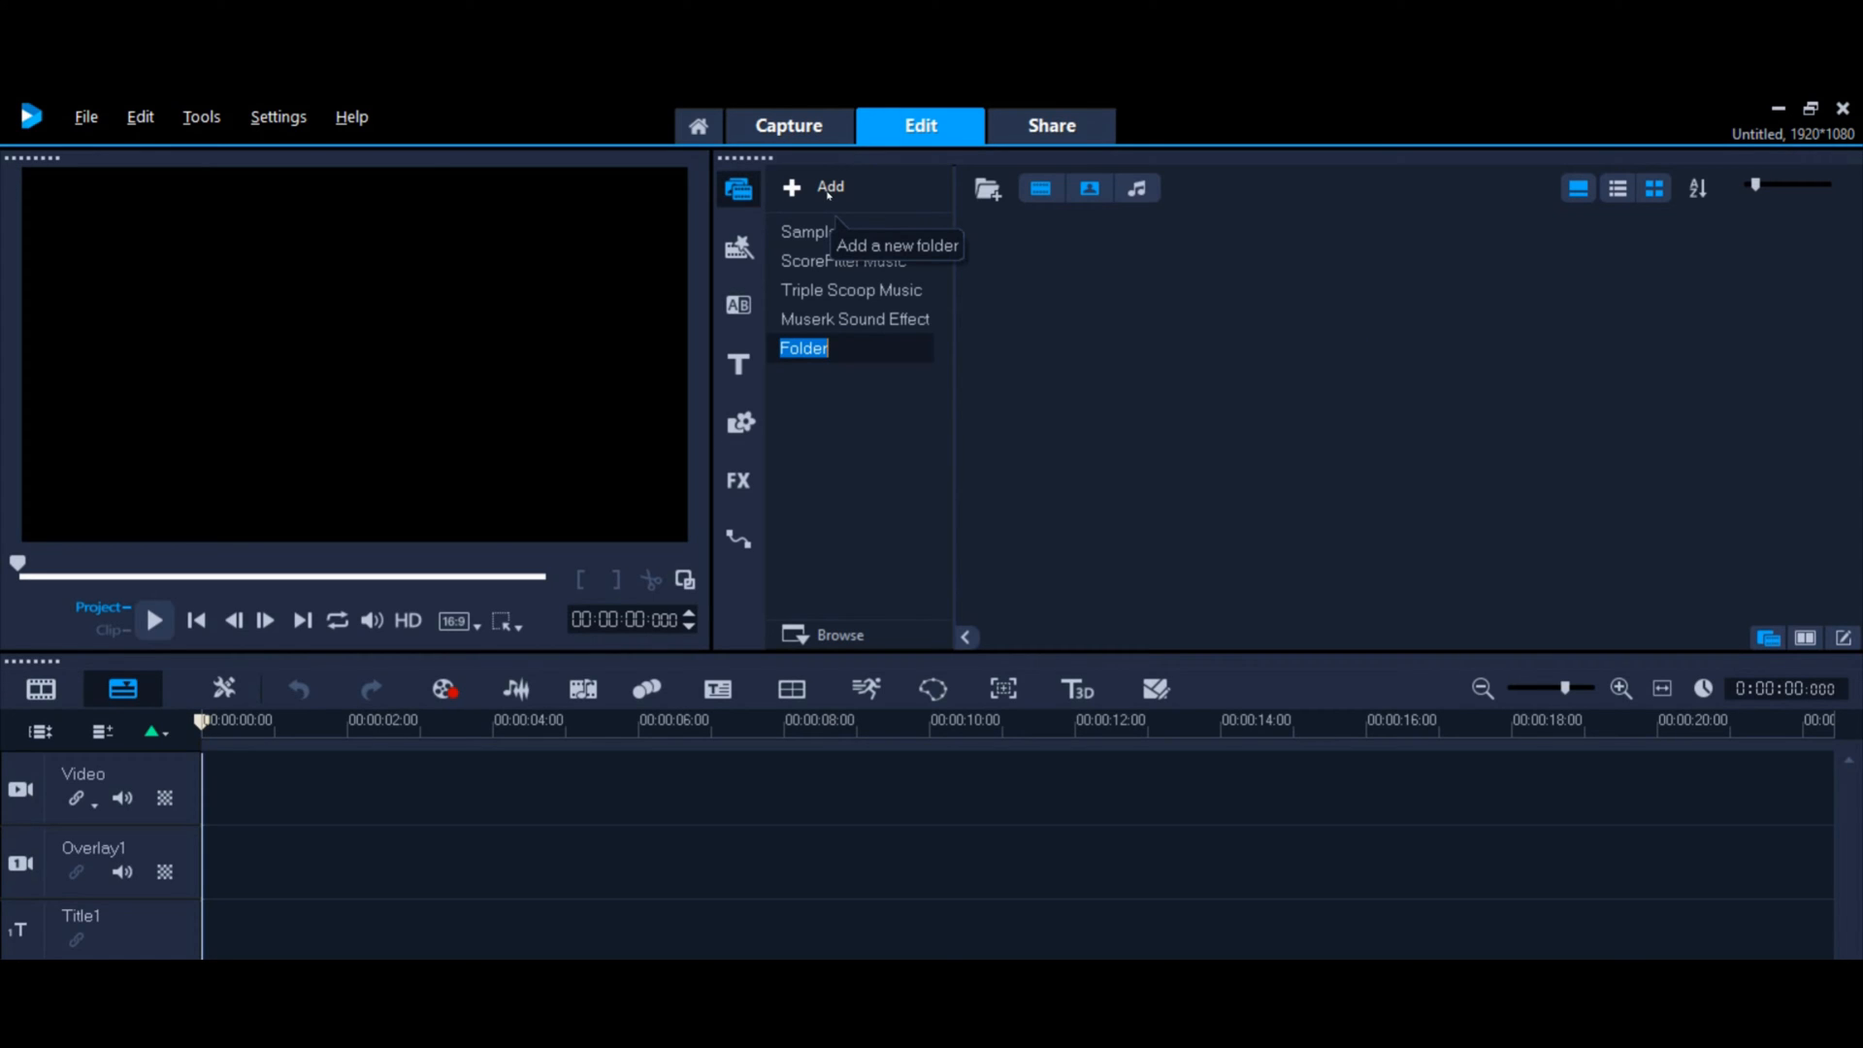
# Step: Name the new Media library folder 'My Title Images'
pyautogui.write('My Title')
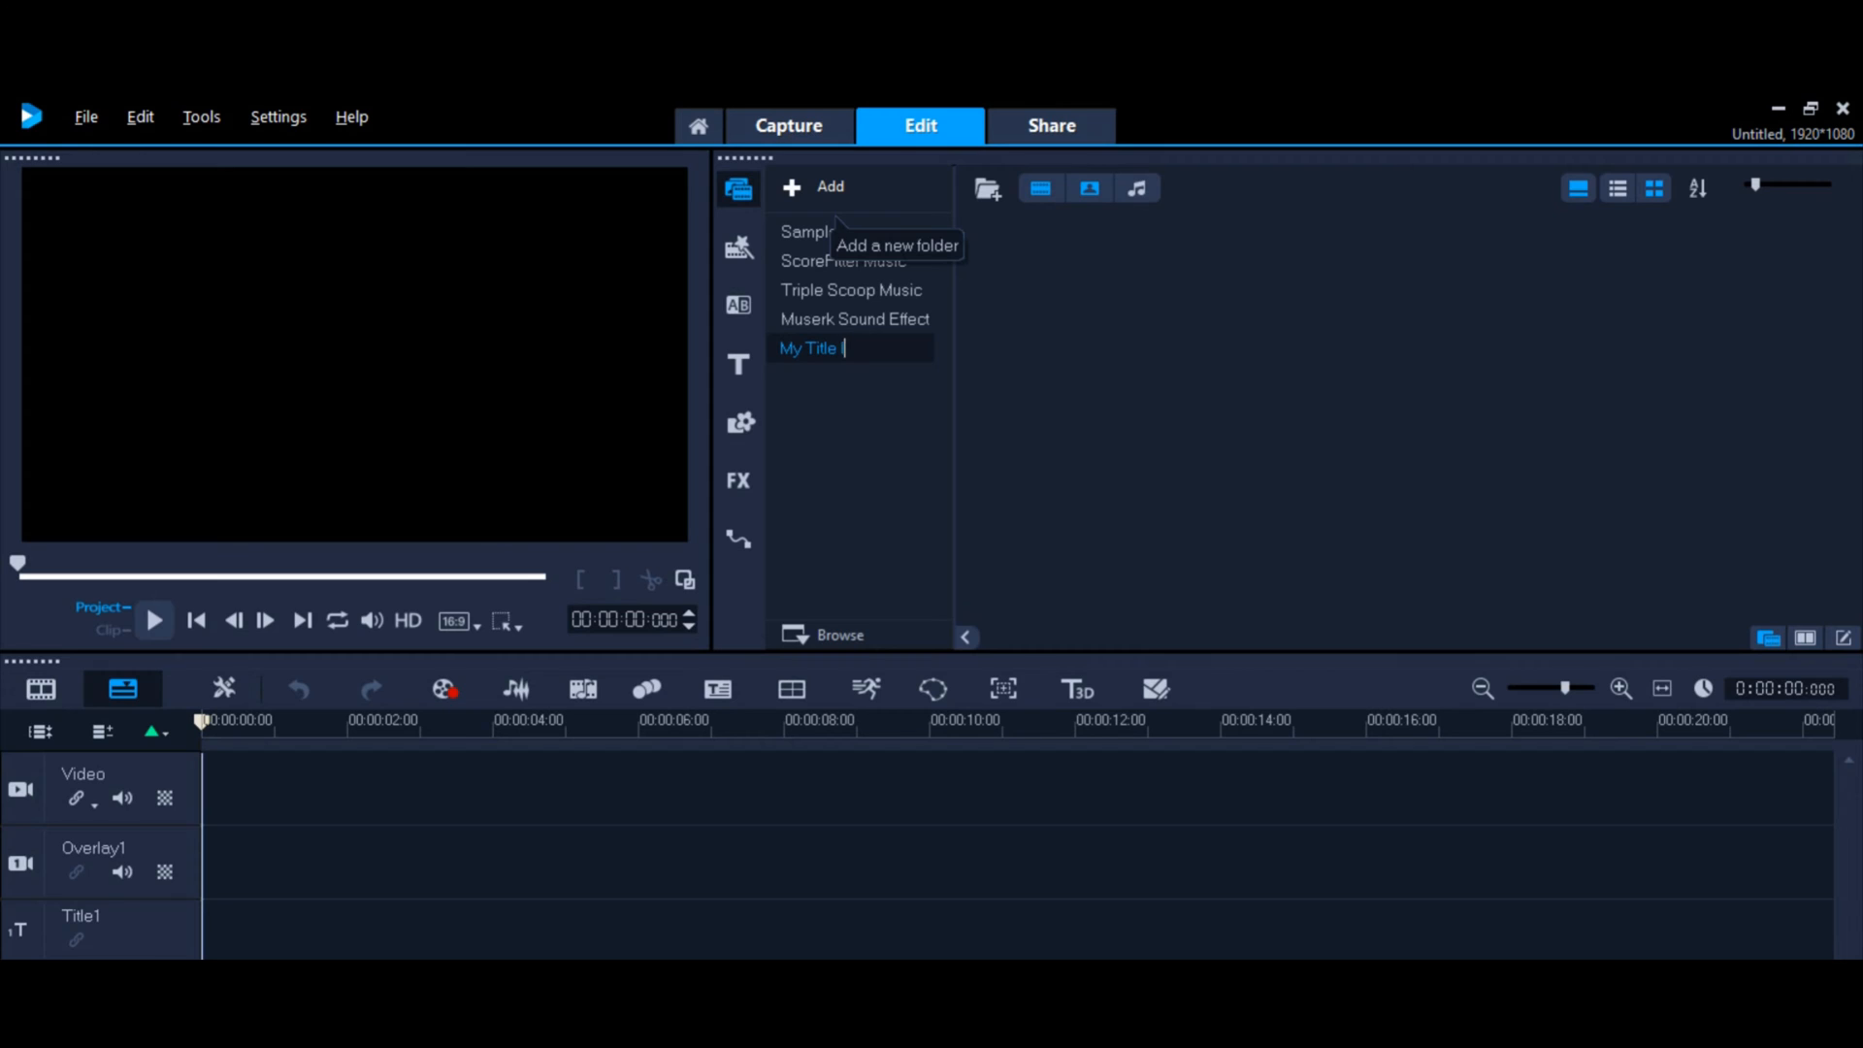
pyautogui.write('Images')
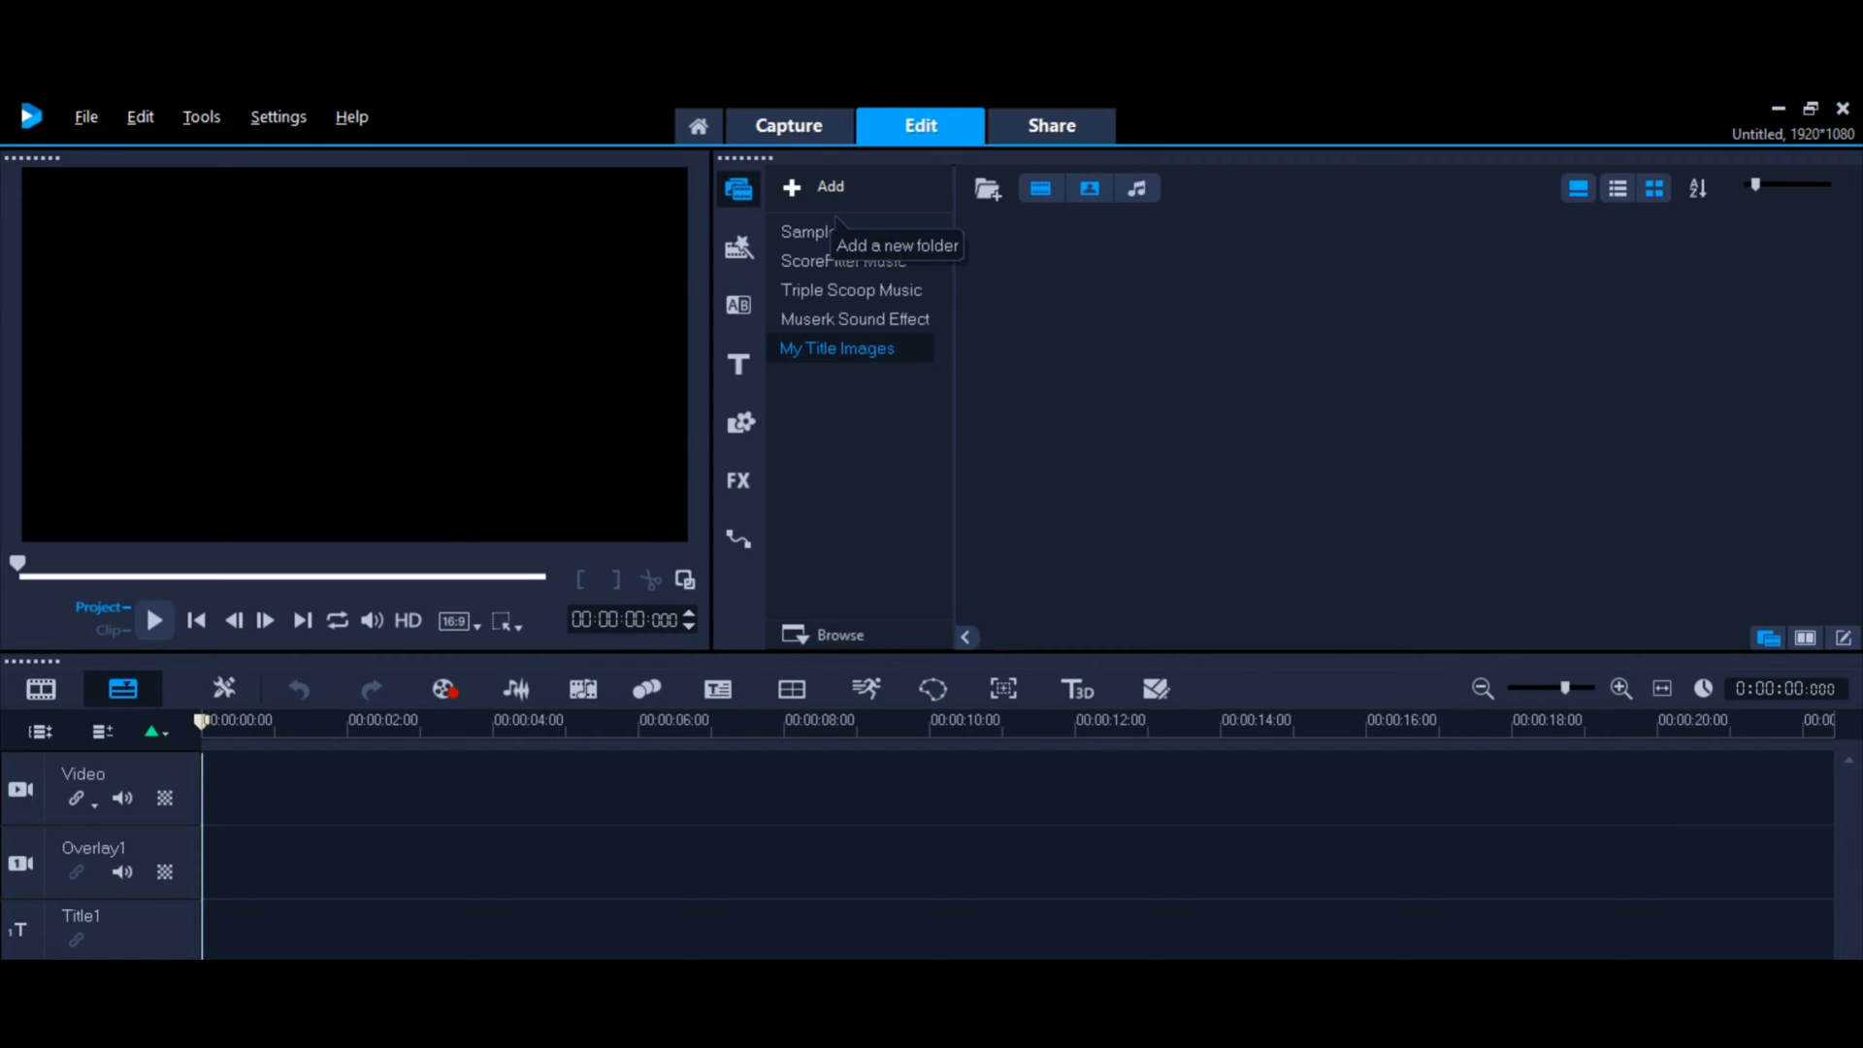
pyautogui.moveTo(828, 191)
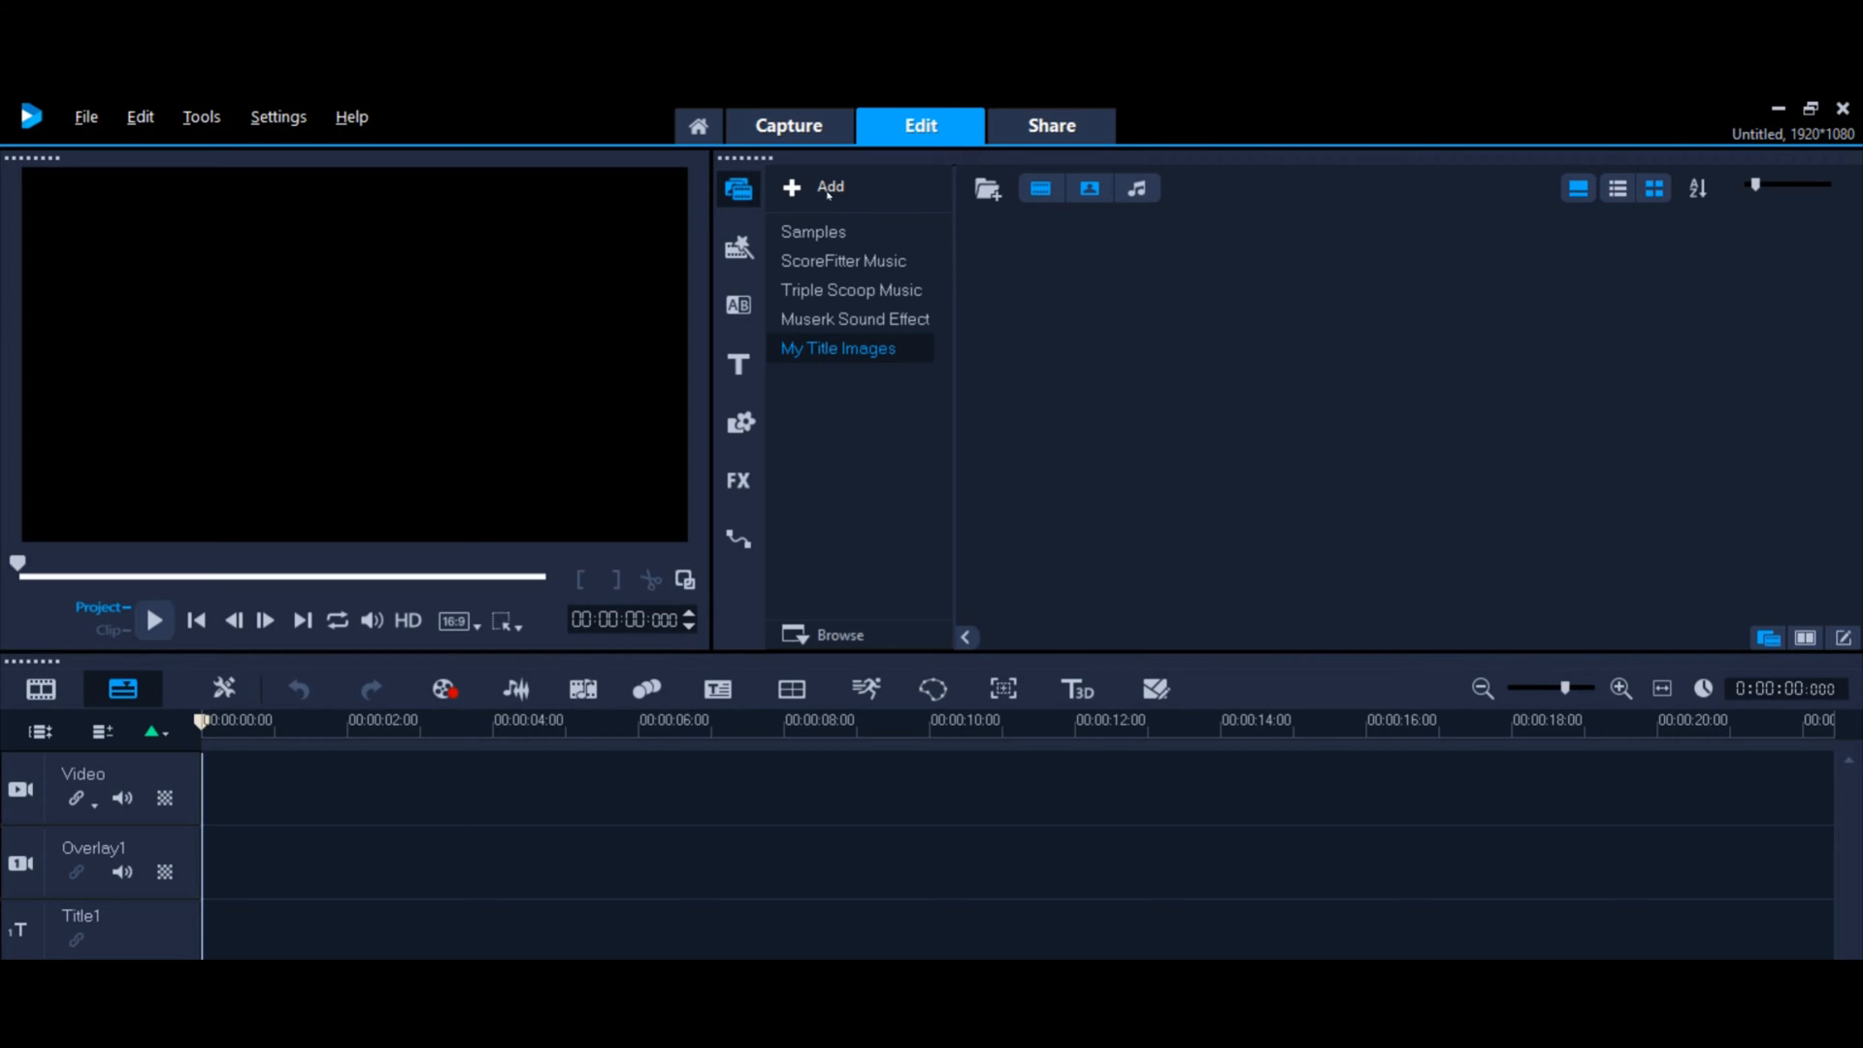
pyautogui.moveTo(837, 348)
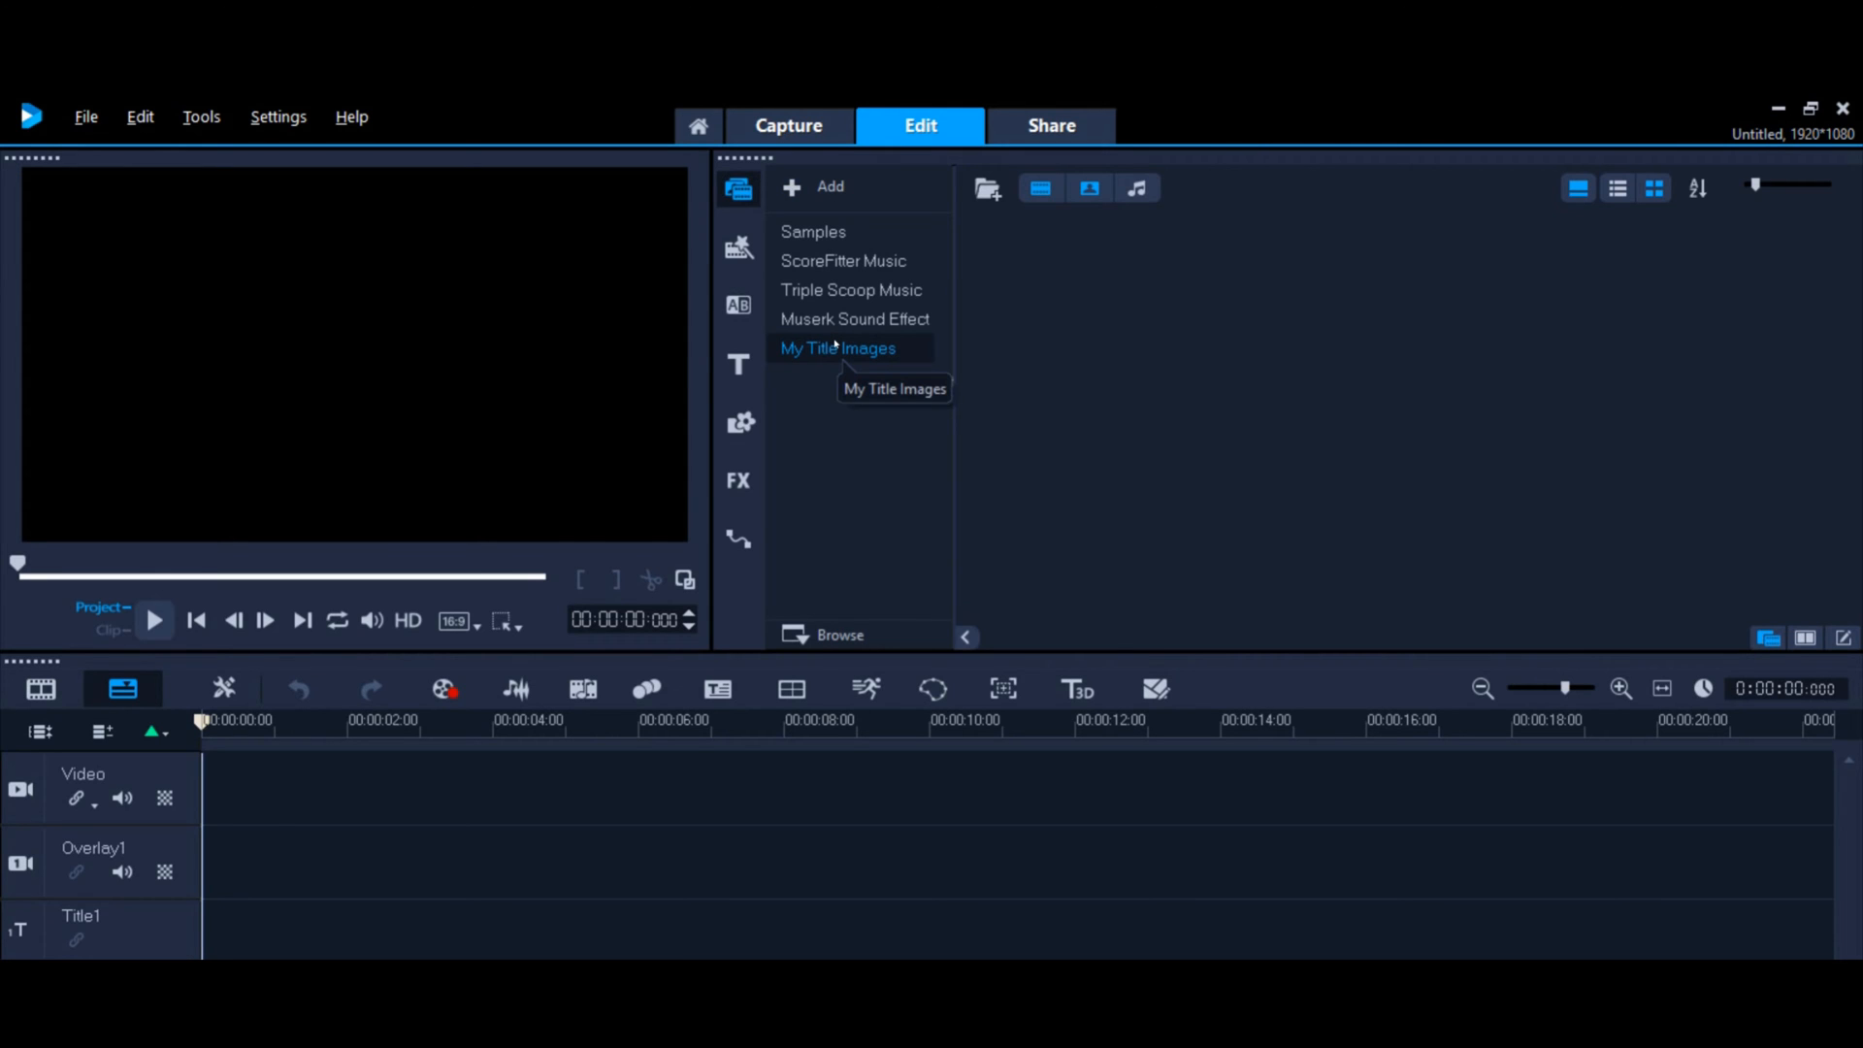
# Step: Import the airplane, waterfall and galaxy shutterstock images to the video track and select the first clip
pyautogui.click(838, 349)
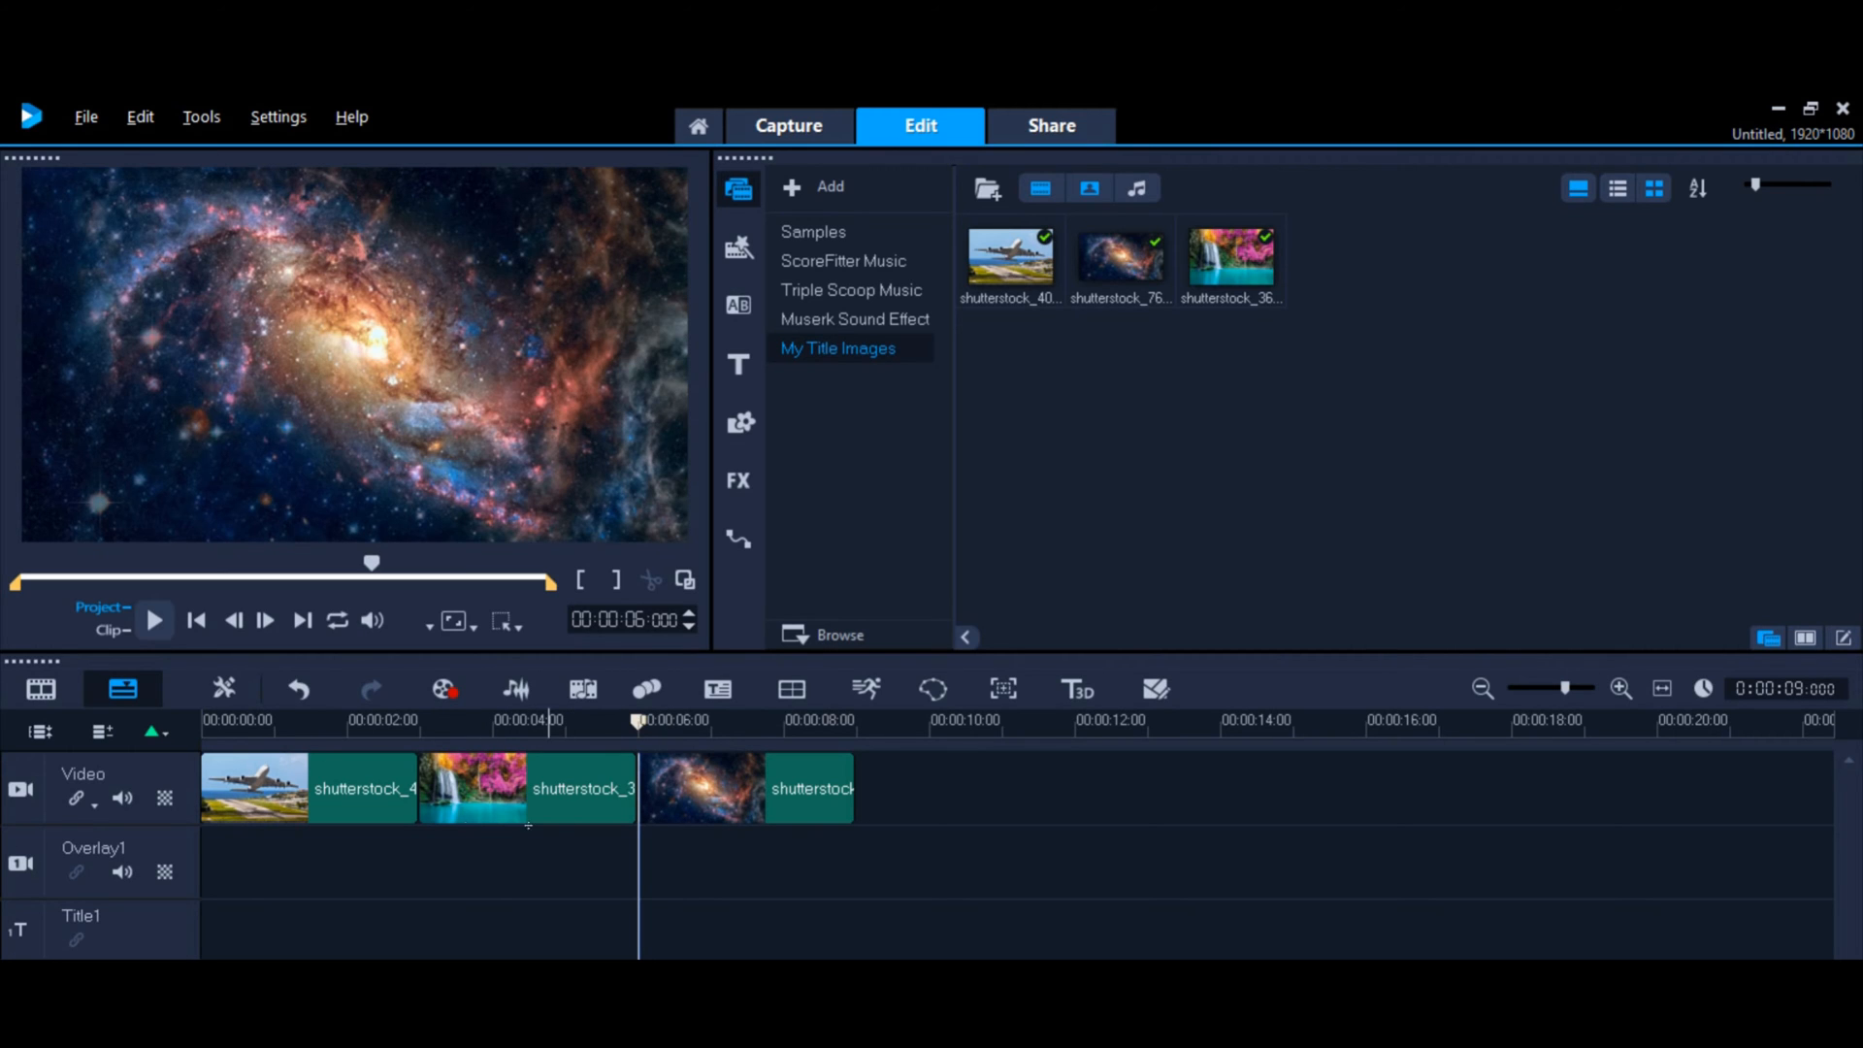
pyautogui.click(253, 788)
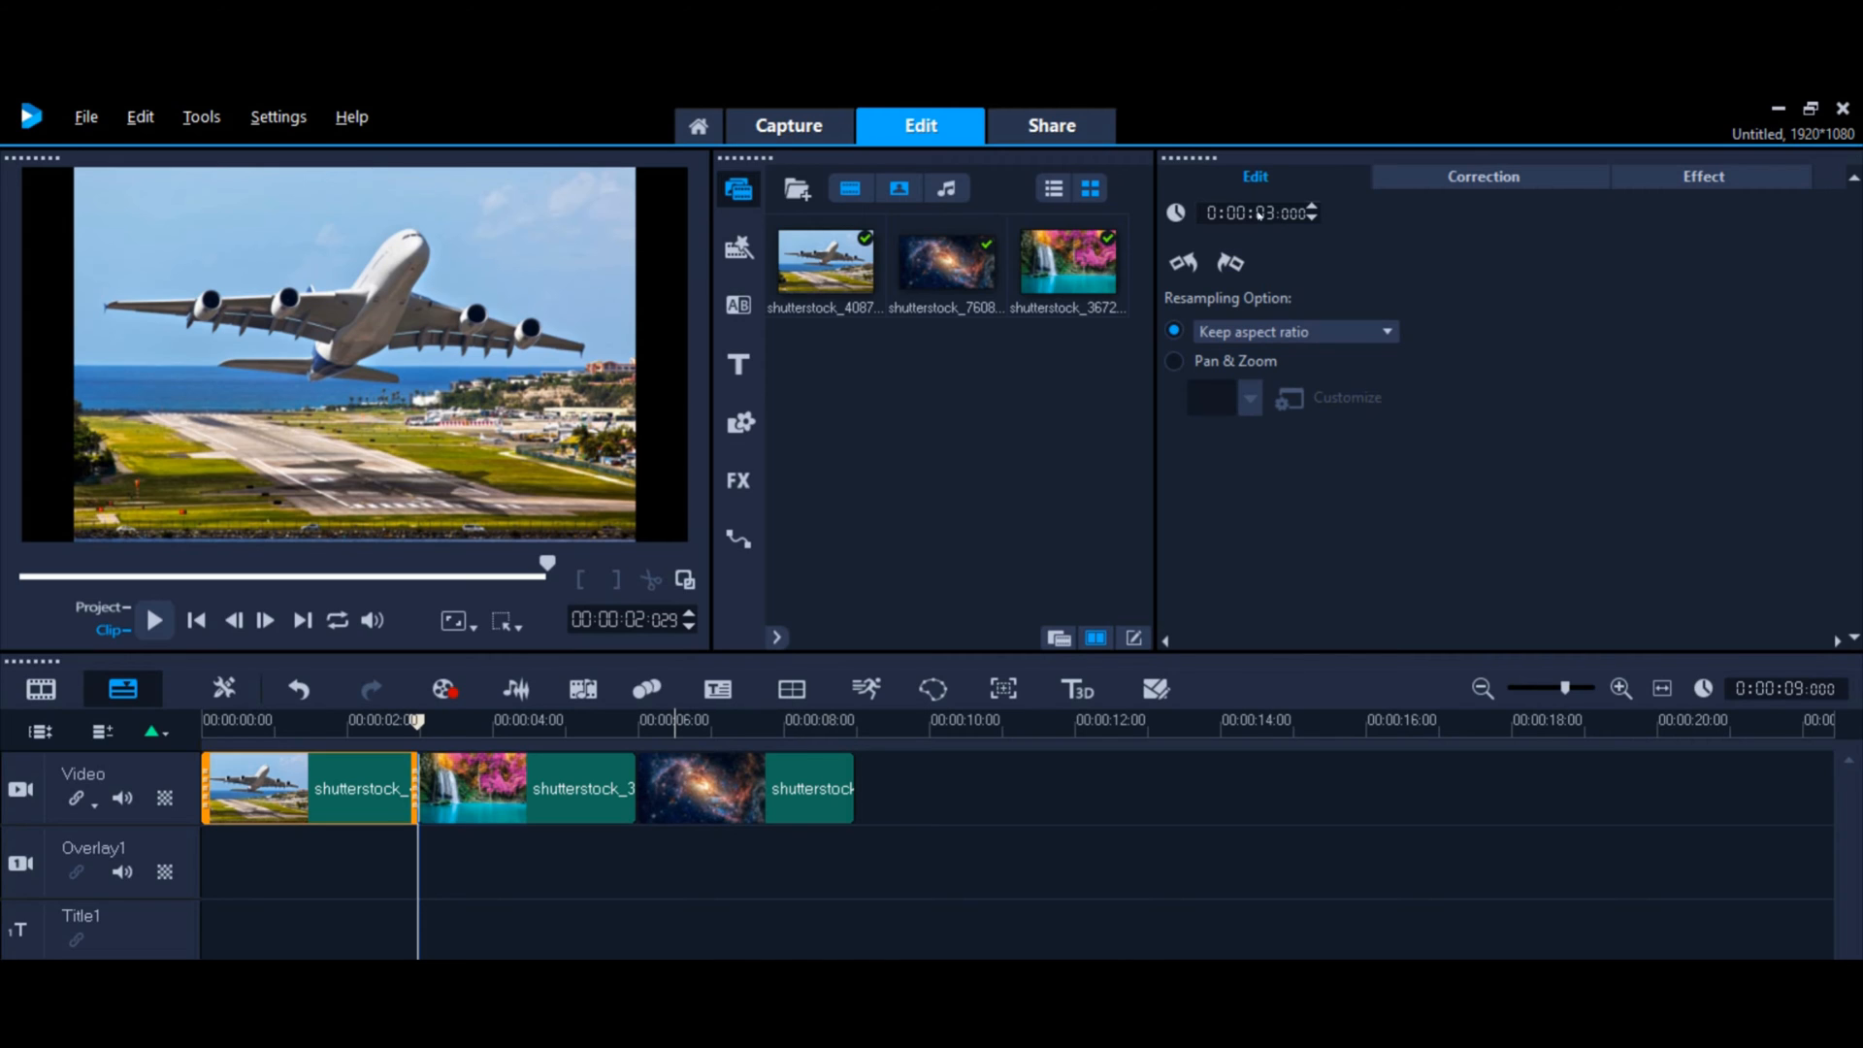
# Step: Set the clip duration to 0:00:05:00 and apply it to all three clips
pyautogui.click(1312, 207)
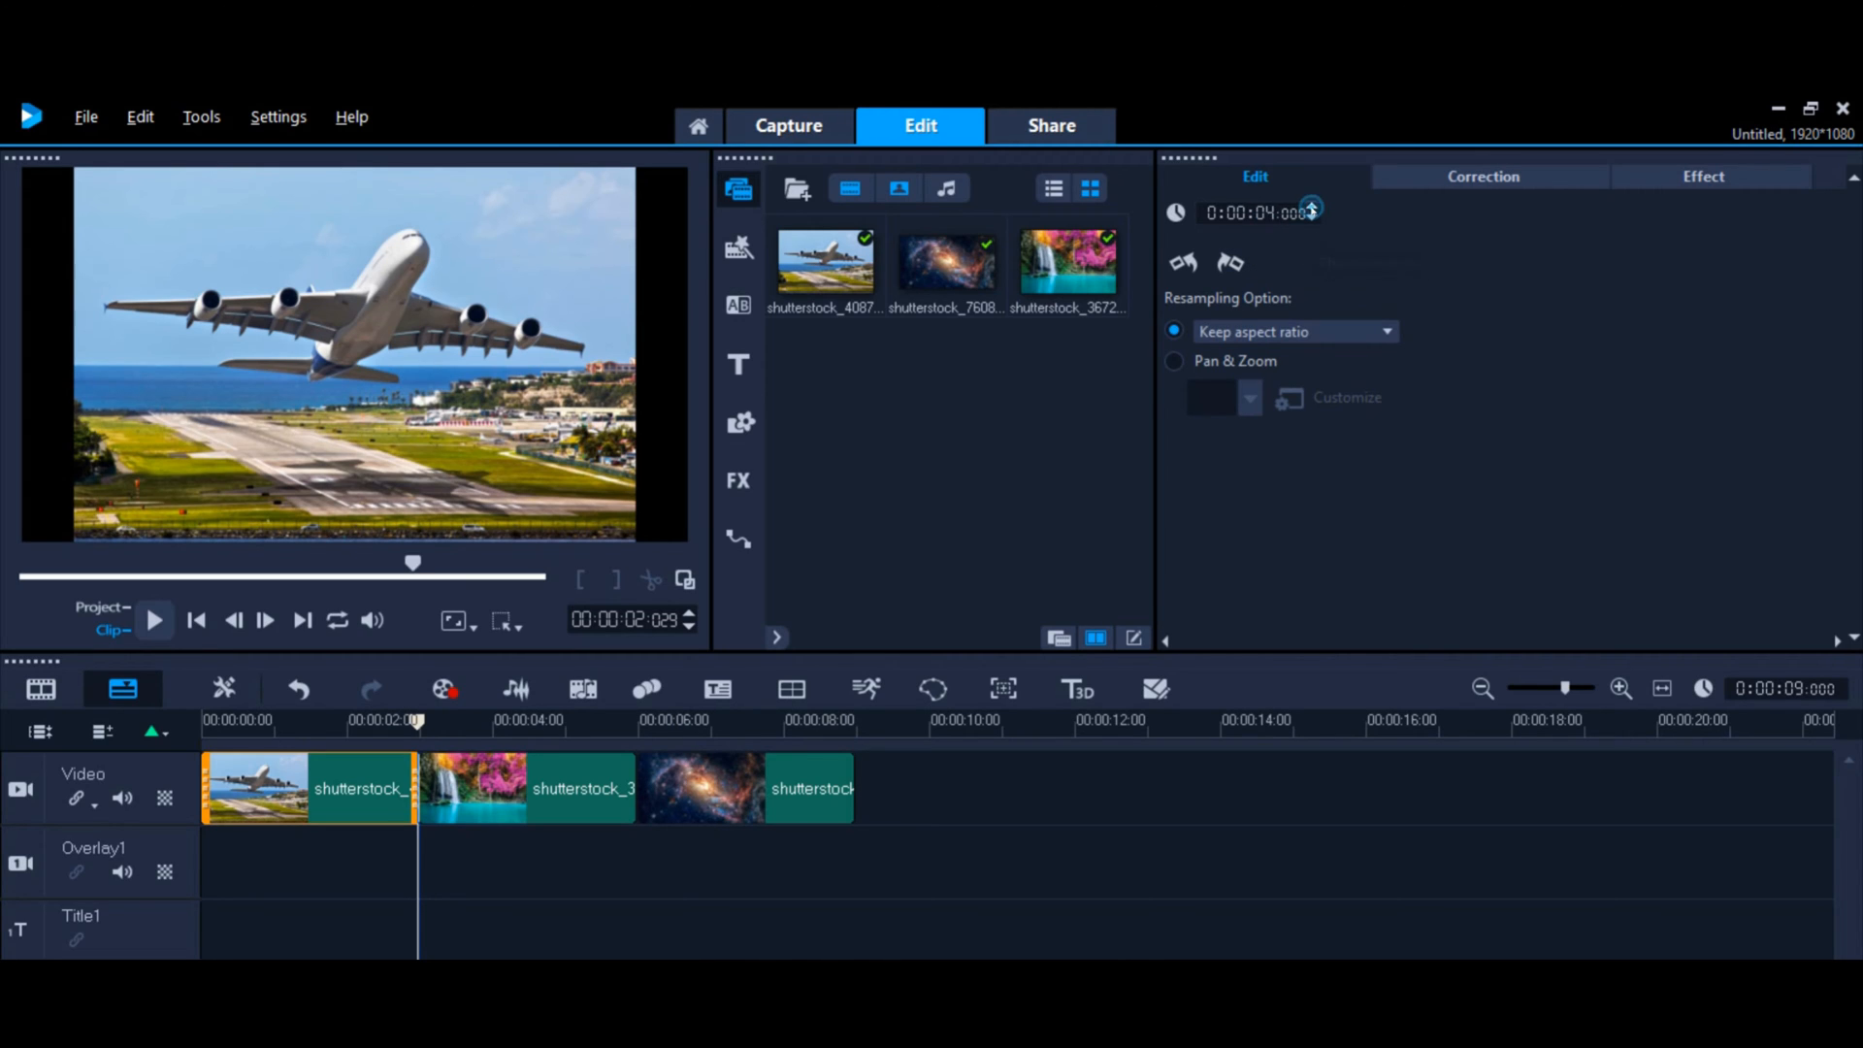
pyautogui.click(1311, 207)
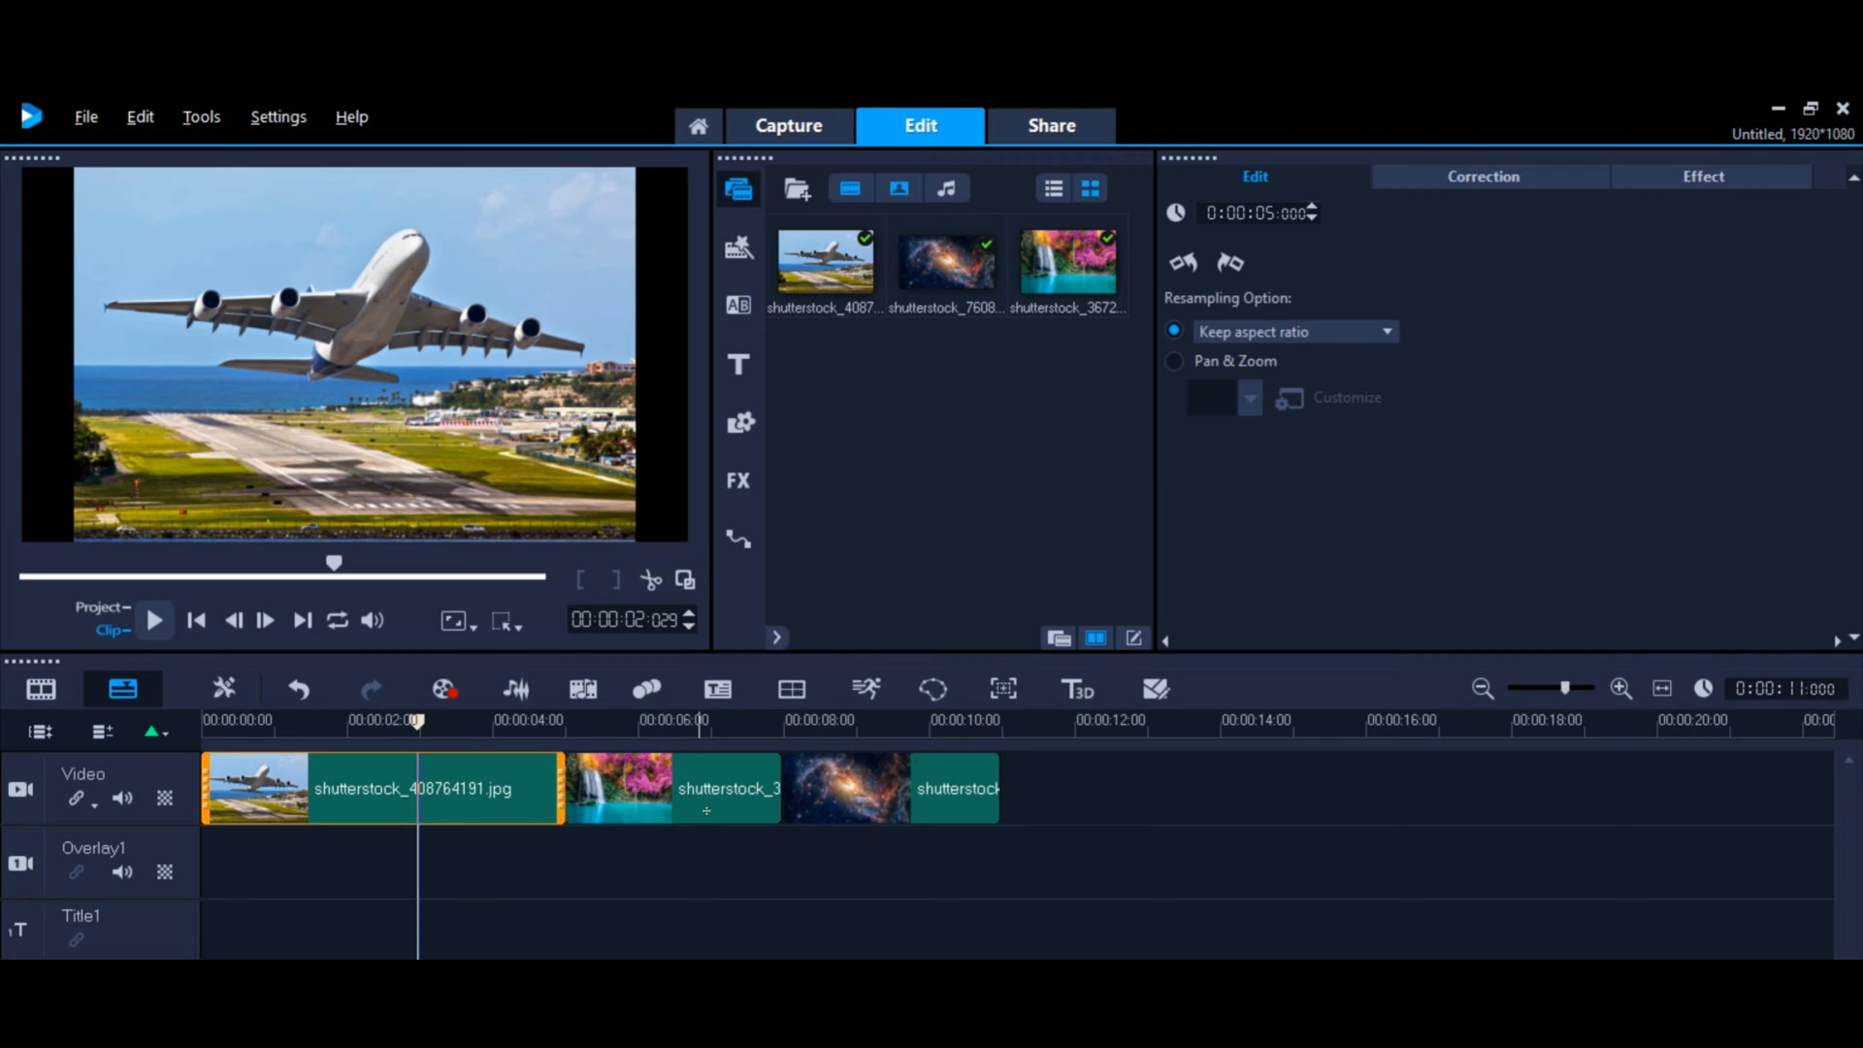
pyautogui.click(1111, 788)
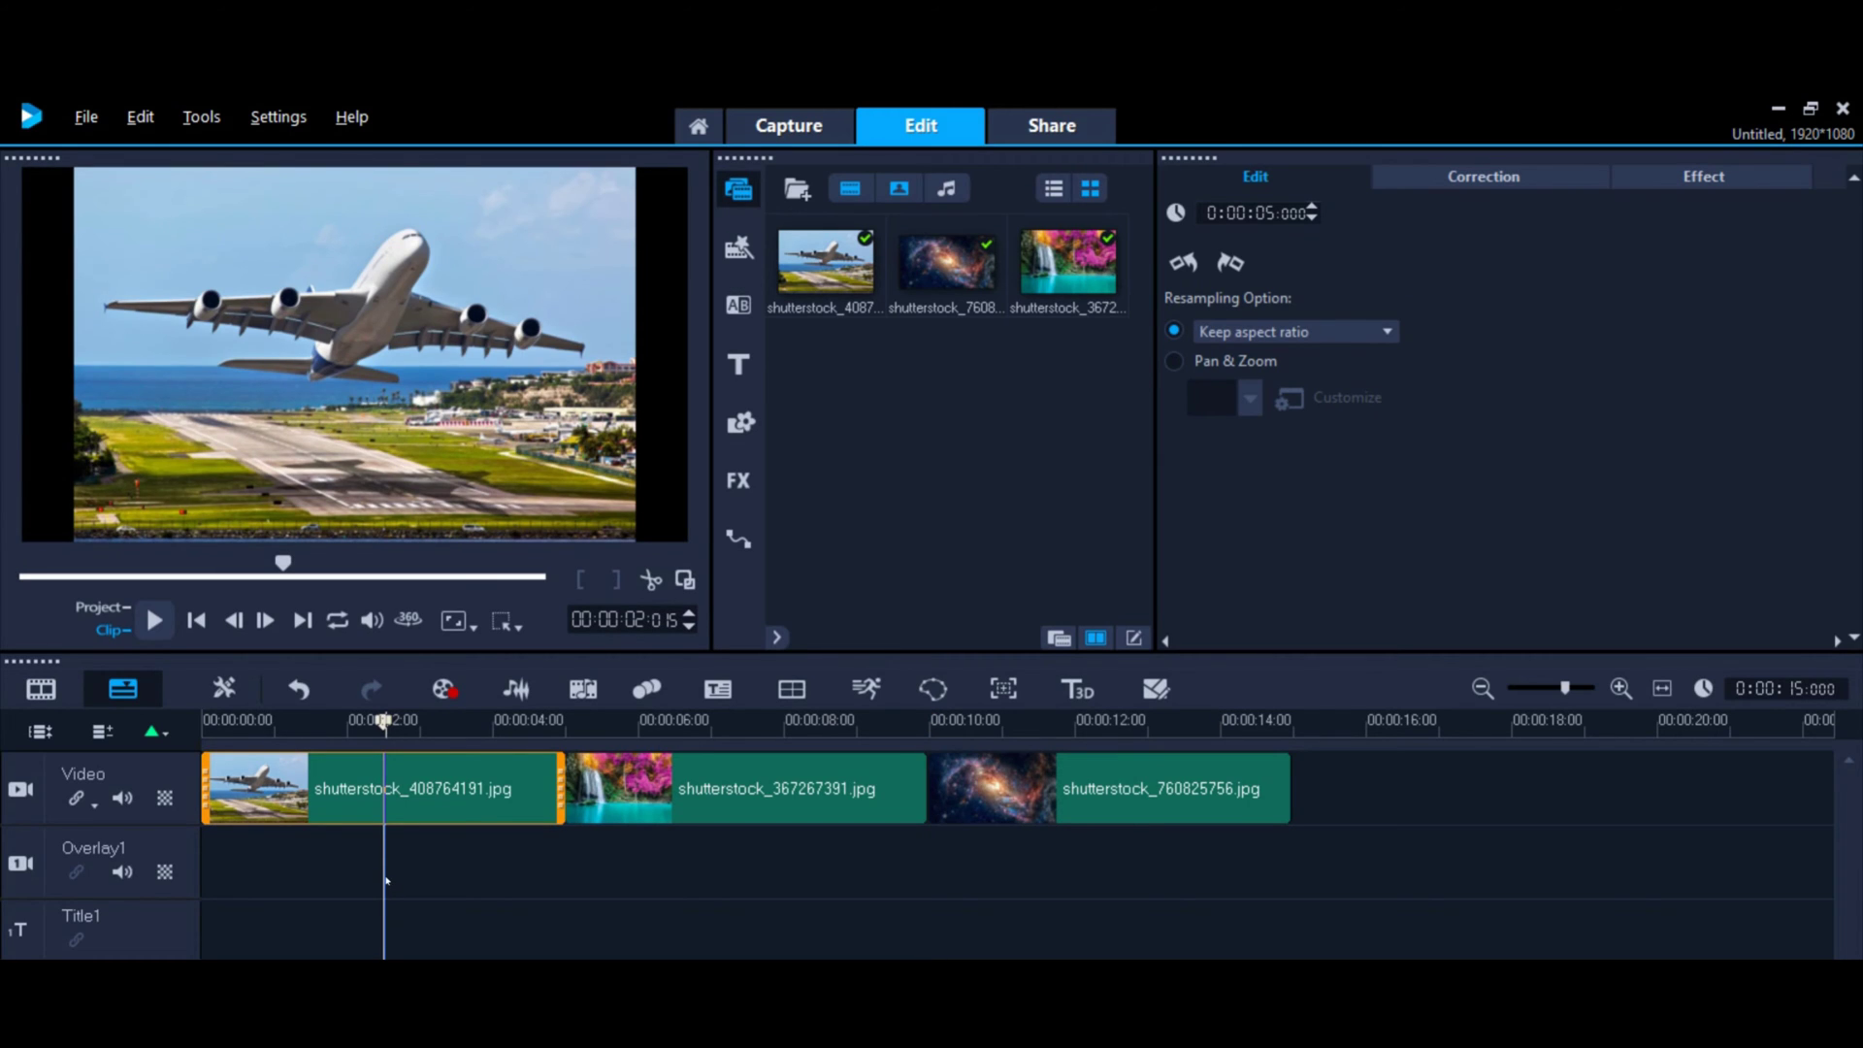
pyautogui.moveTo(387, 940)
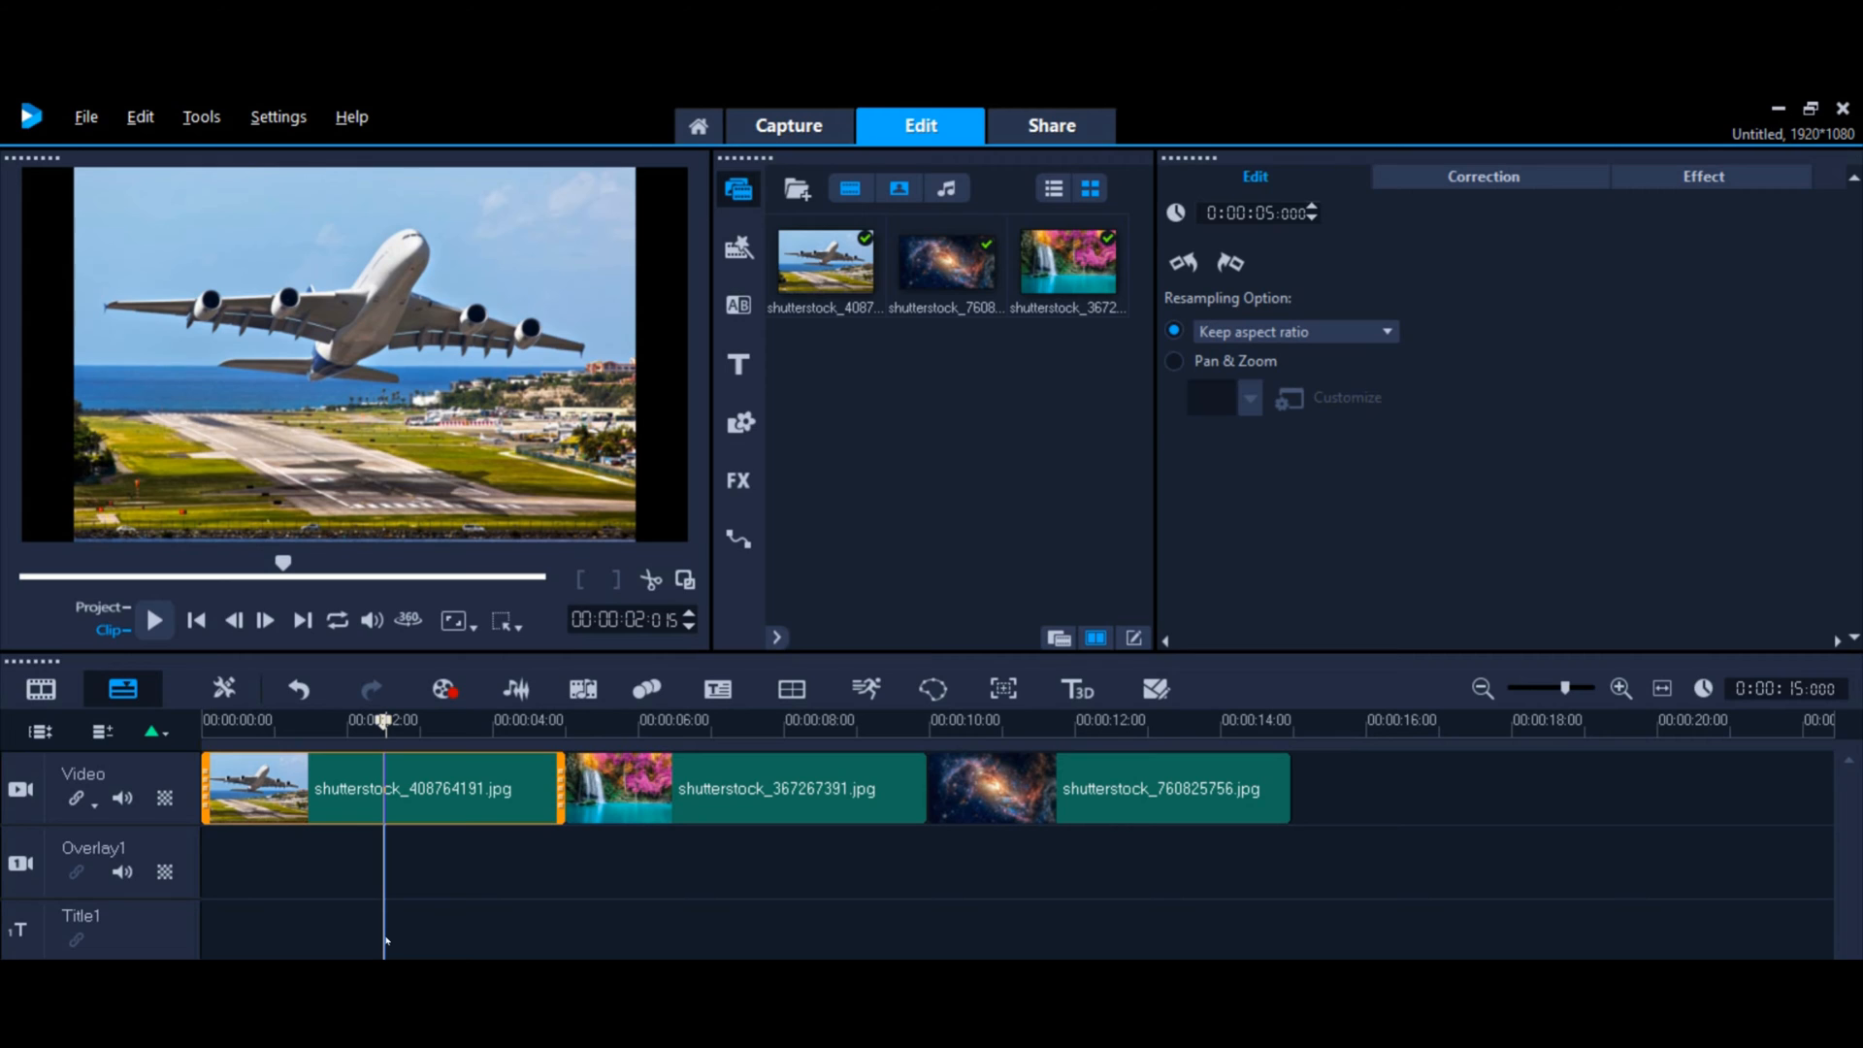
# Step: Place the Go Farther preset on Title1 with text 'Go Farther' at size 120
pyautogui.click(737, 364)
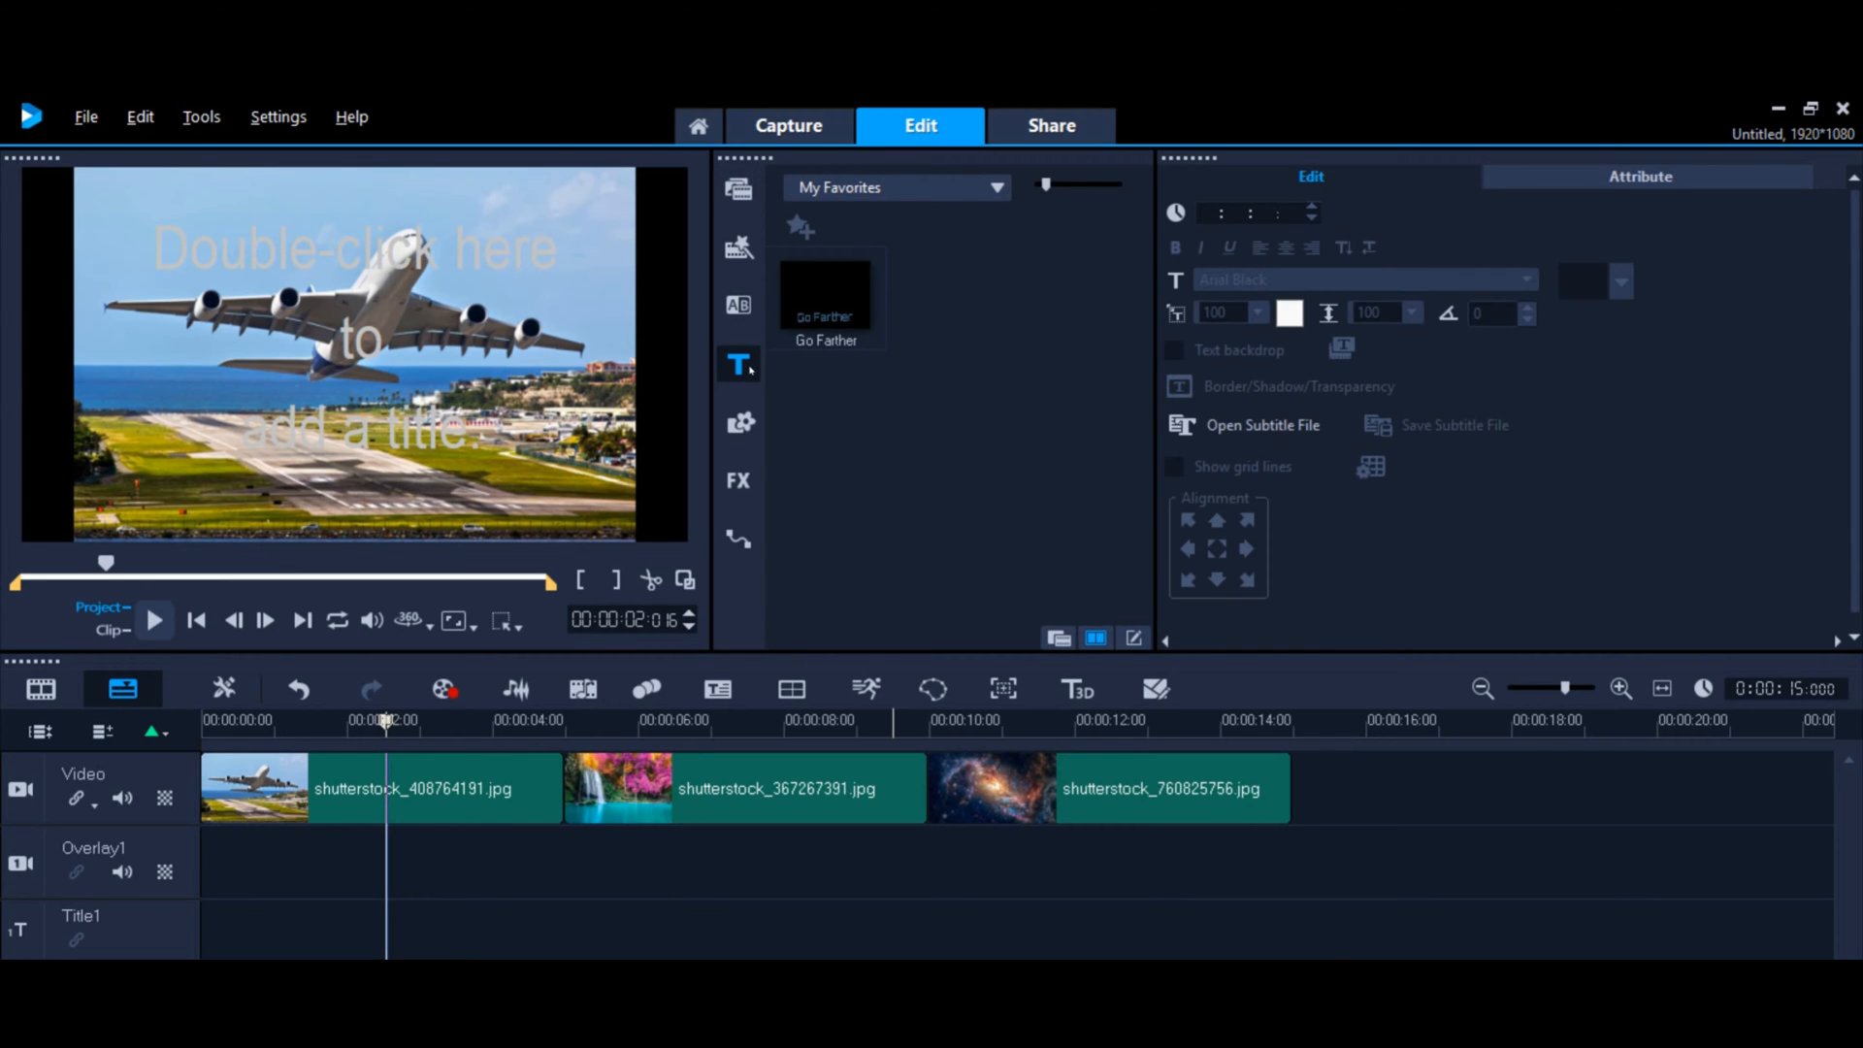
pyautogui.moveTo(1224, 382)
pyautogui.write('Go Fa')
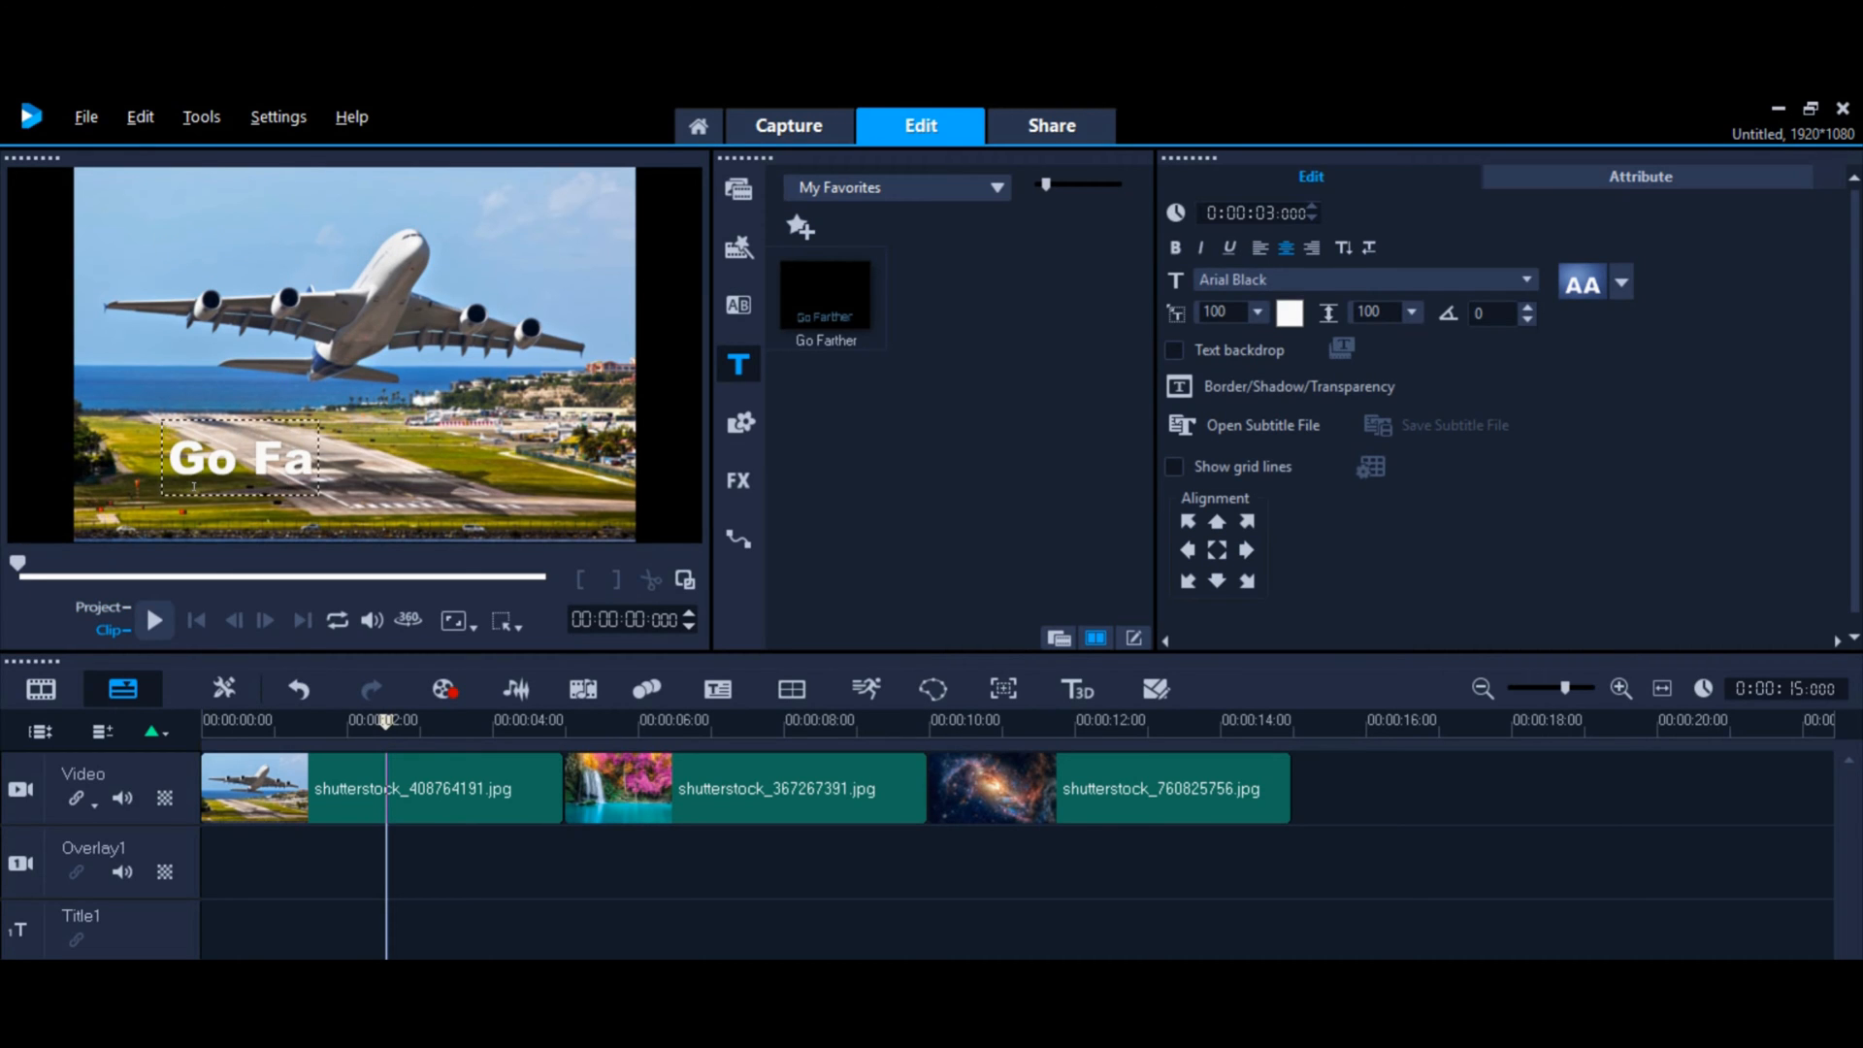
pyautogui.write('rther')
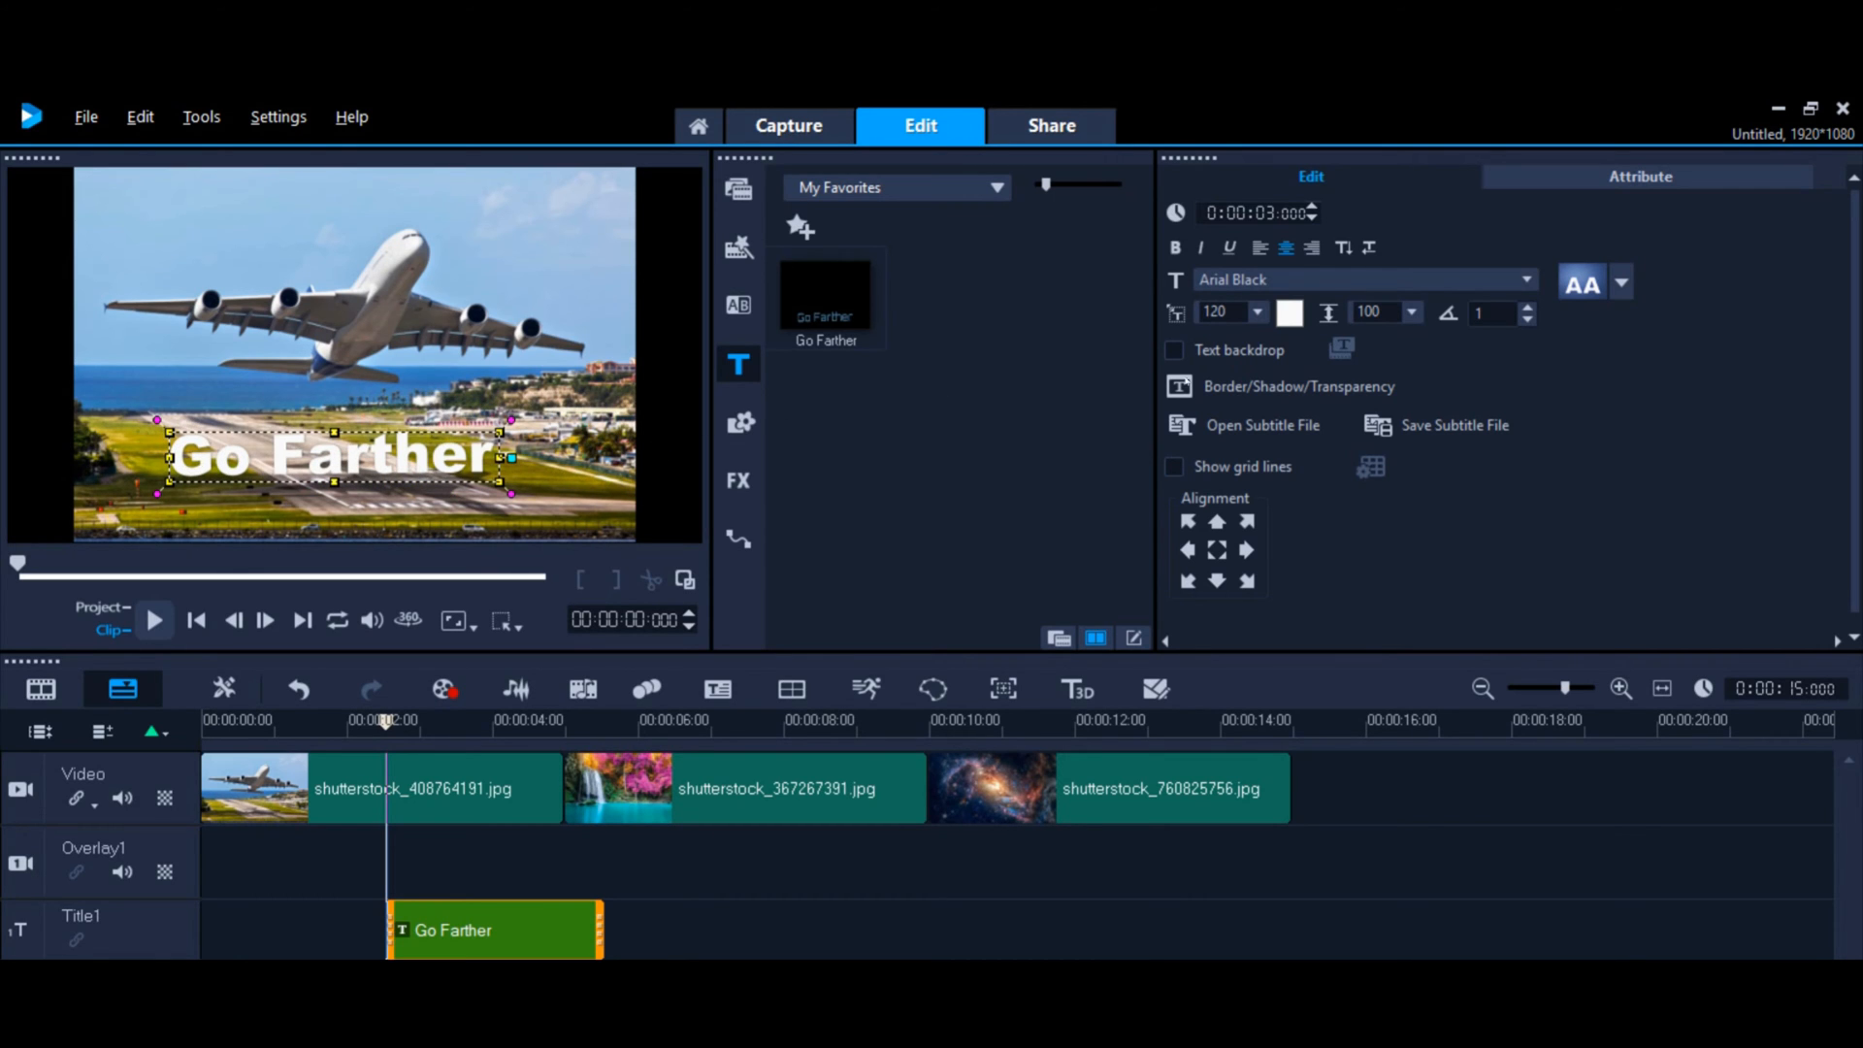
pyautogui.moveTo(1298, 386)
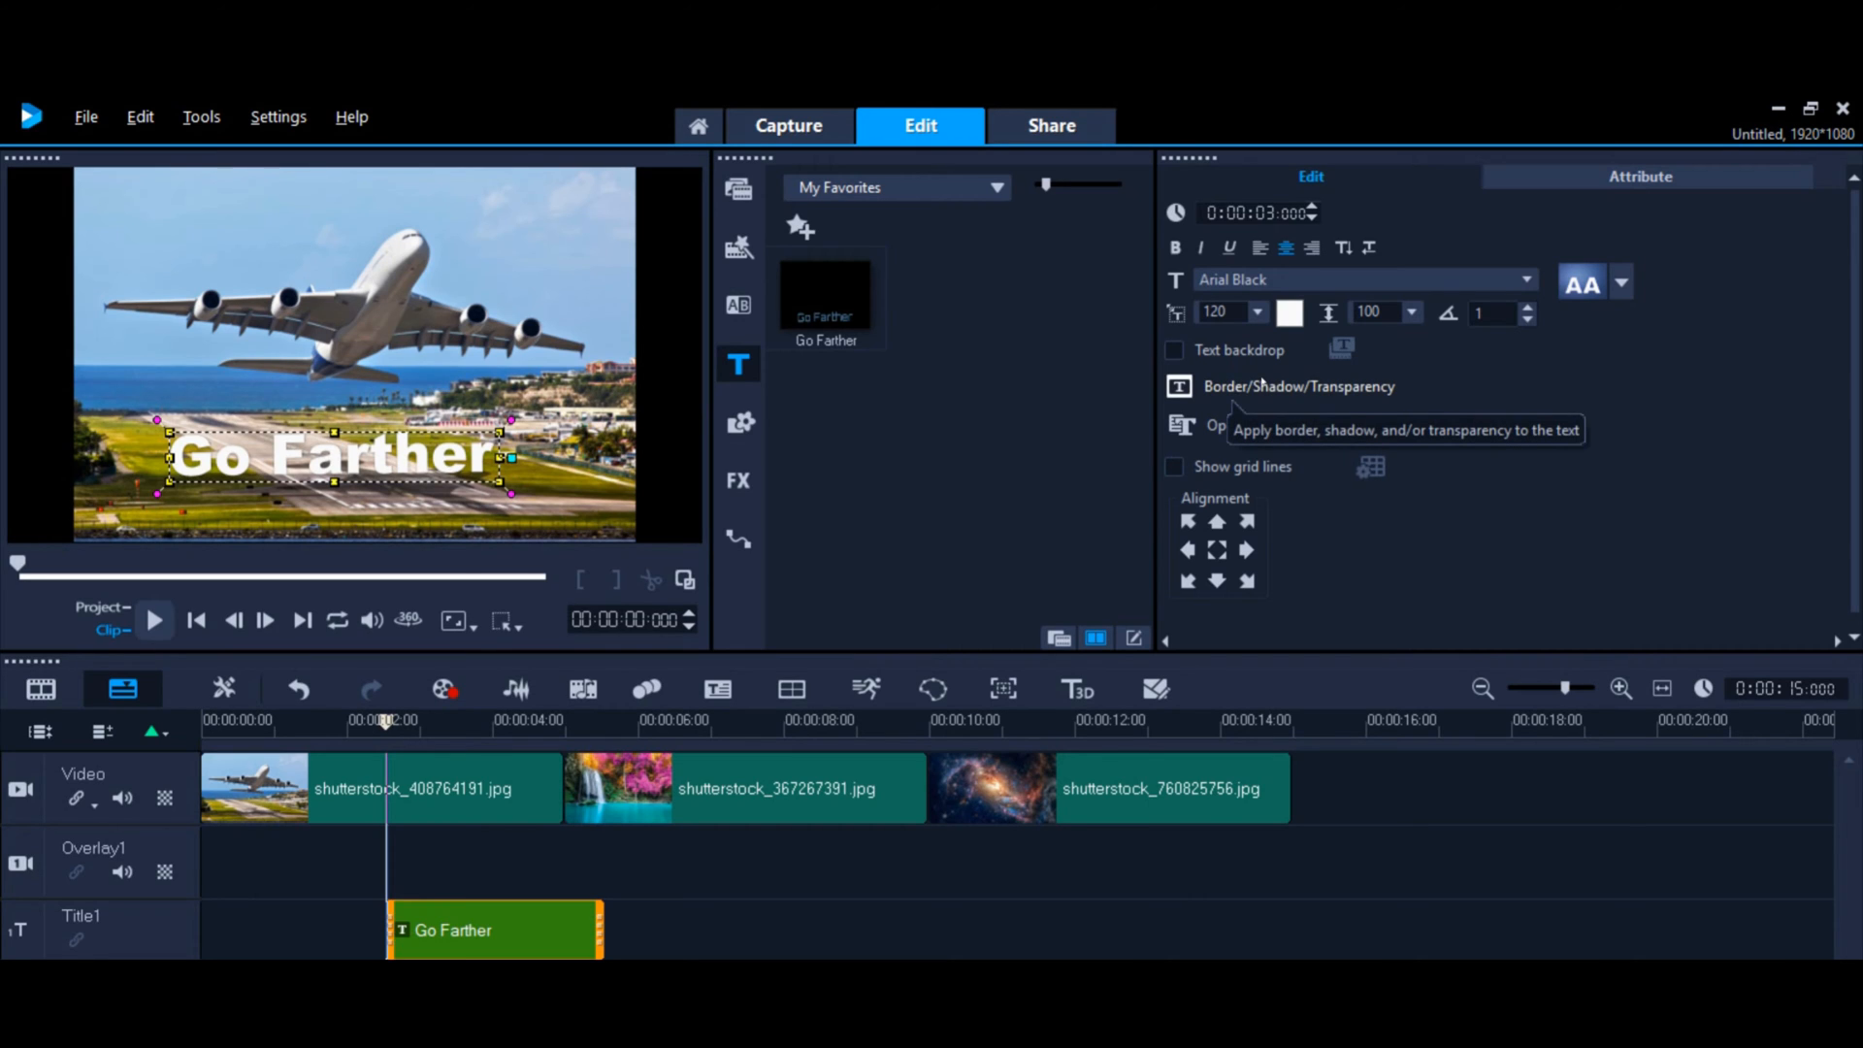
pyautogui.moveTo(422, 453)
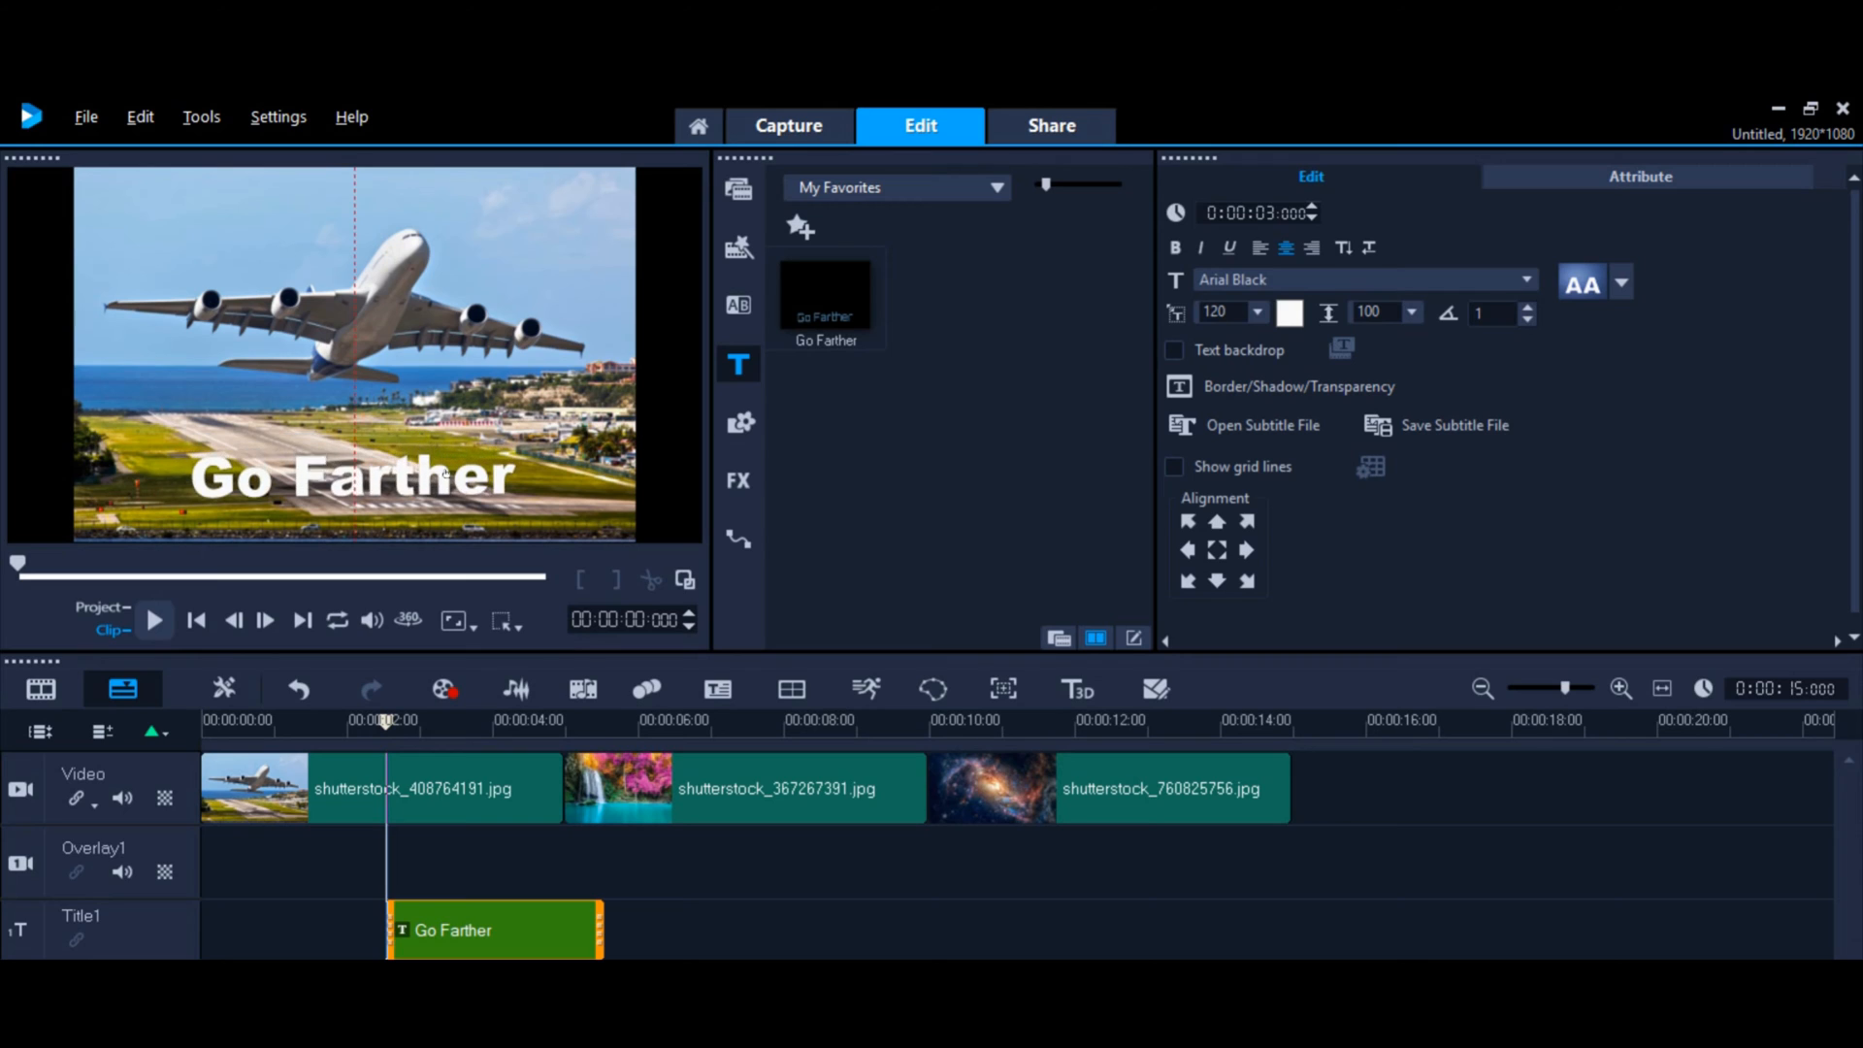
# Step: Start the Go Farther title at 00:00:00 with a 0:00:05:00 duration
pyautogui.click(350, 477)
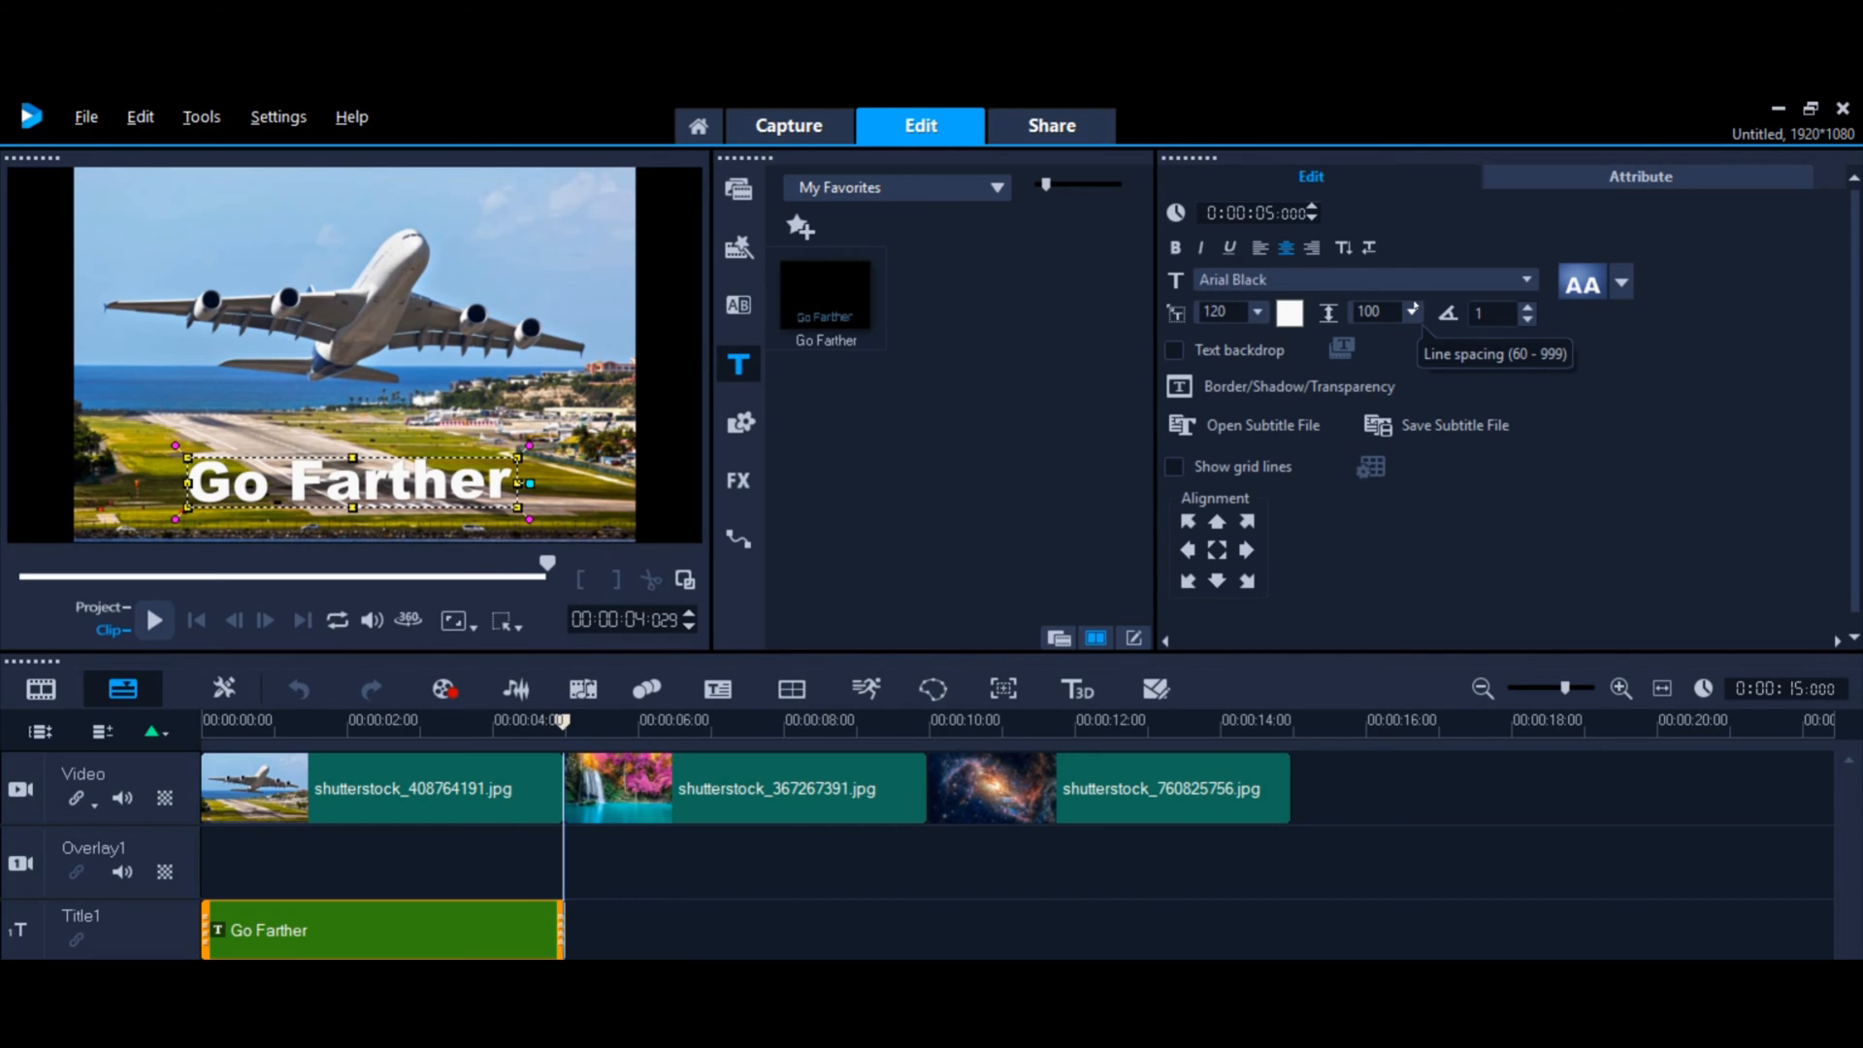
pyautogui.moveTo(1319, 366)
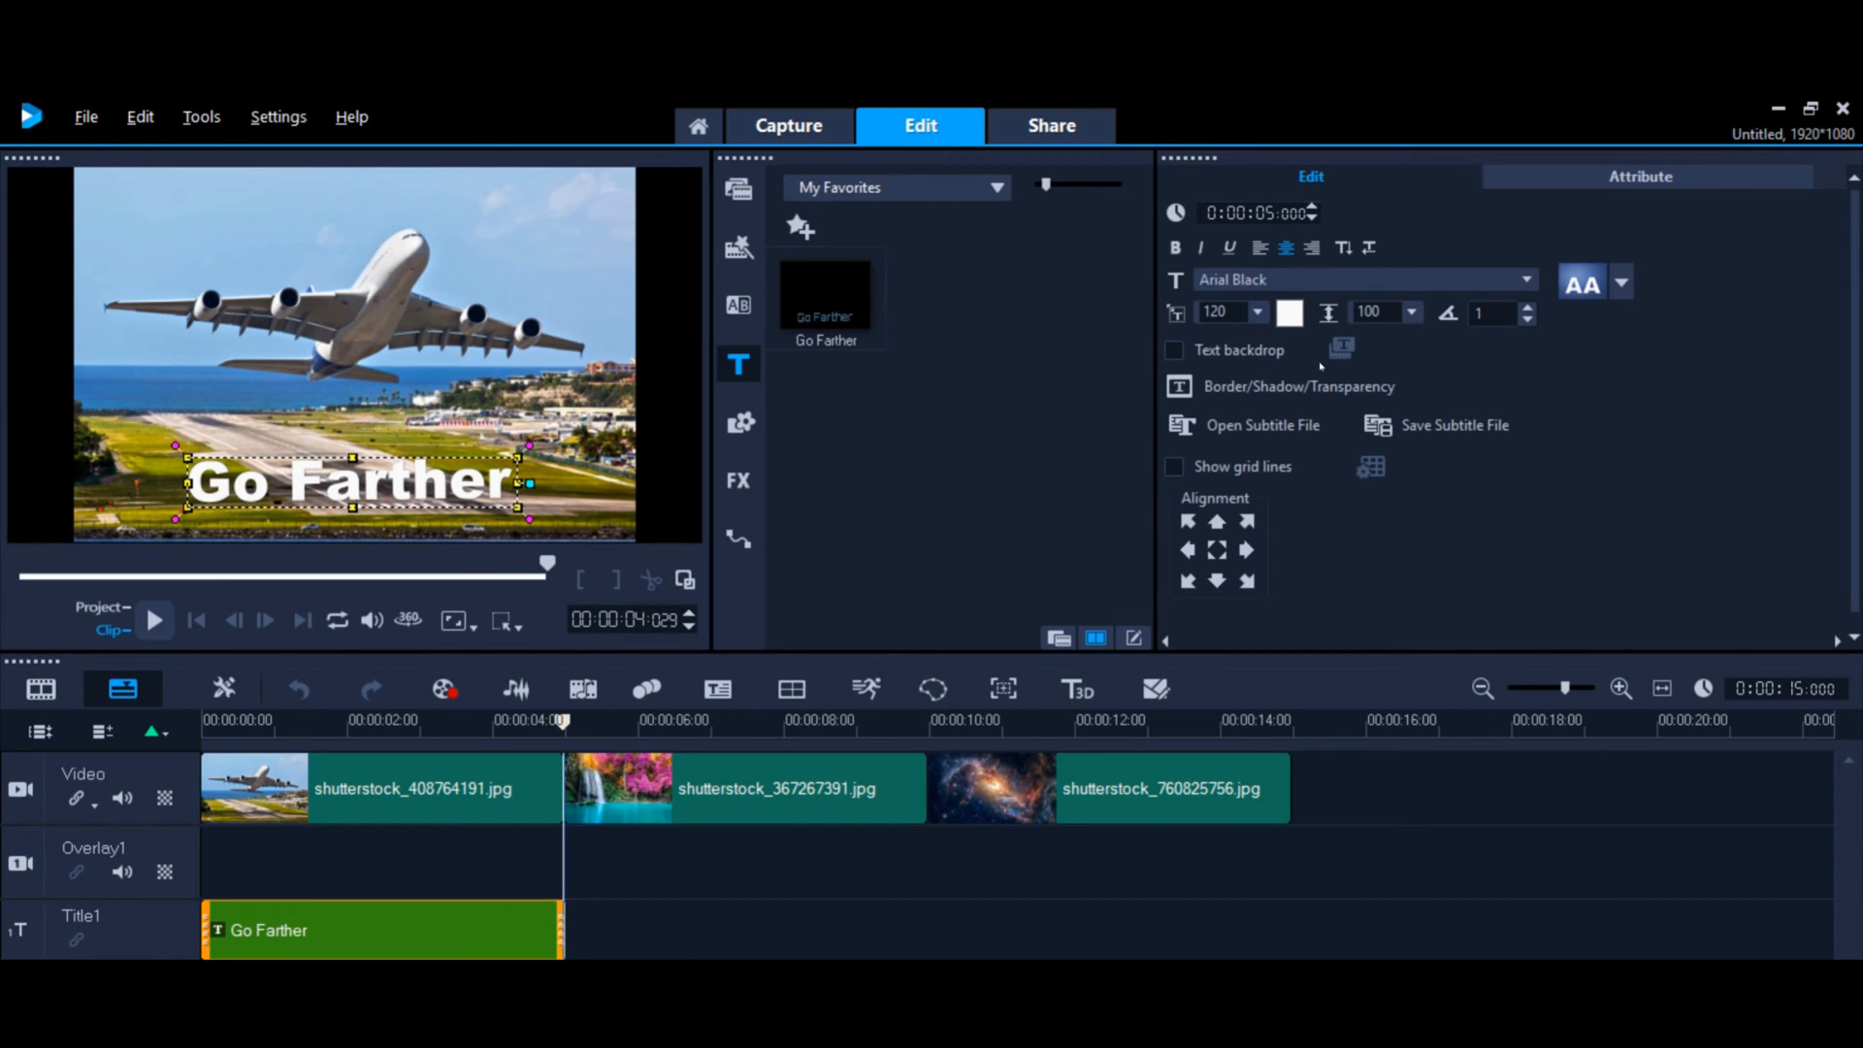
pyautogui.moveTo(1371, 465)
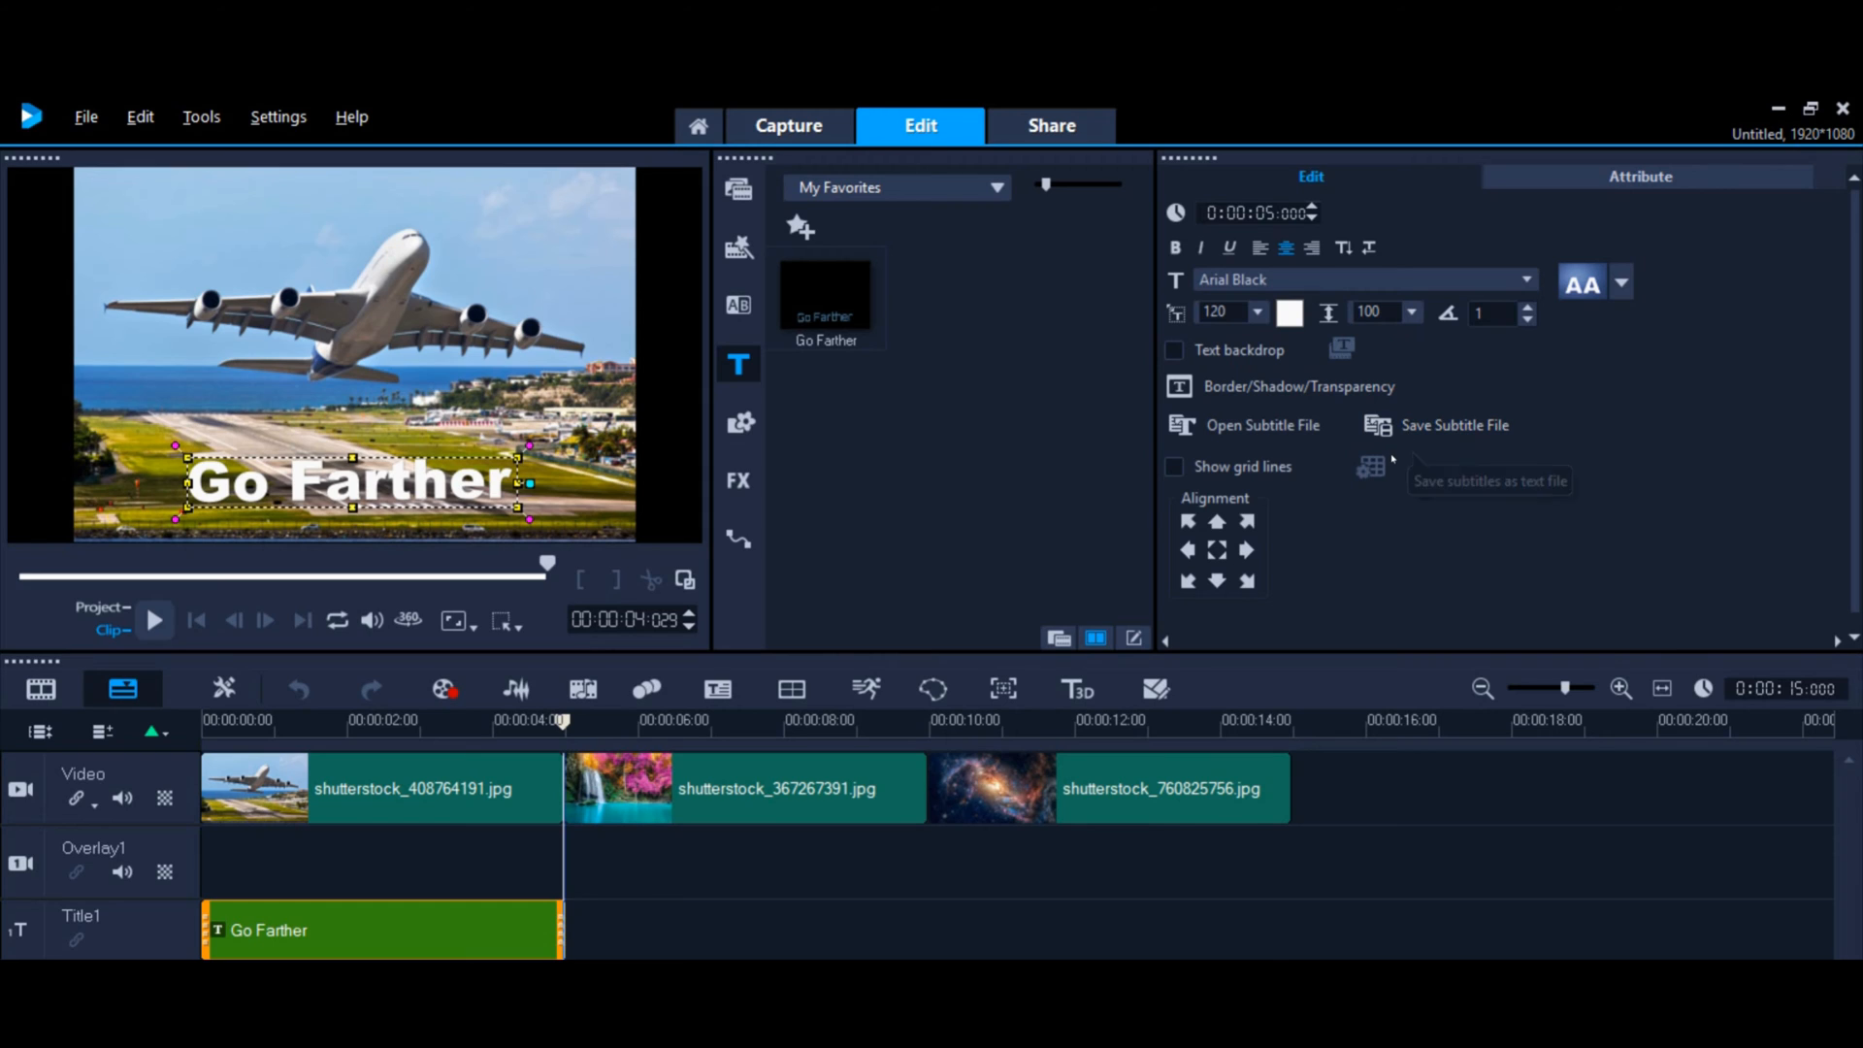
pyautogui.moveTo(1566, 428)
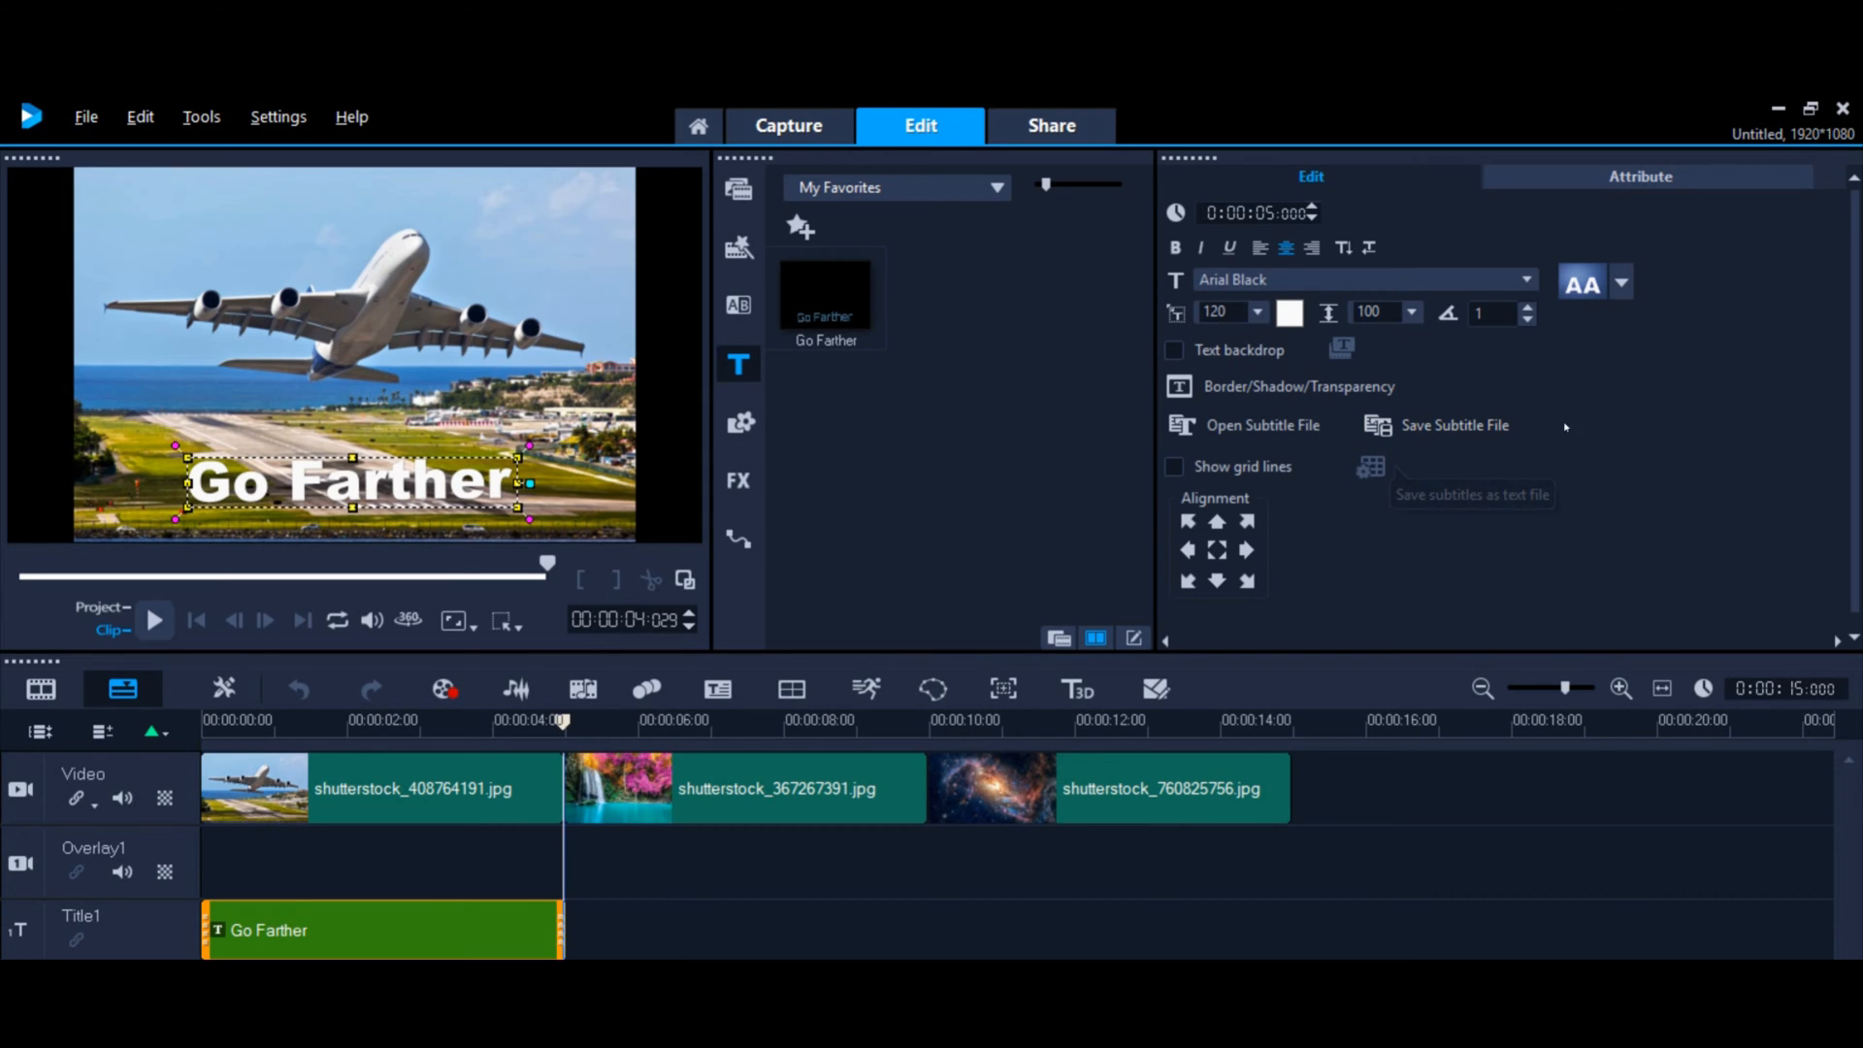
pyautogui.moveTo(1369, 466)
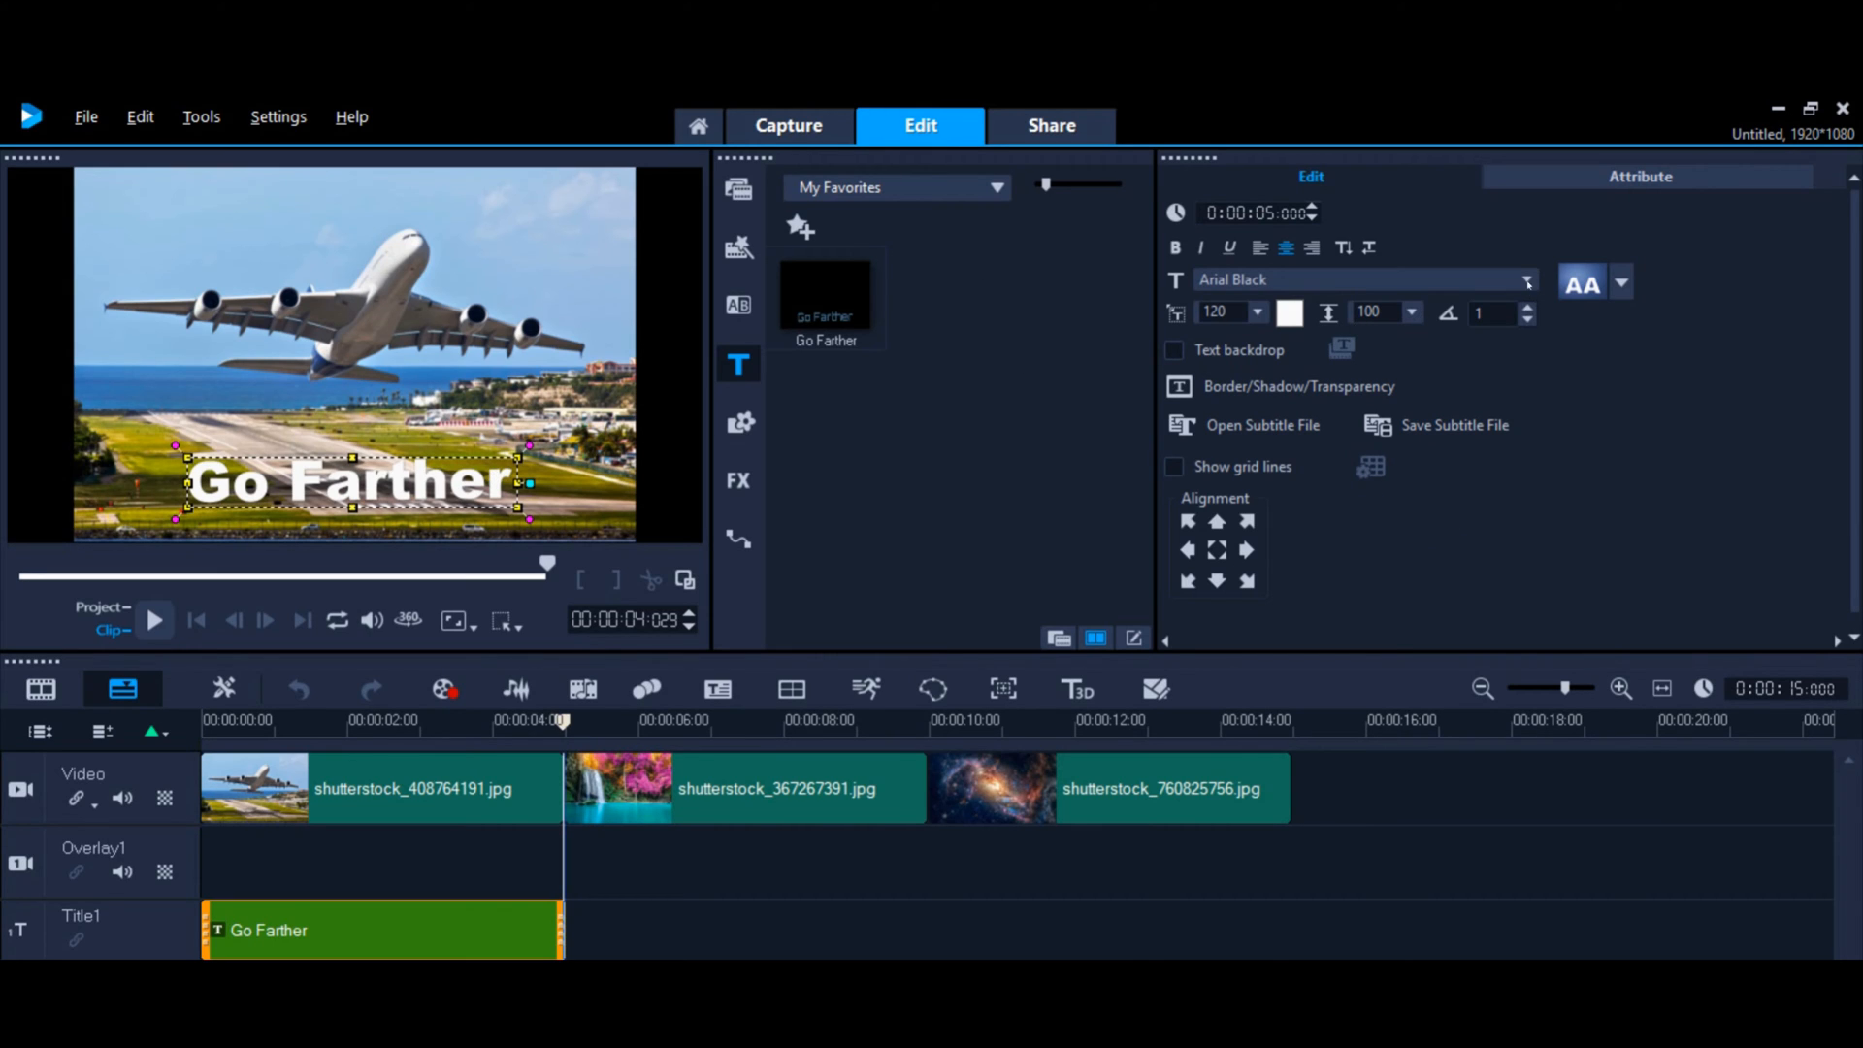
# Step: Give the Go Farther title a dark outer stroke border in the border and shadow settings
pyautogui.click(1360, 280)
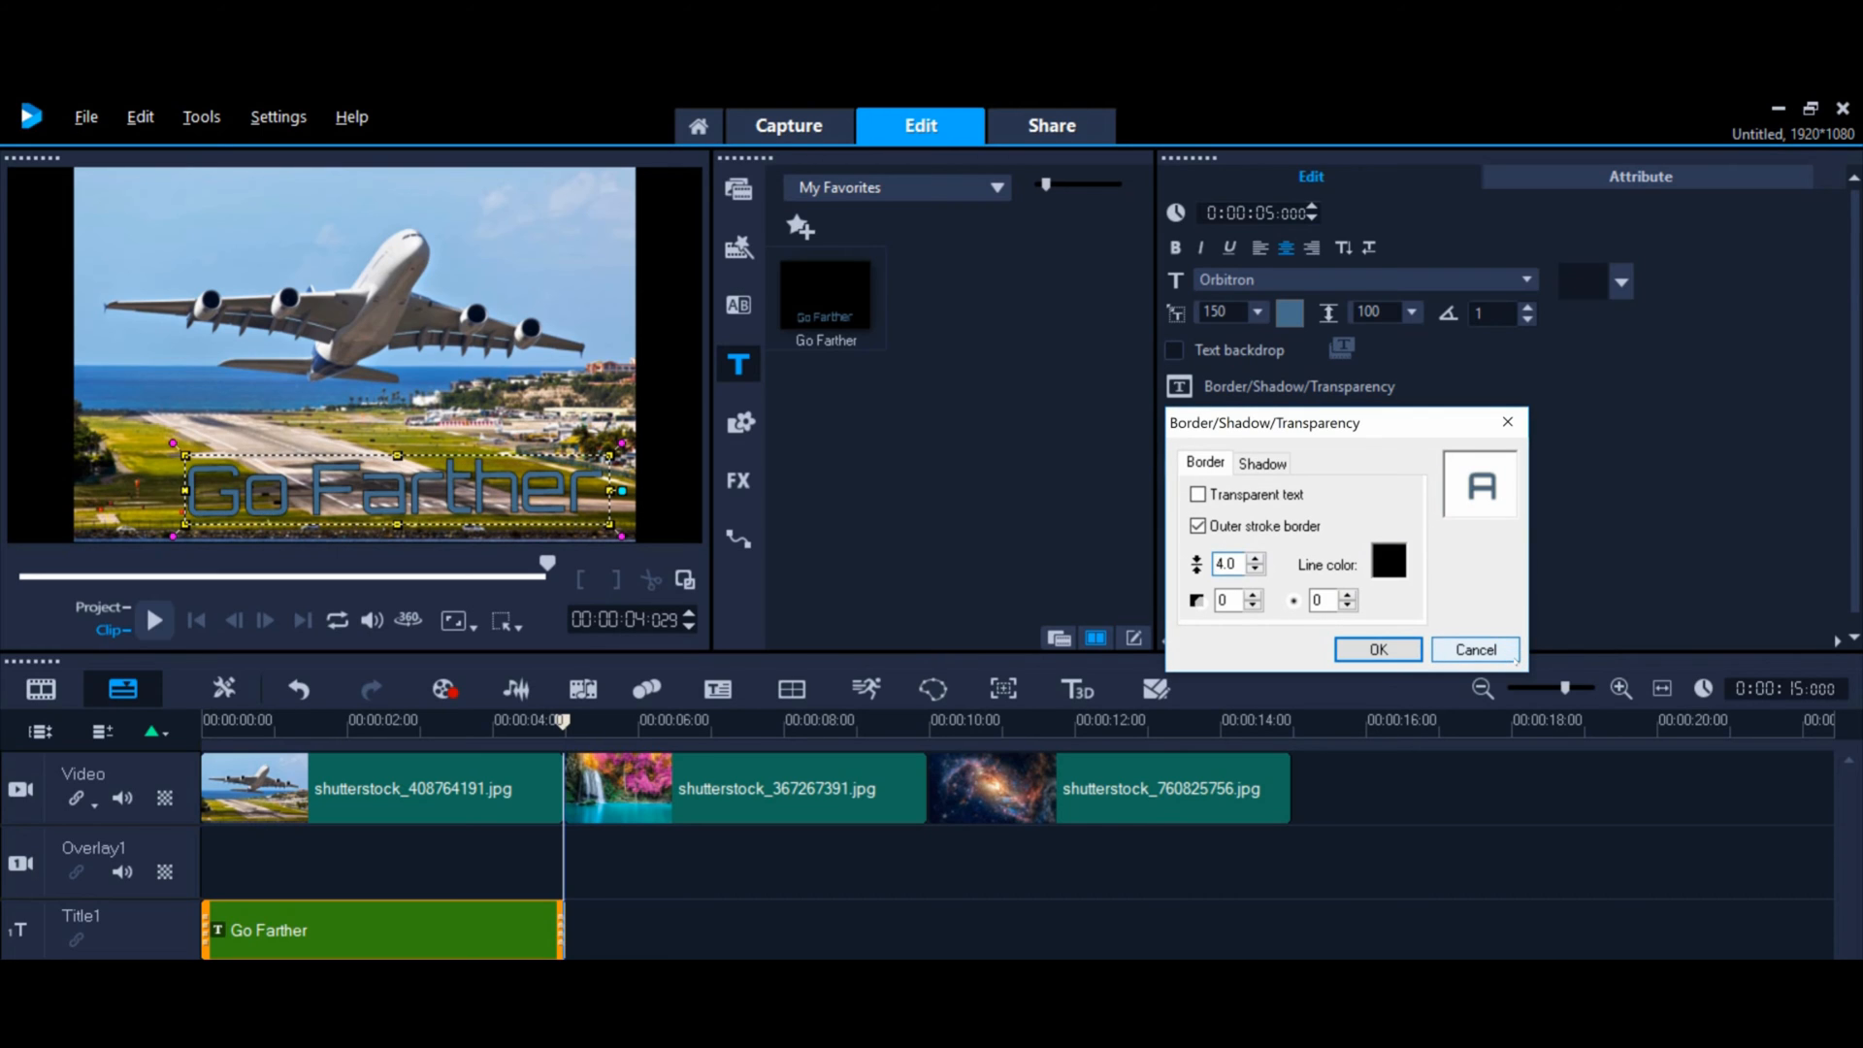
pyautogui.click(1376, 650)
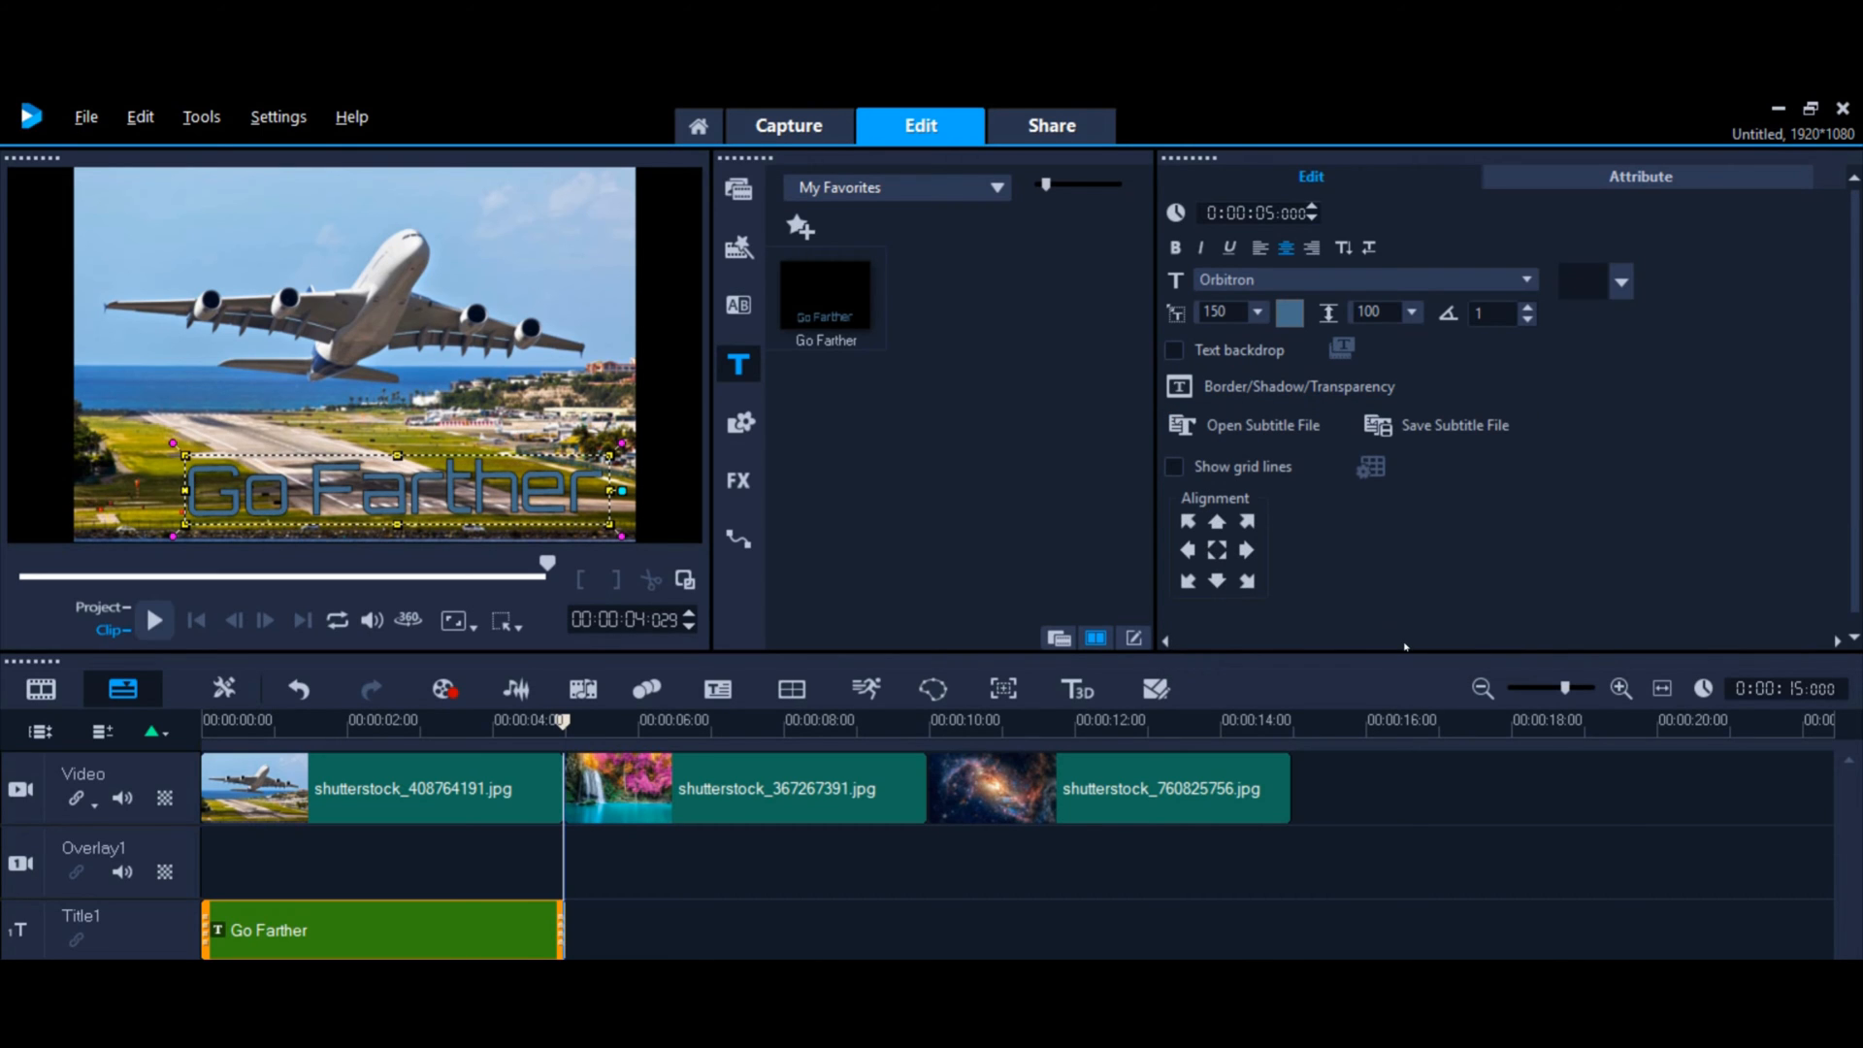
pyautogui.moveTo(1358, 626)
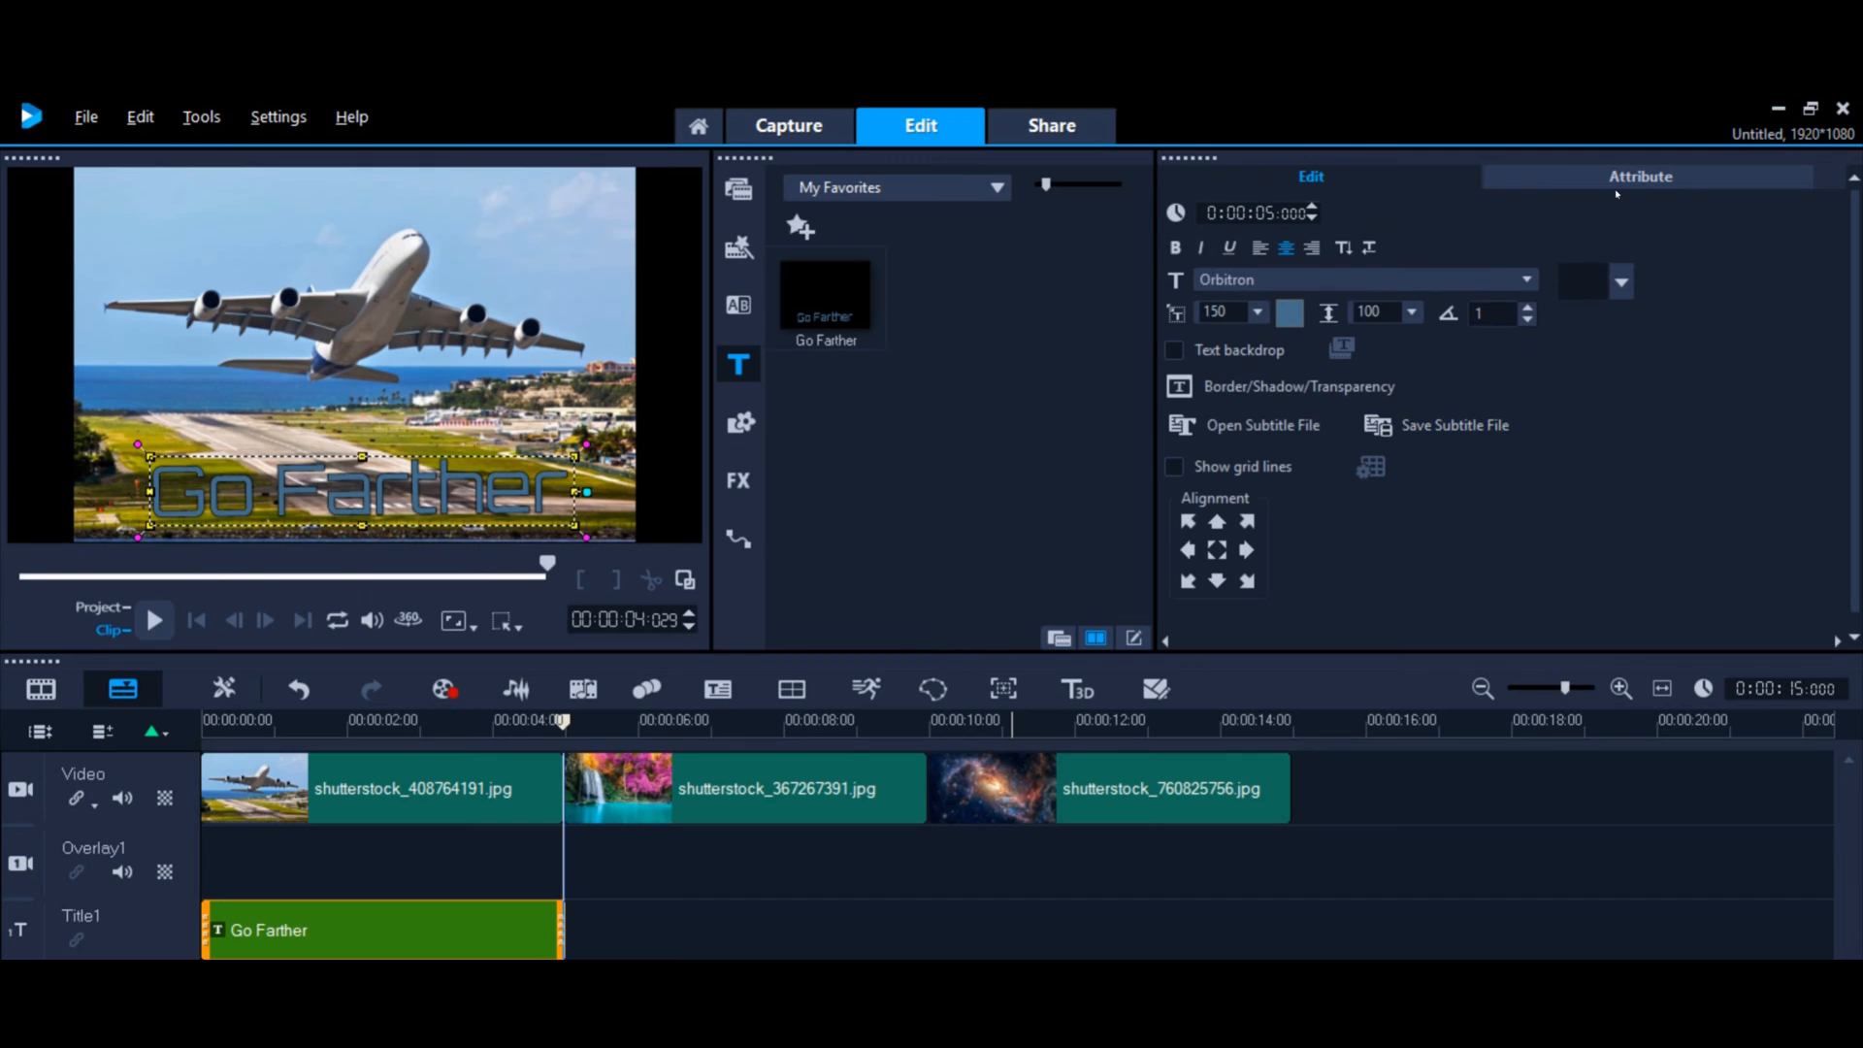
# Step: Try the Drop text animation on Go Farther, then turn it back off
pyautogui.click(1640, 175)
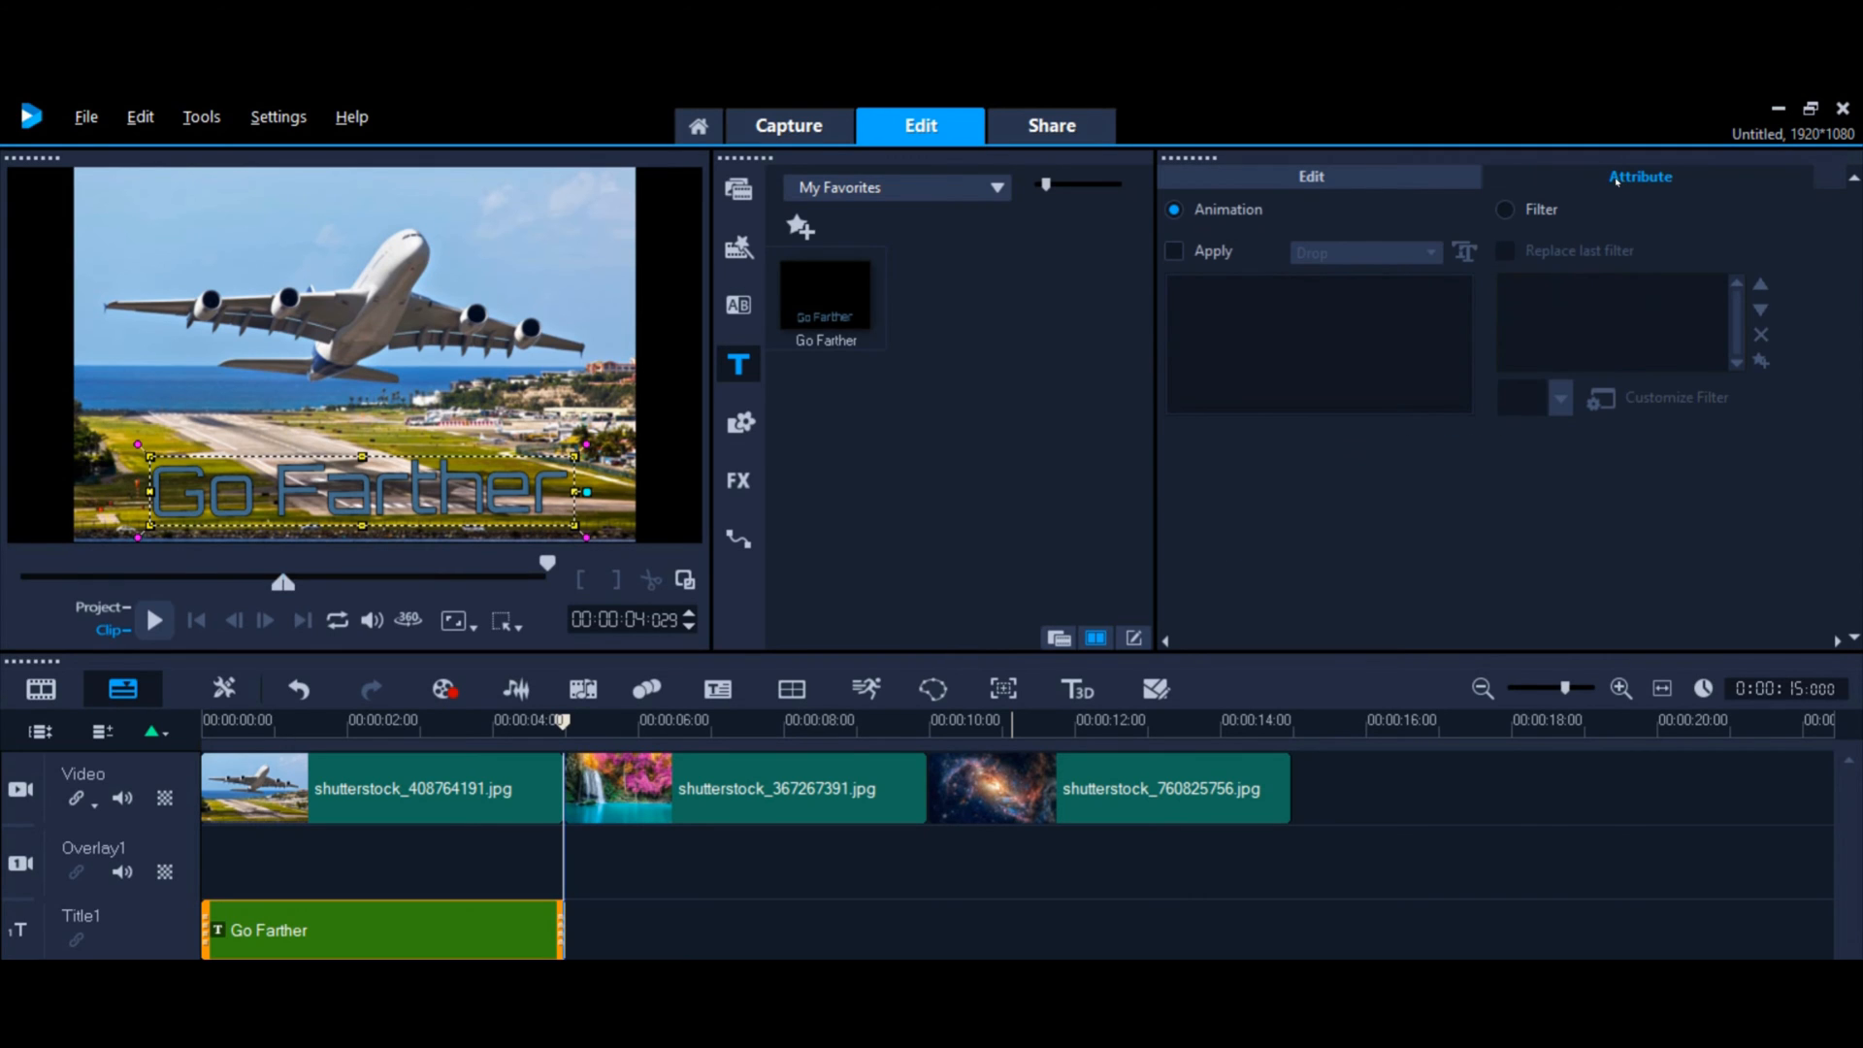
pyautogui.moveTo(1174, 250)
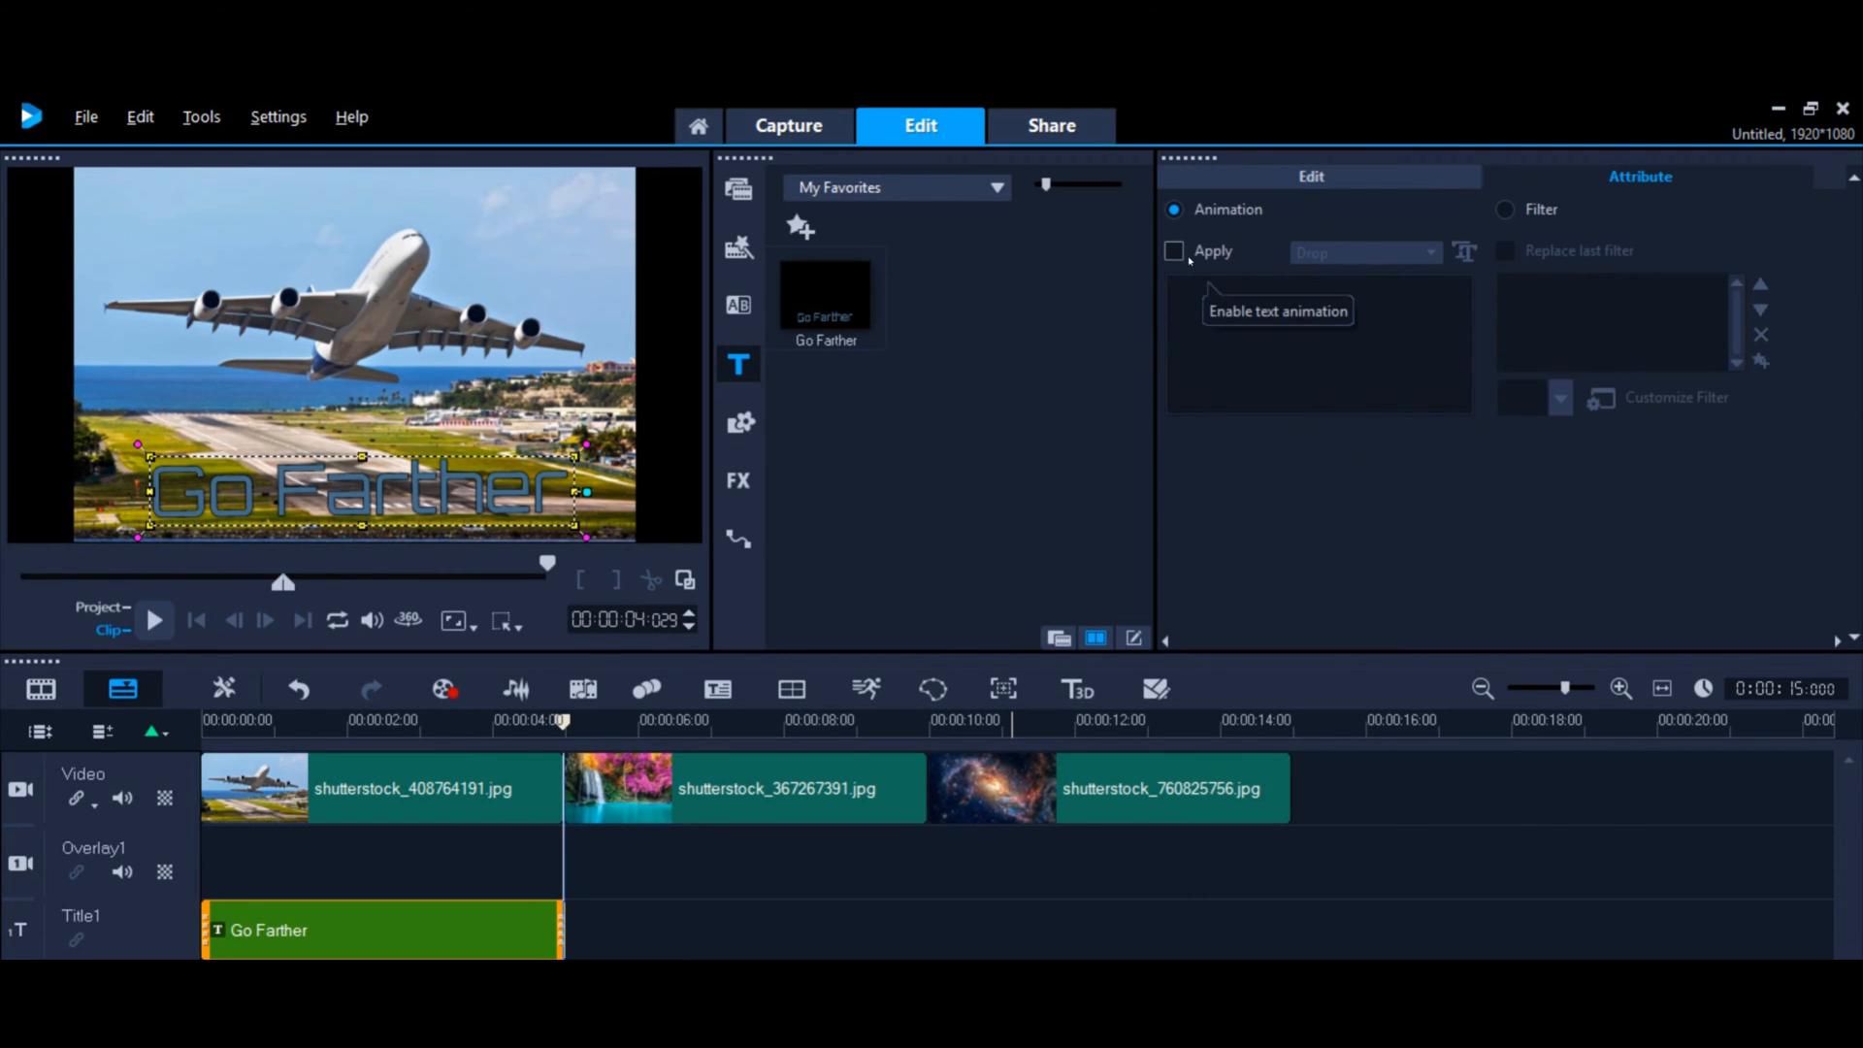
pyautogui.click(1174, 250)
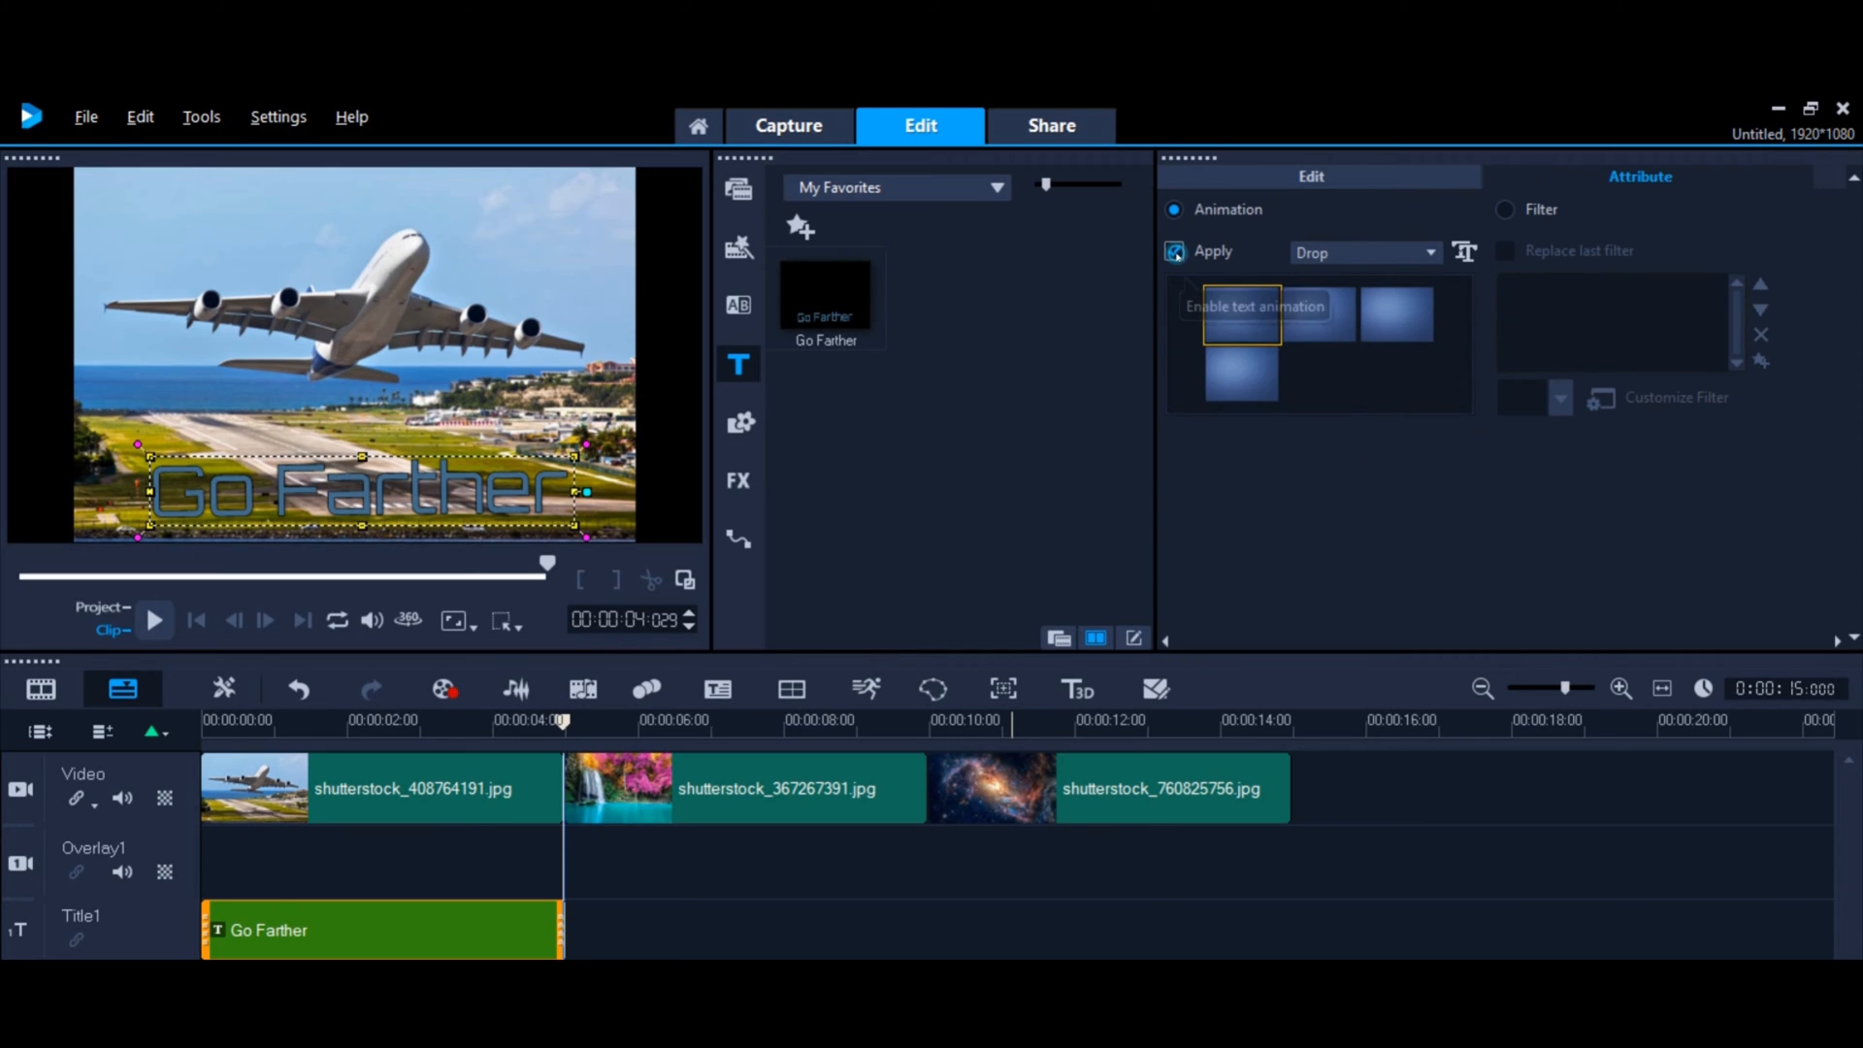
pyautogui.click(1175, 250)
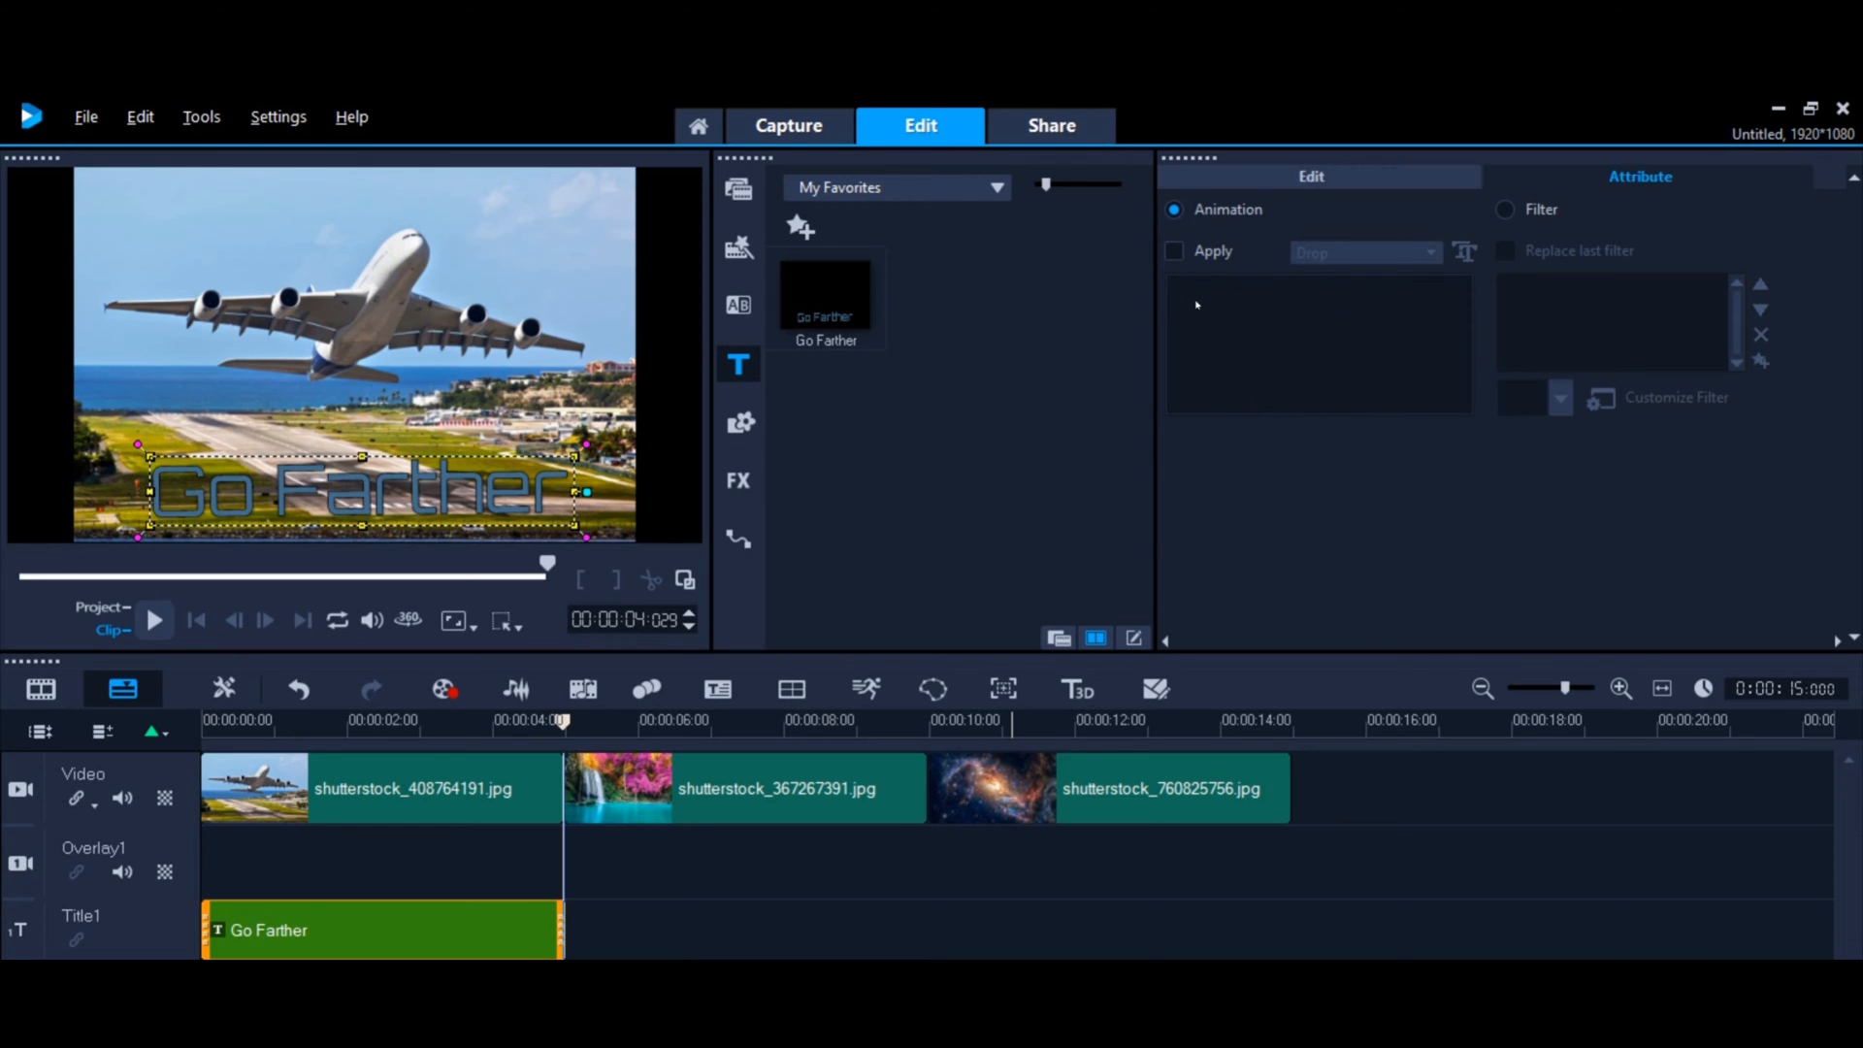
pyautogui.moveTo(387, 489)
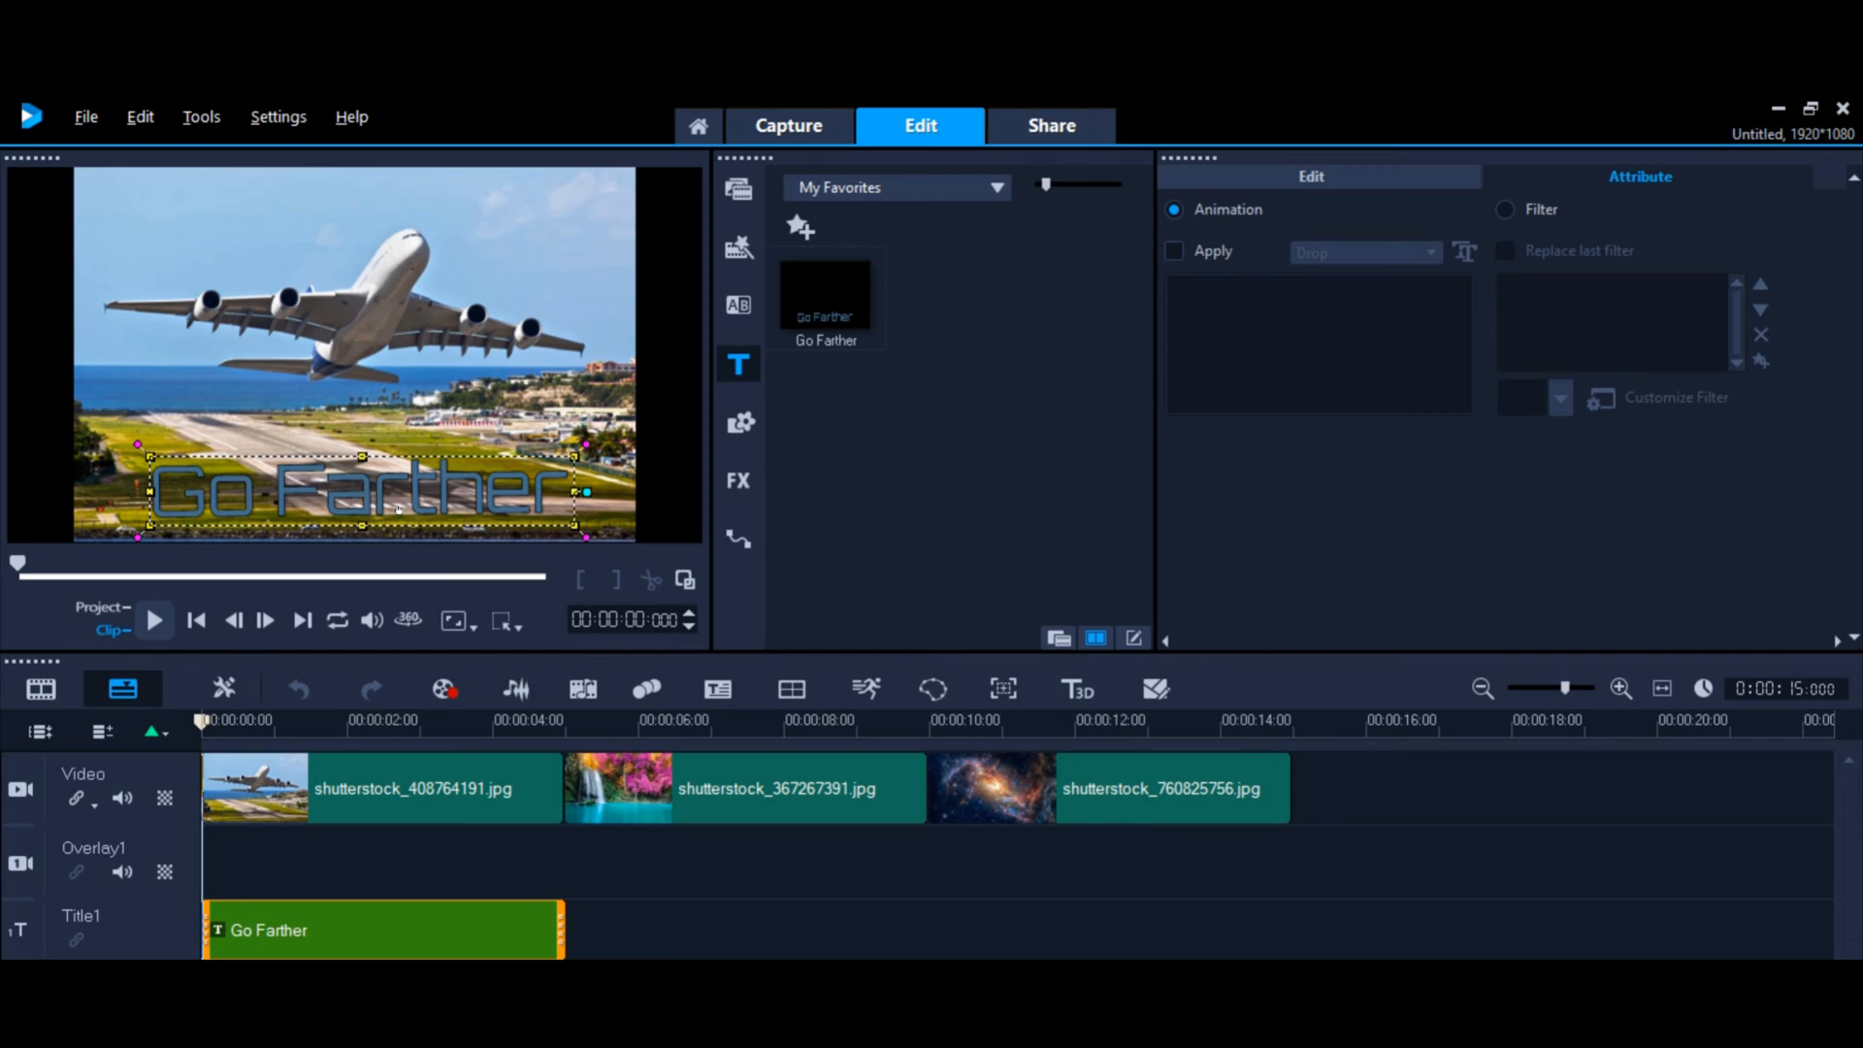
pyautogui.moveTo(455, 455)
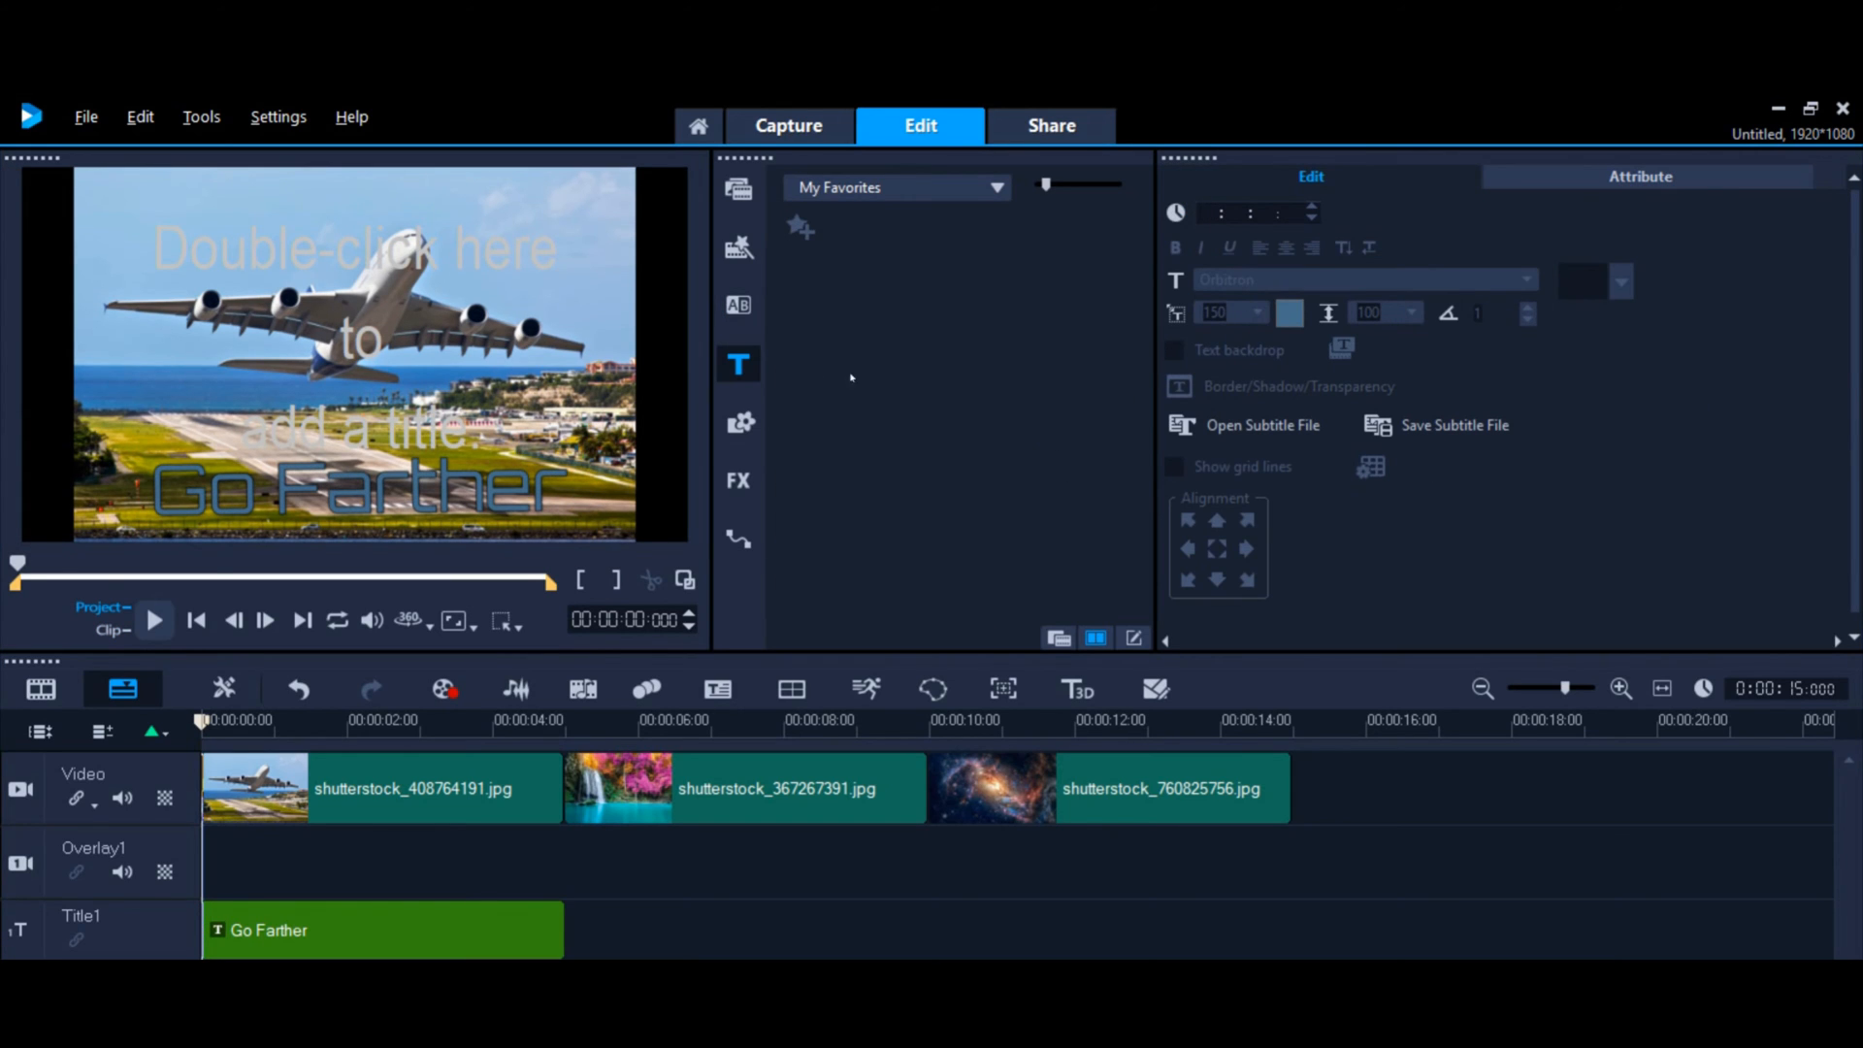
pyautogui.moveTo(737, 364)
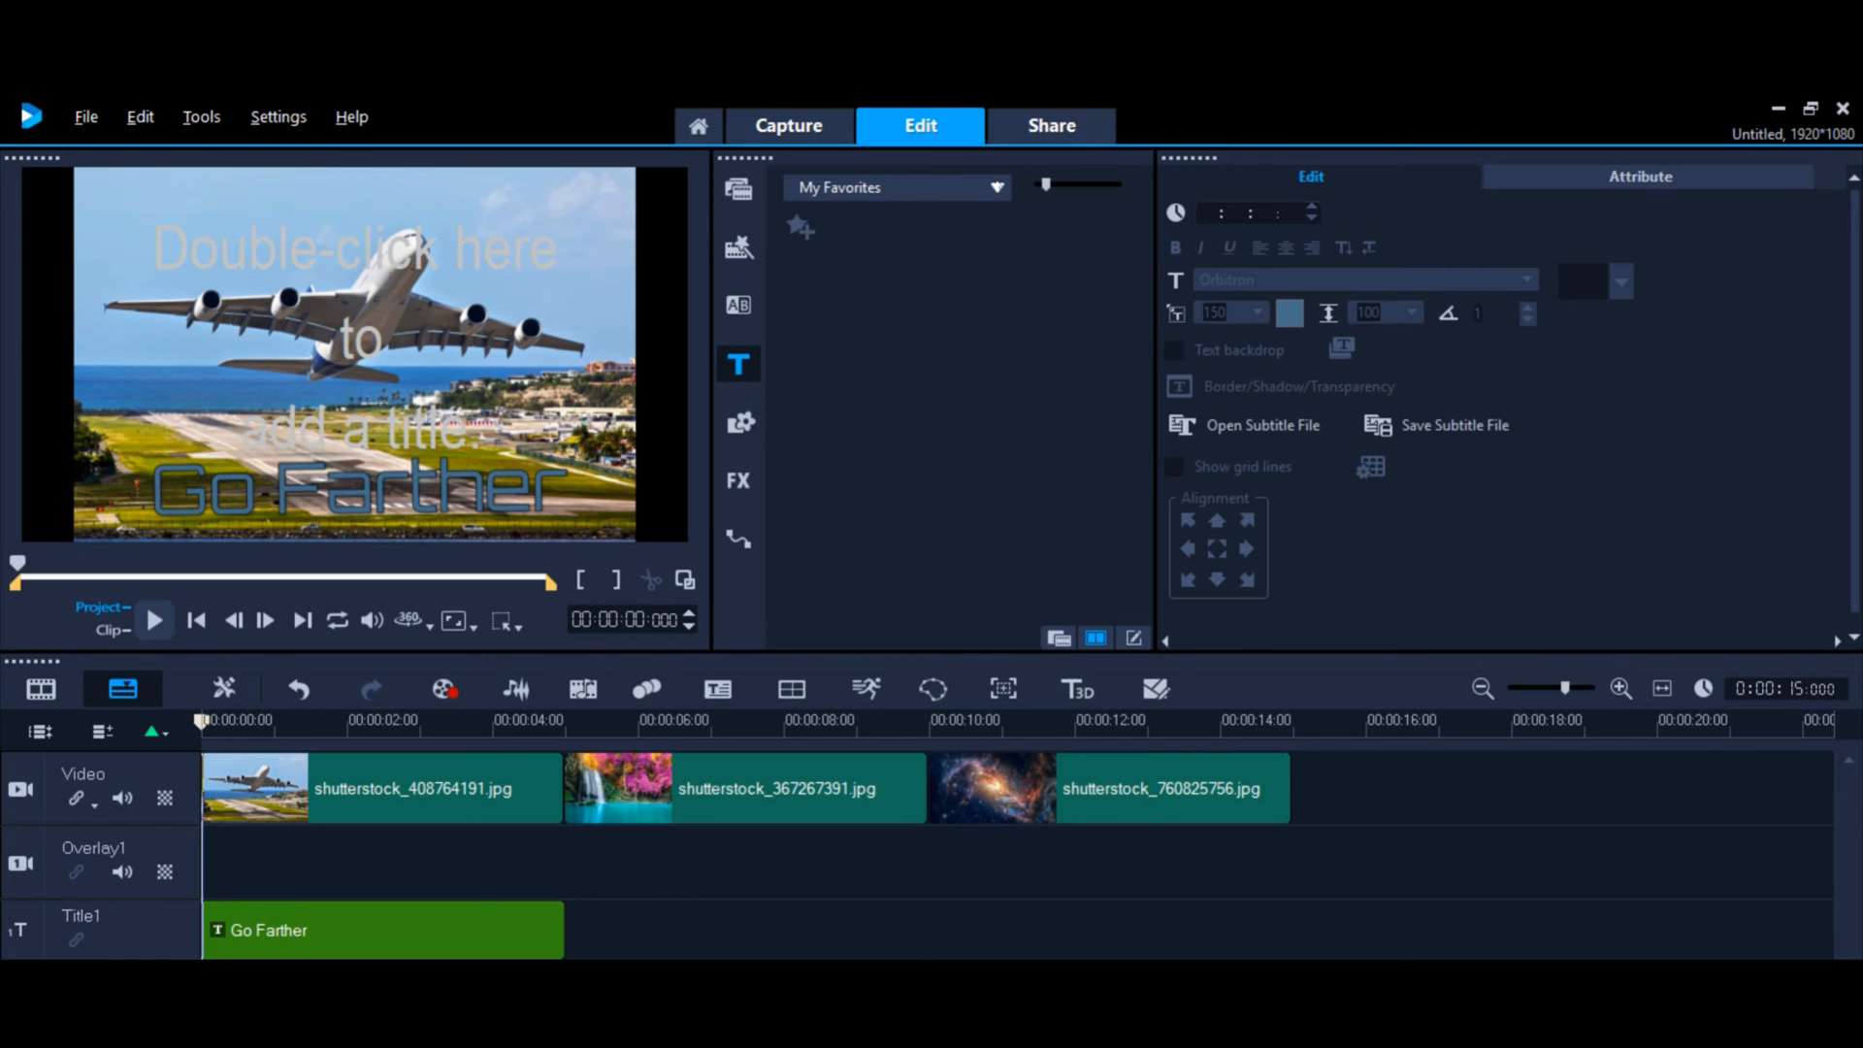
# Step: Switch the library to Title presets and drag two Lorem ipsum titles under clips two and three
pyautogui.click(996, 187)
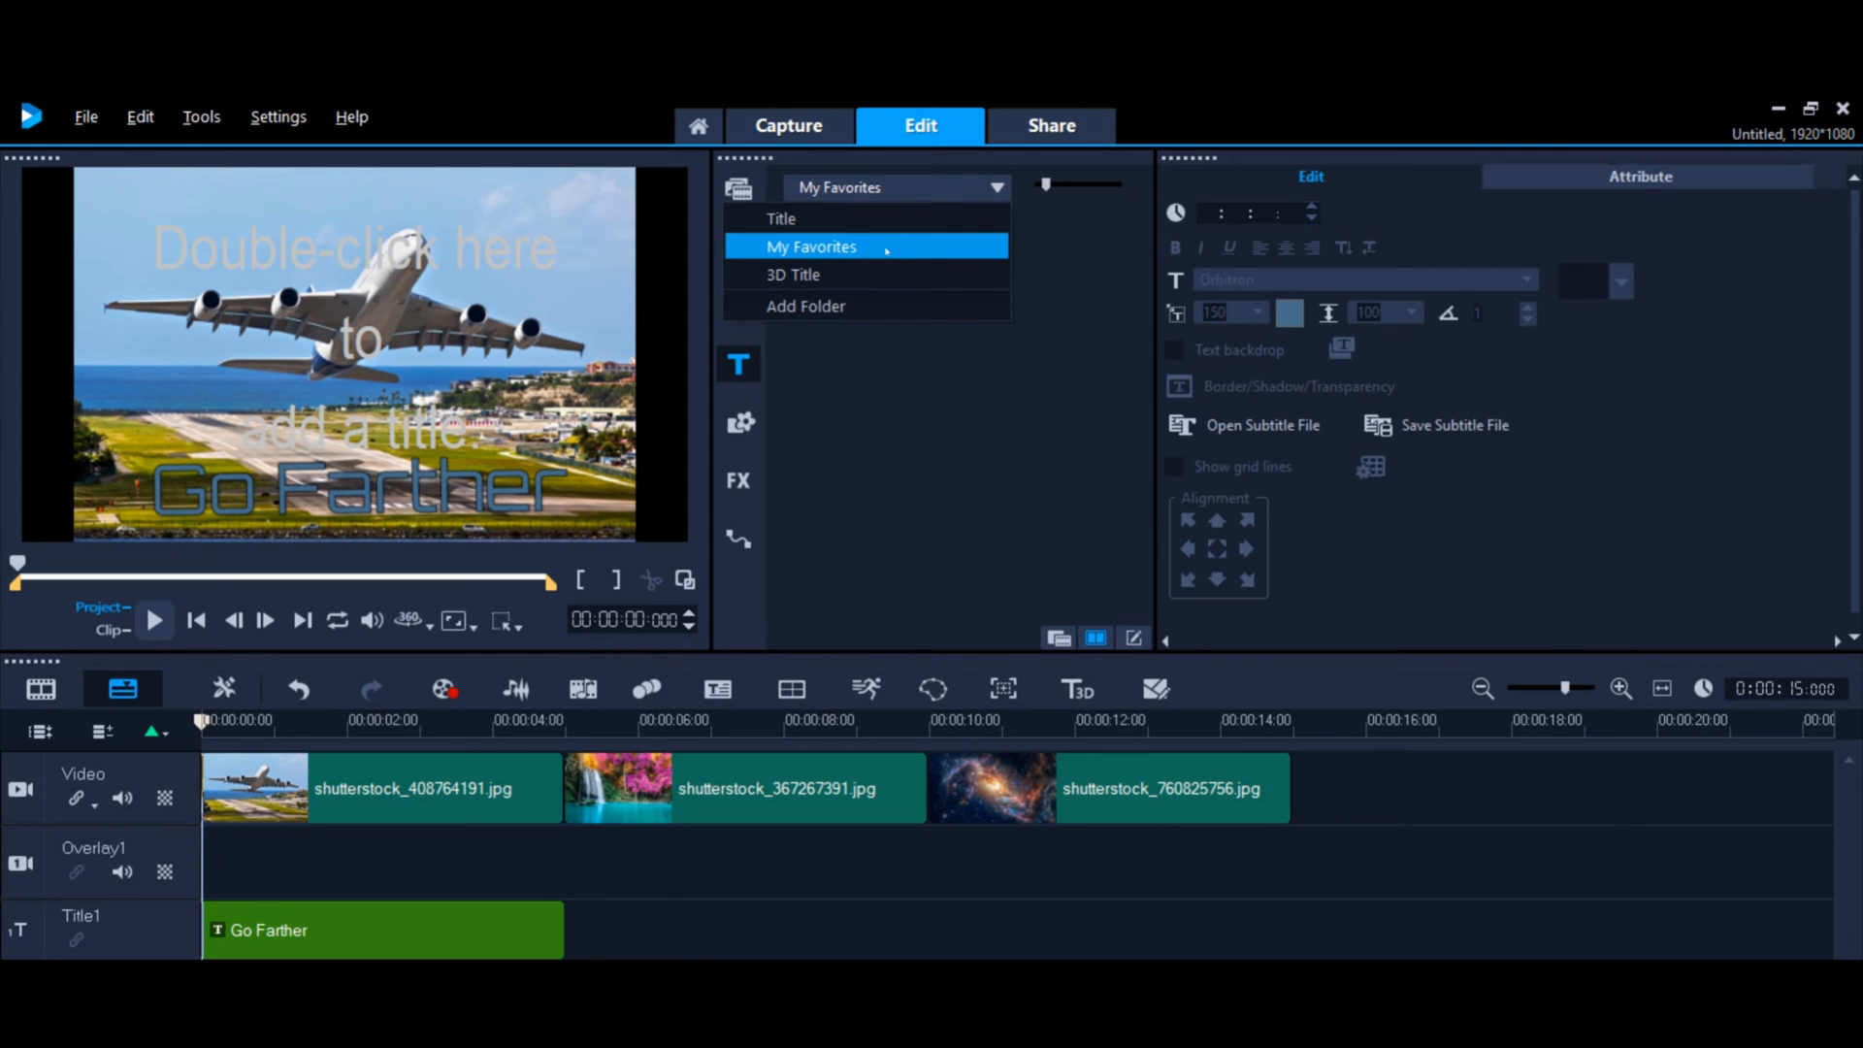
pyautogui.click(780, 218)
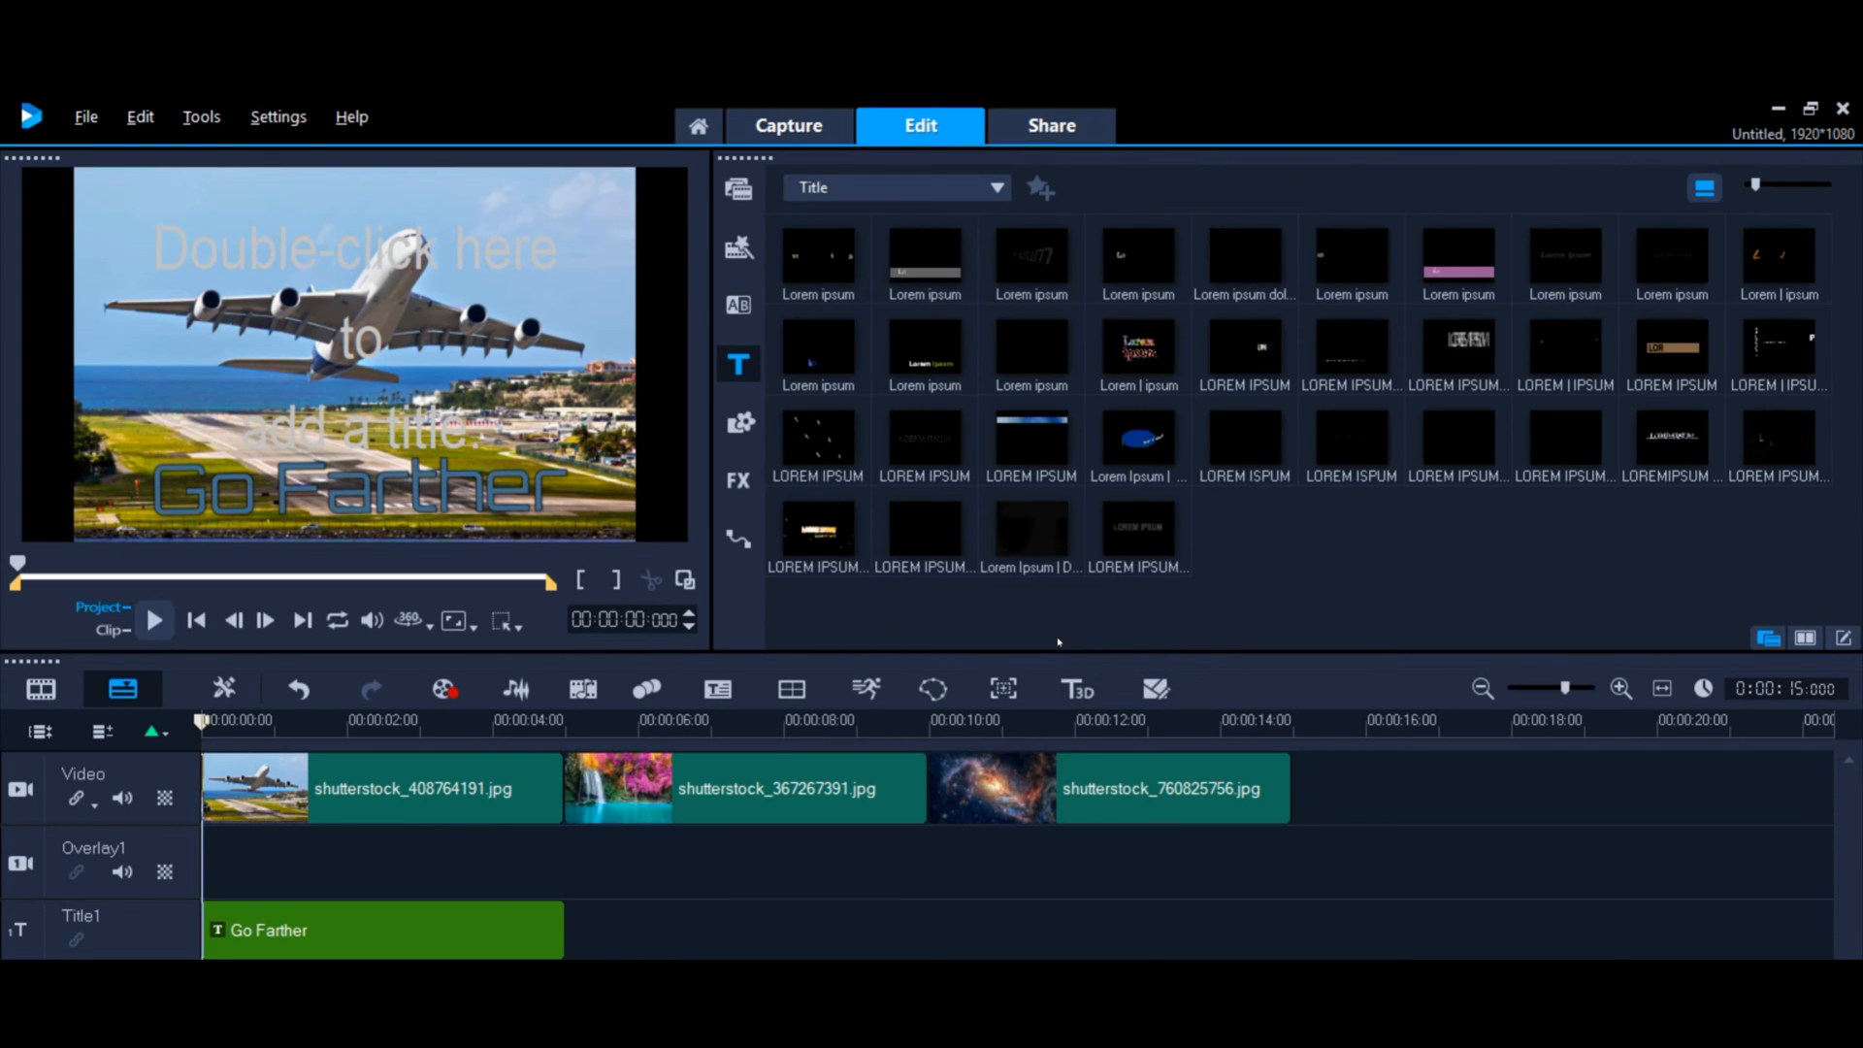
pyautogui.moveTo(1058, 605)
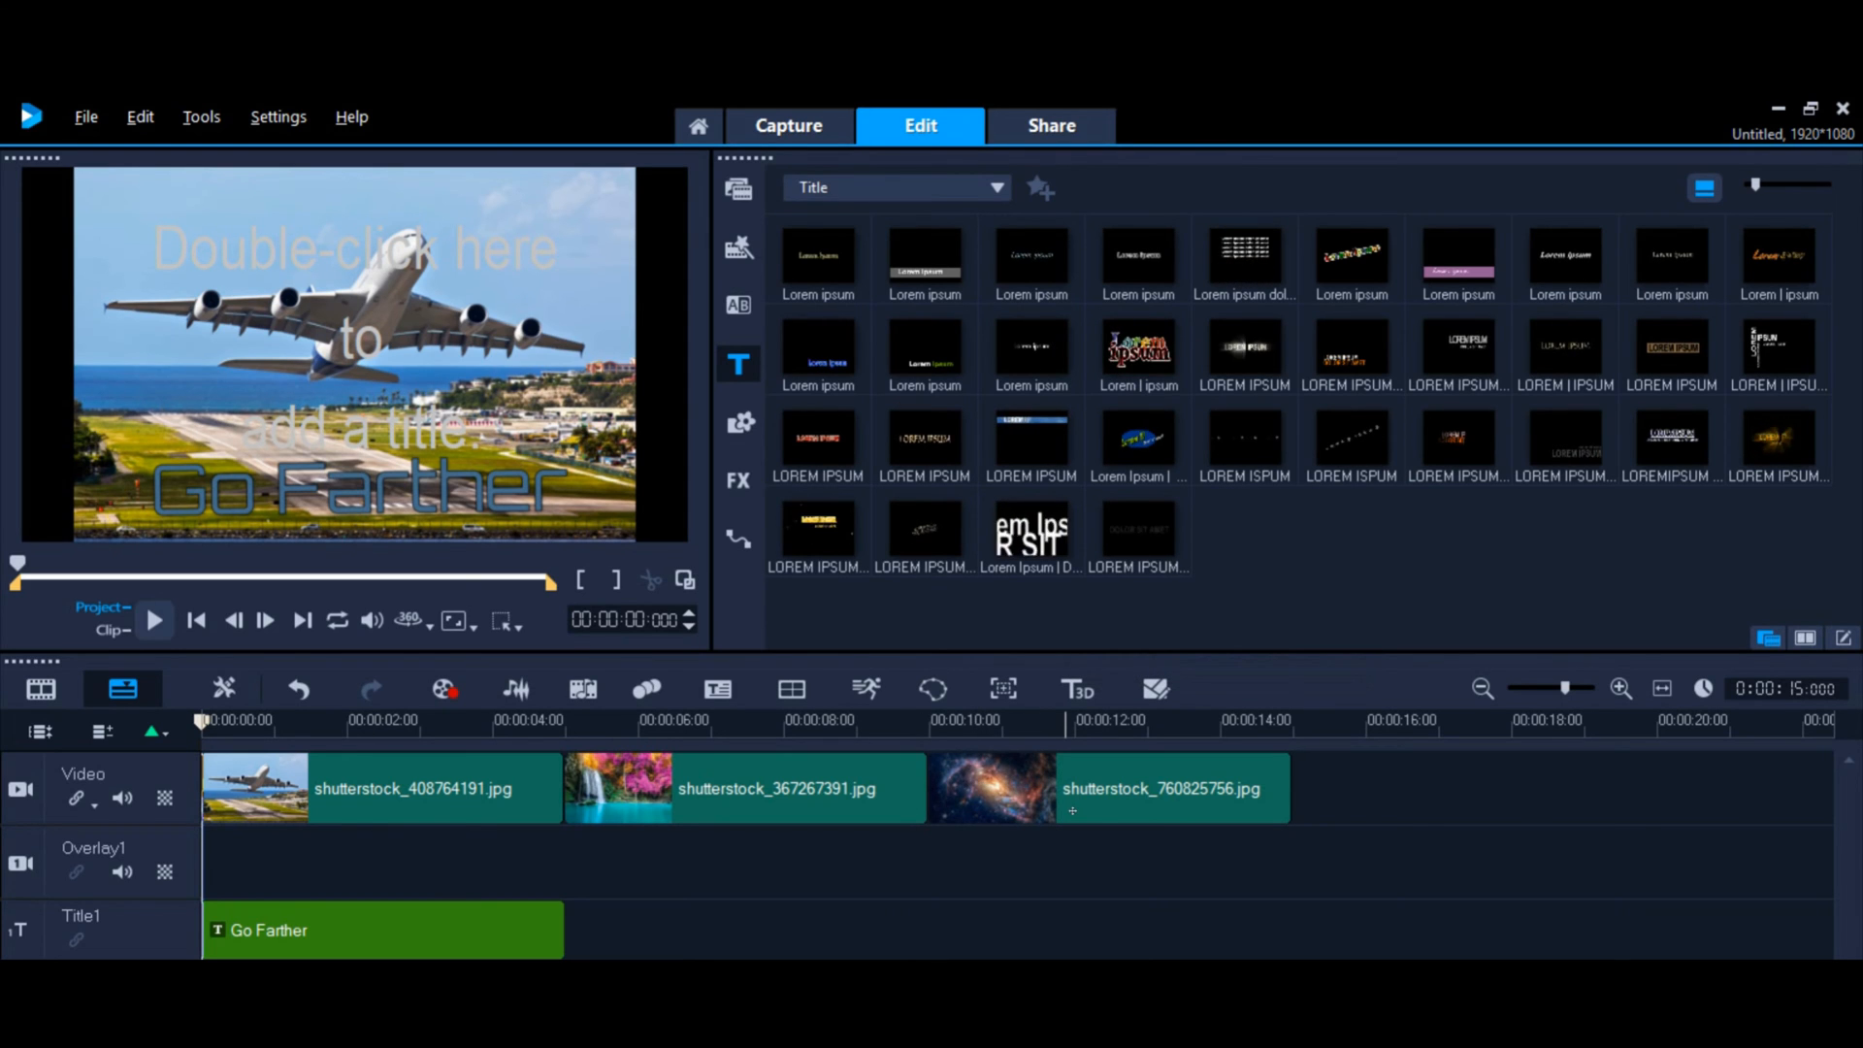
pyautogui.moveTo(1130, 728)
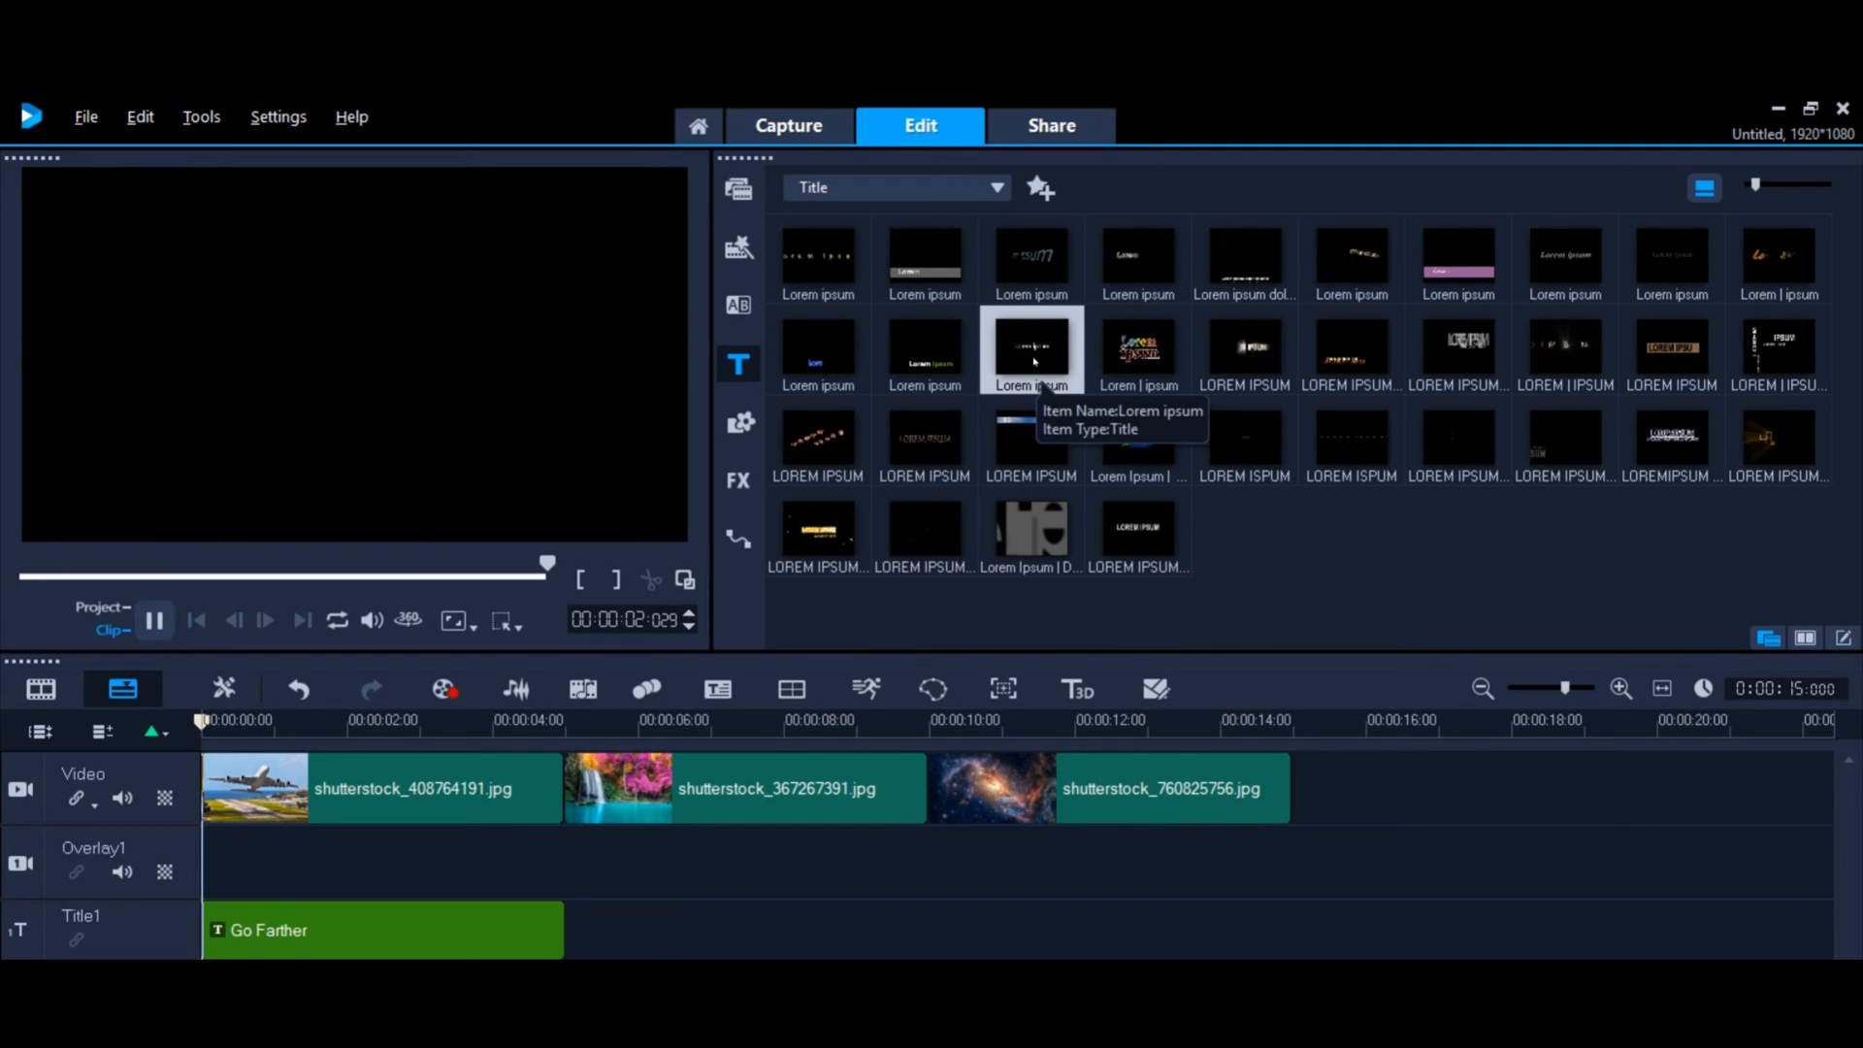
pyautogui.click(153, 619)
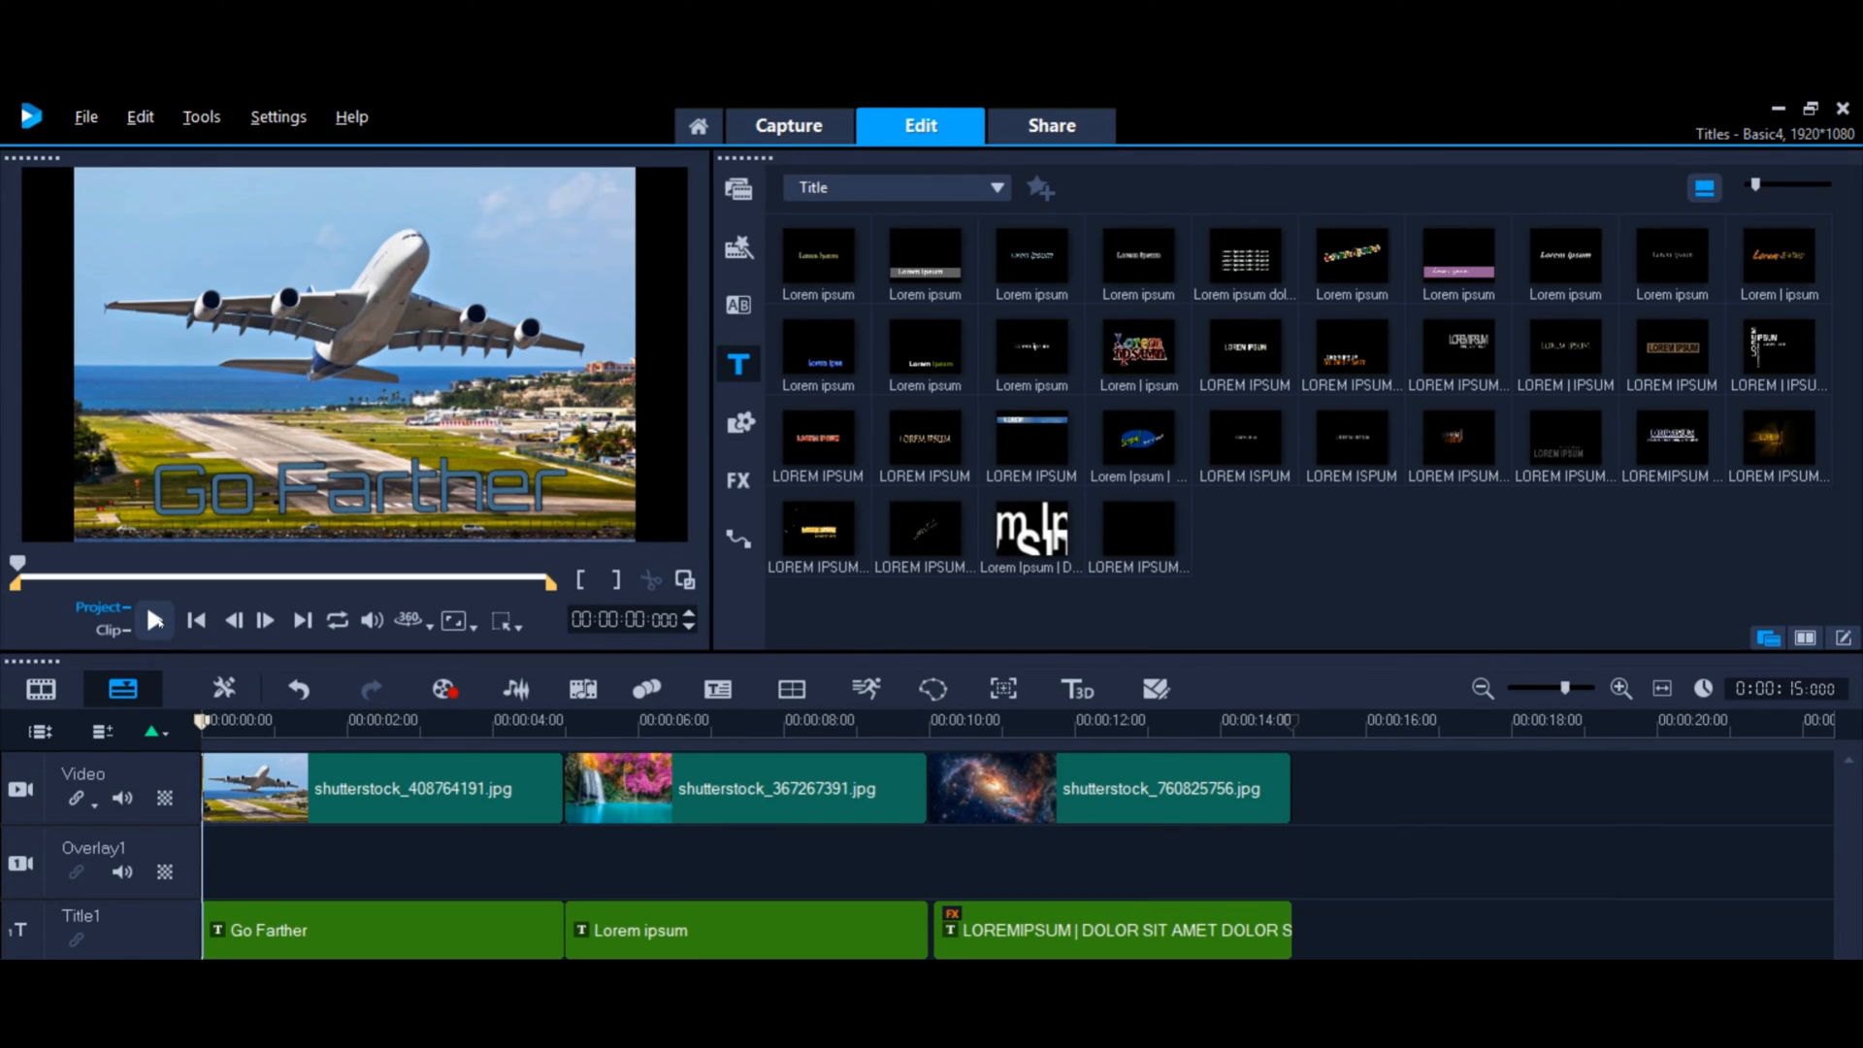
# Step: Scrub the playhead near 14 s and 7:15 to preview the Lorem ipsum titles
pyautogui.click(154, 619)
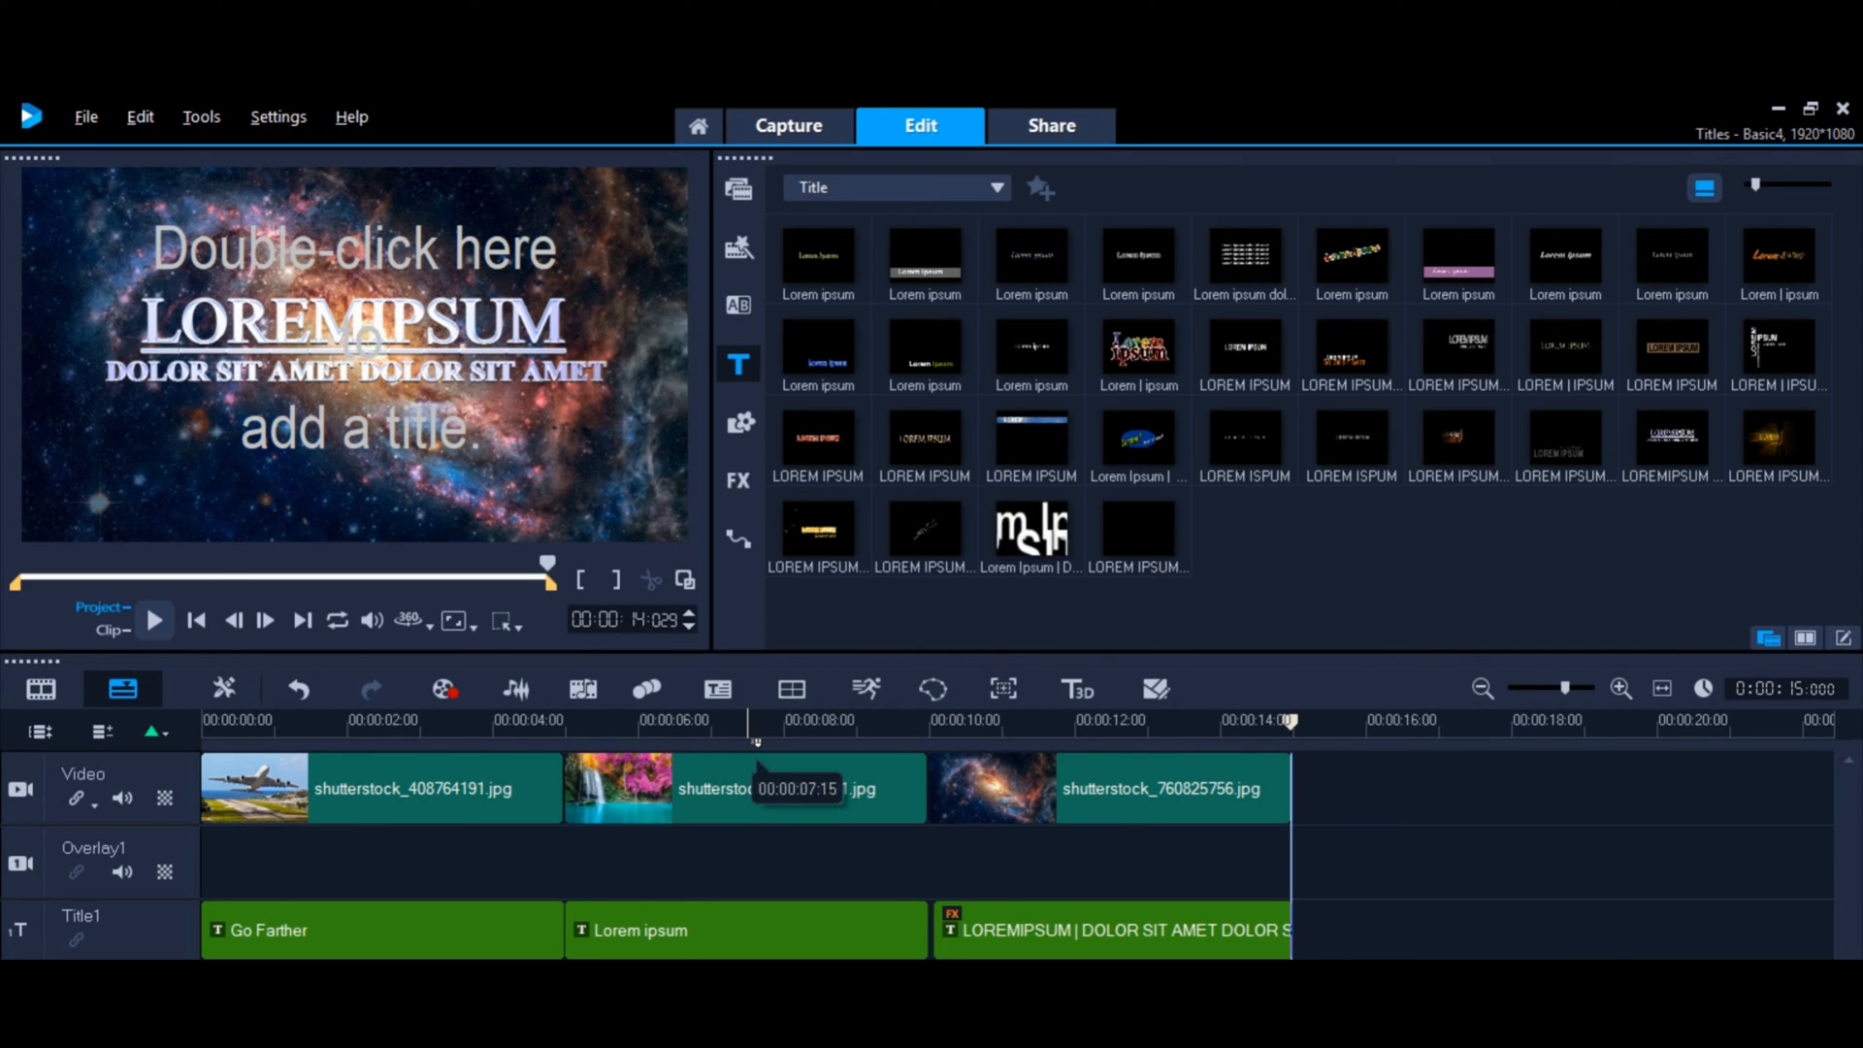
pyautogui.click(747, 719)
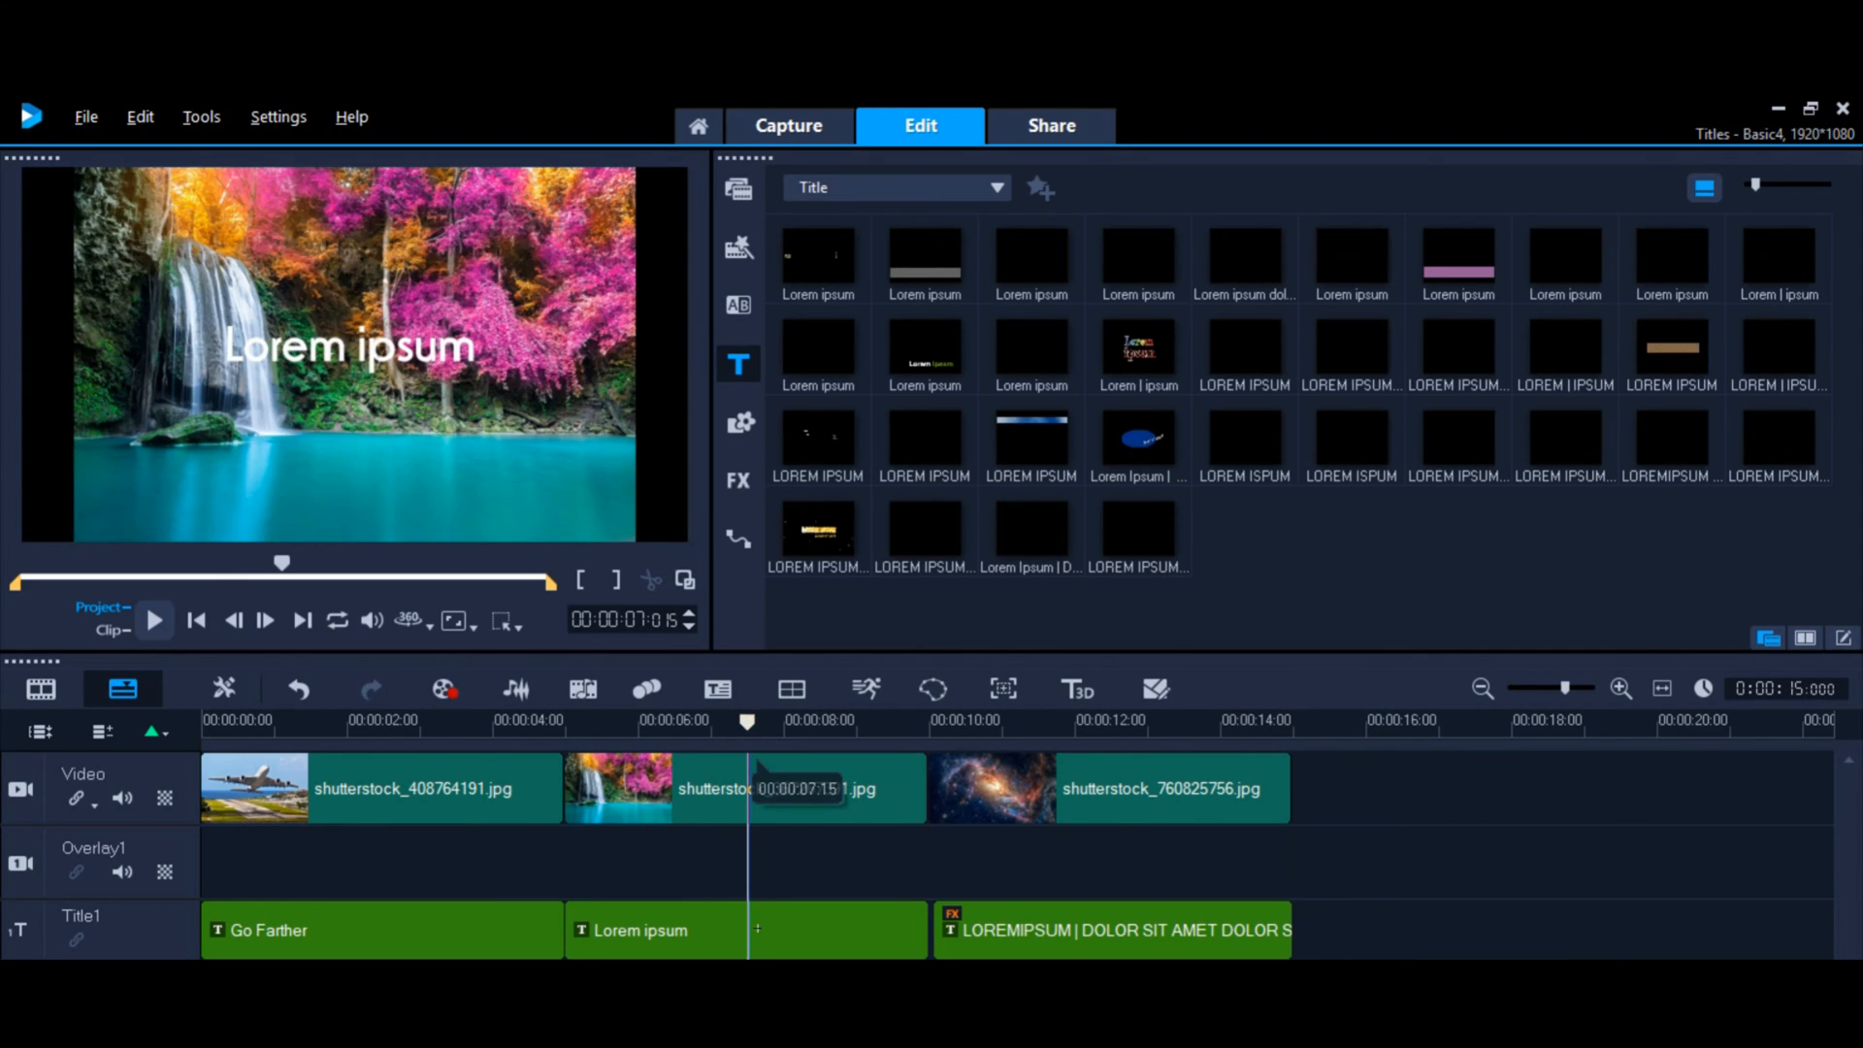
# Step: Retype the waterfall title as 'Explore Deeper' in orange Orbitron at size 100
pyautogui.doubleClick(653, 931)
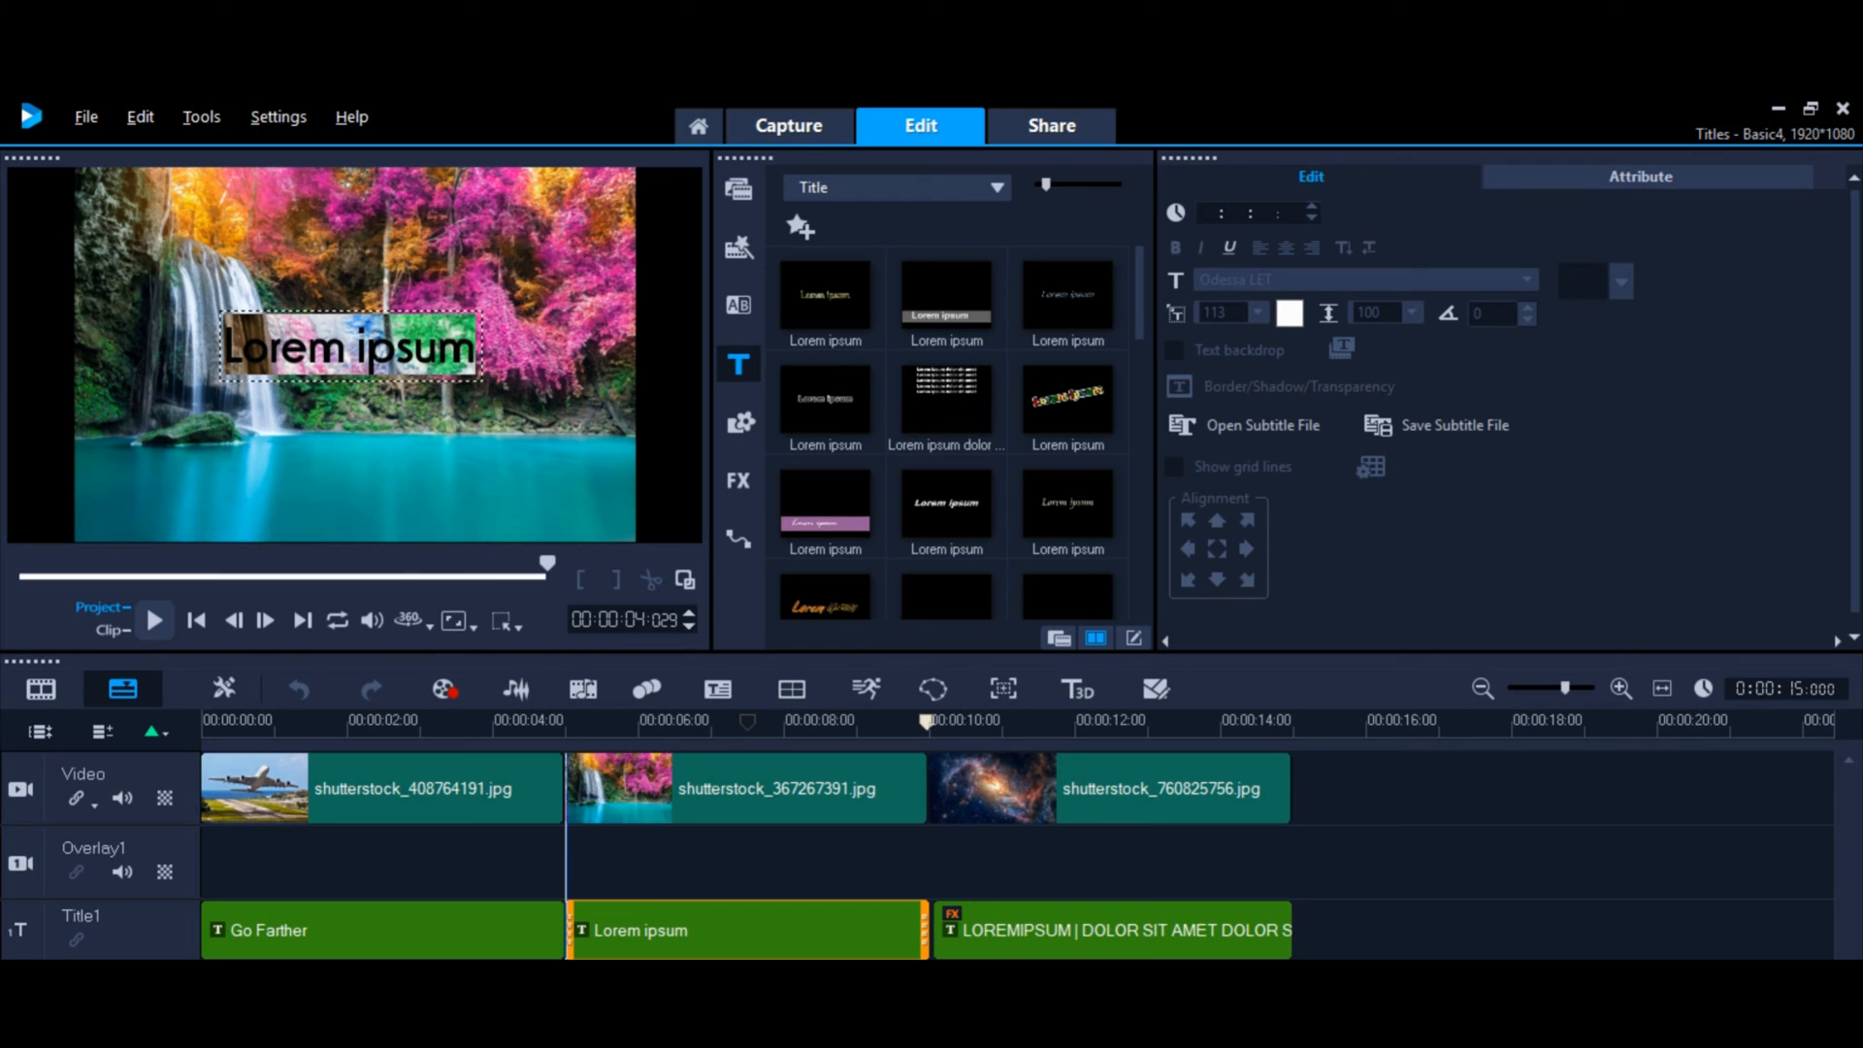
pyautogui.write('Explore Deeper')
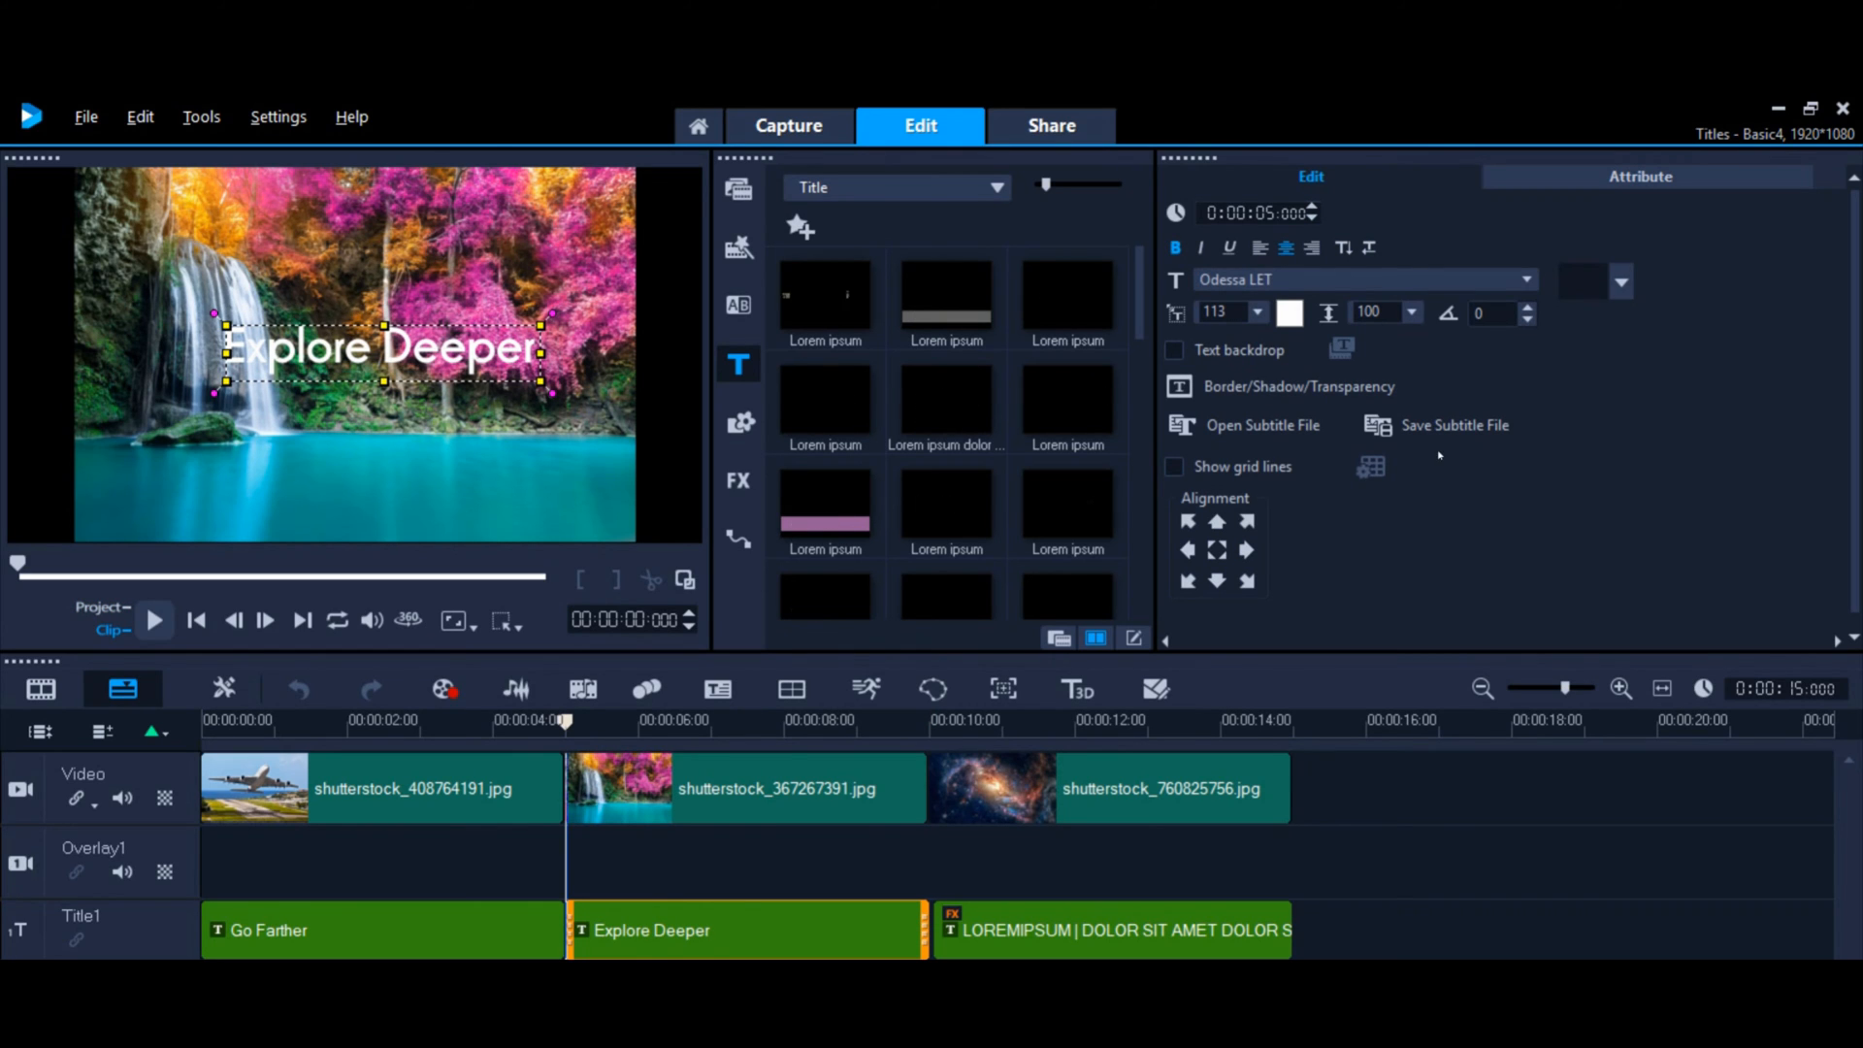
pyautogui.moveTo(1520, 280)
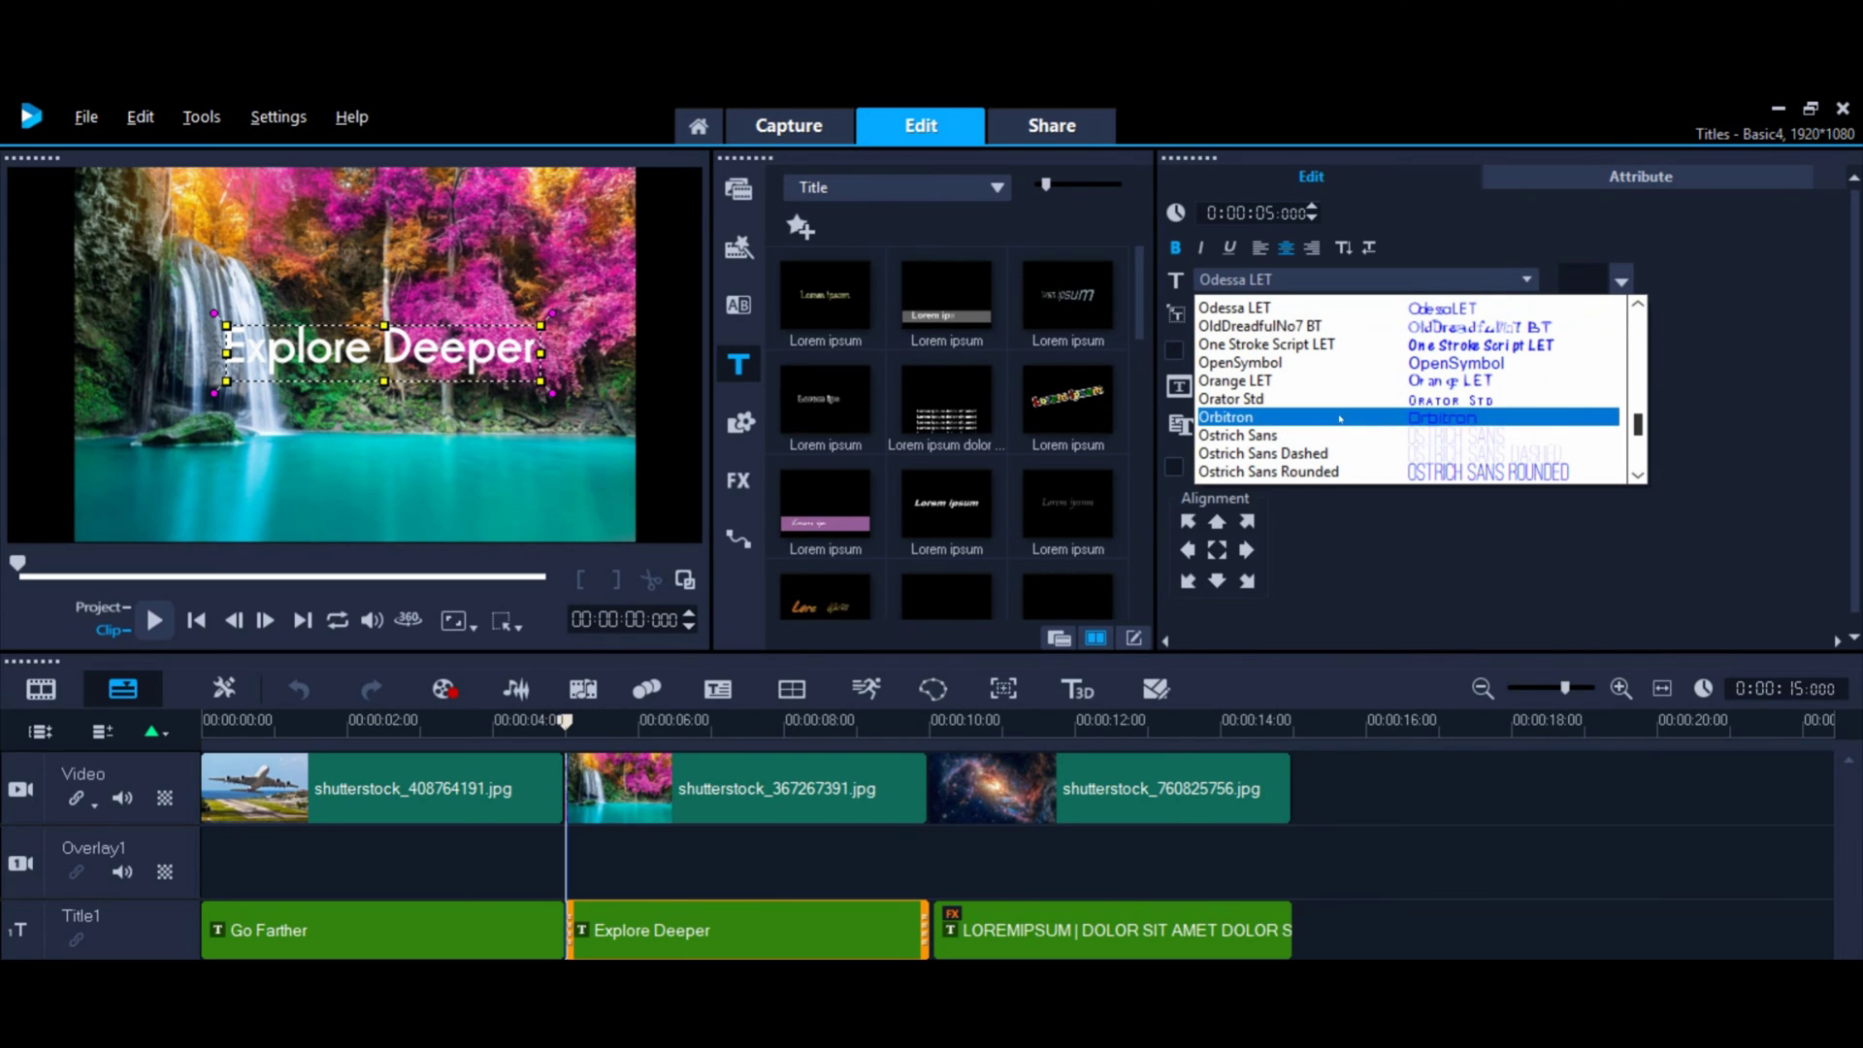
pyautogui.click(1228, 417)
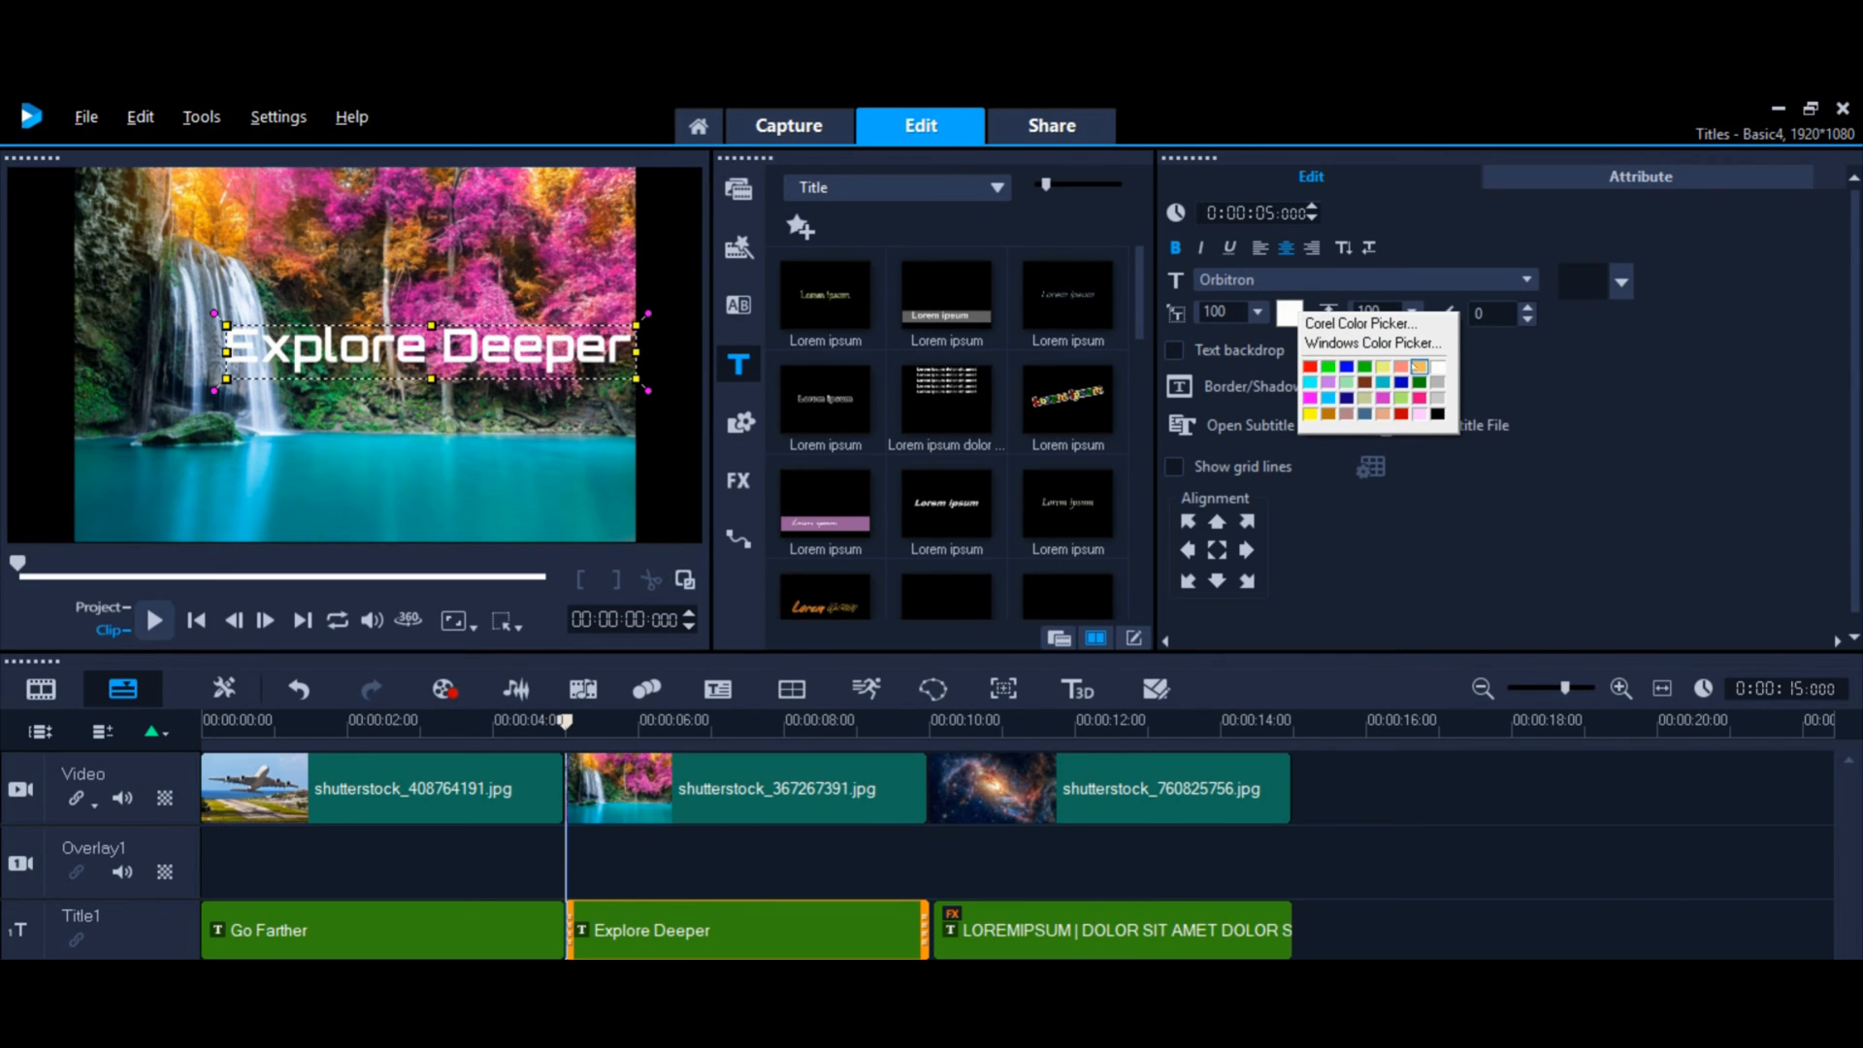
pyautogui.click(1420, 383)
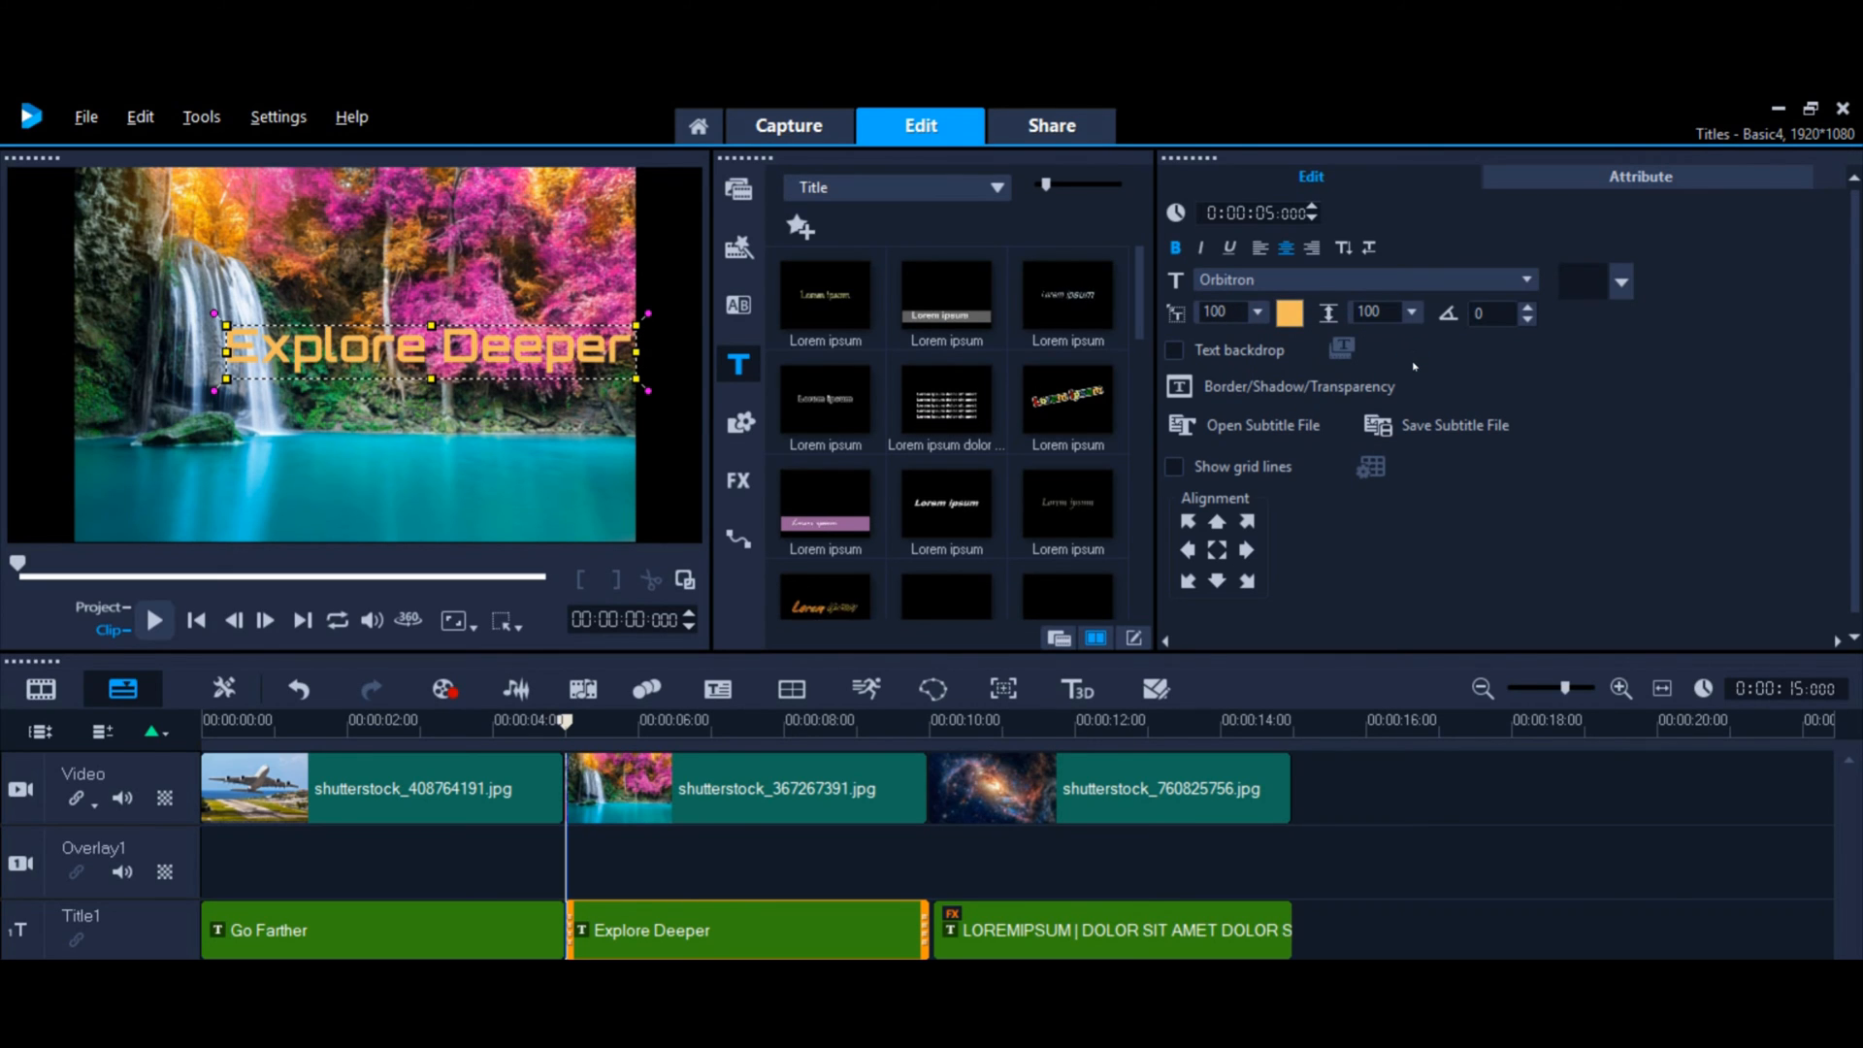
pyautogui.moveTo(1292, 374)
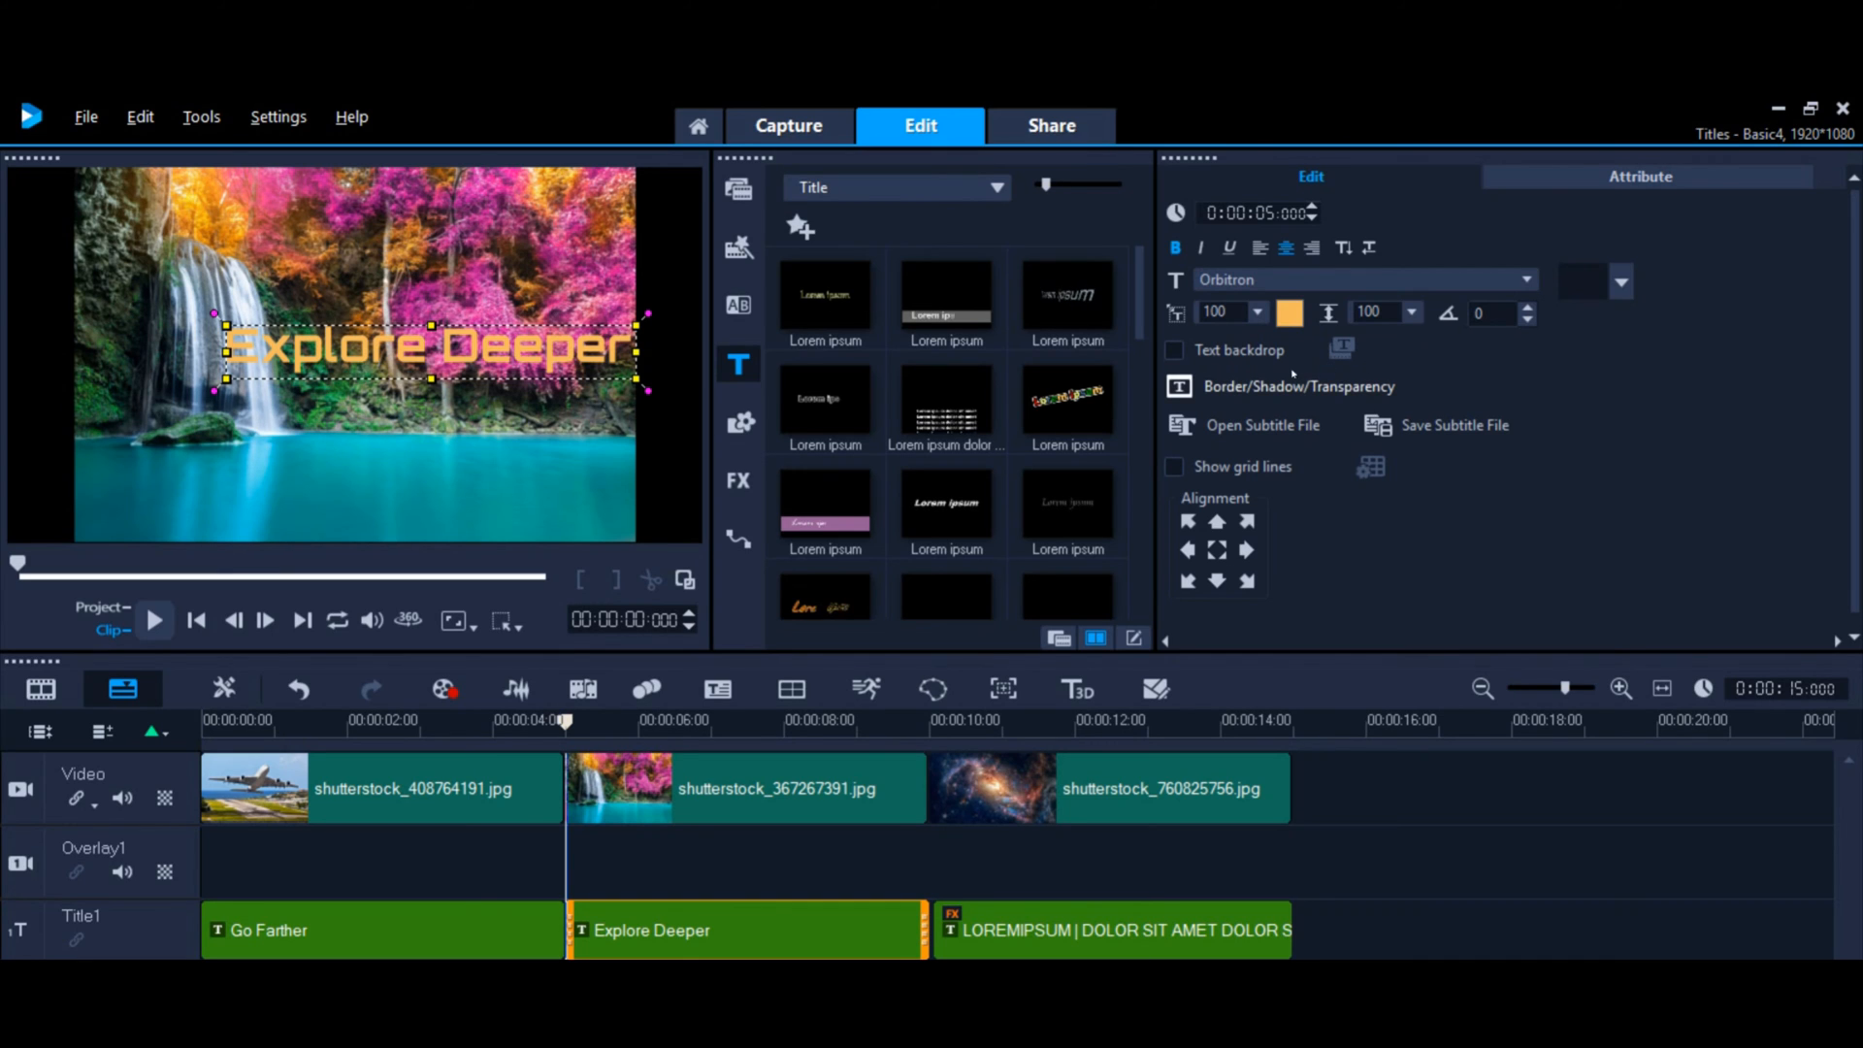
# Step: Give the Explore Deeper title a black outline and align it bottom-centre
pyautogui.click(1298, 386)
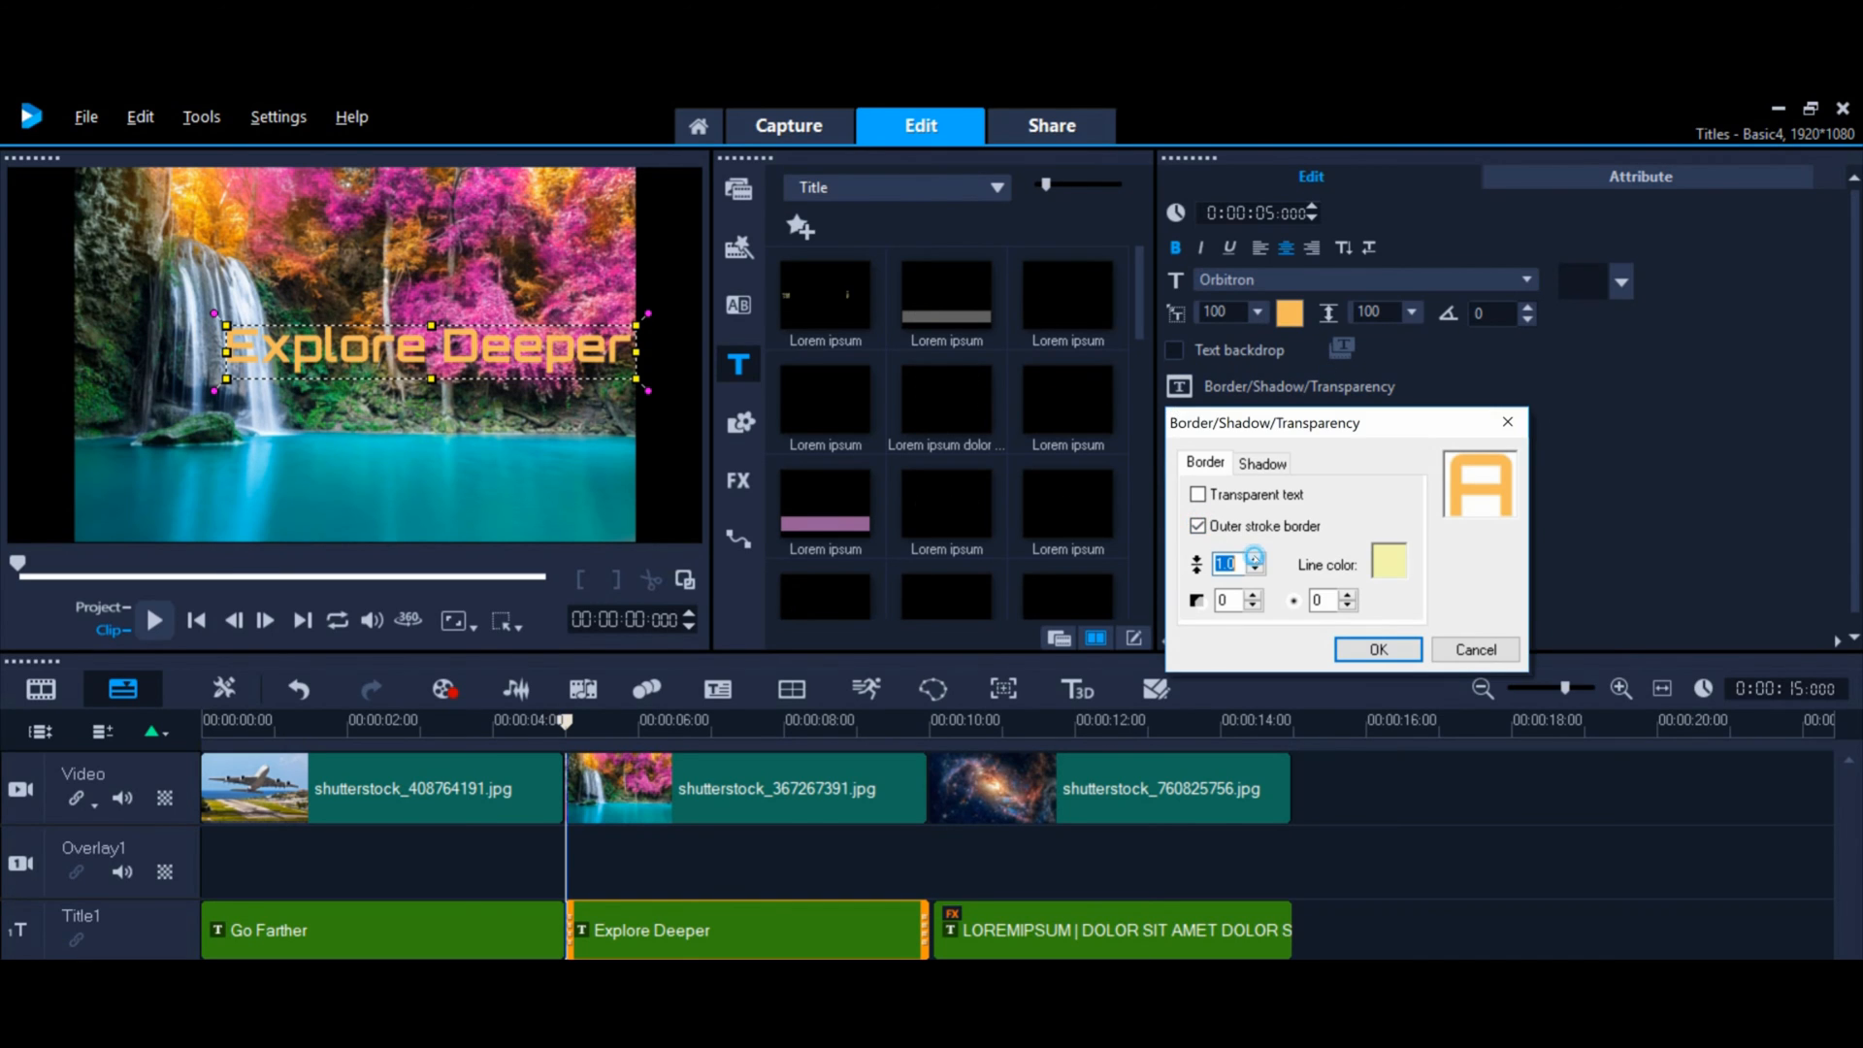
pyautogui.click(1255, 559)
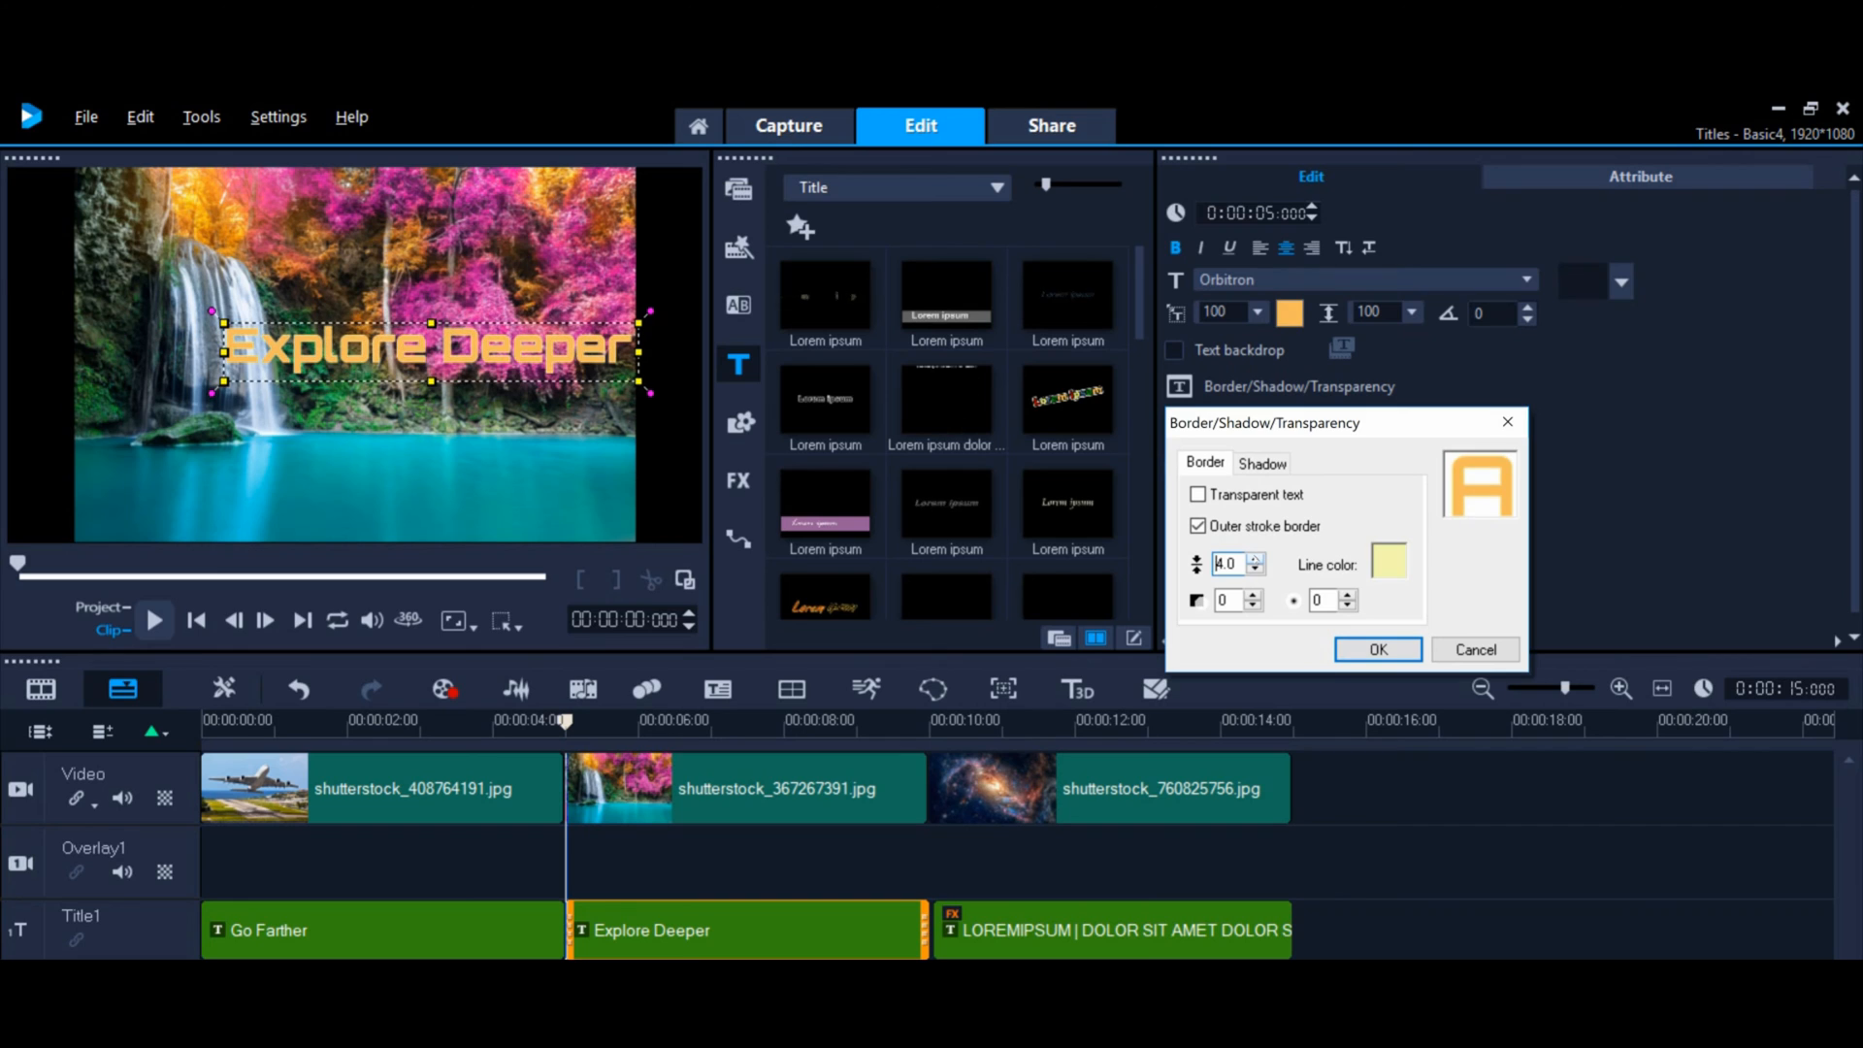
pyautogui.click(1387, 561)
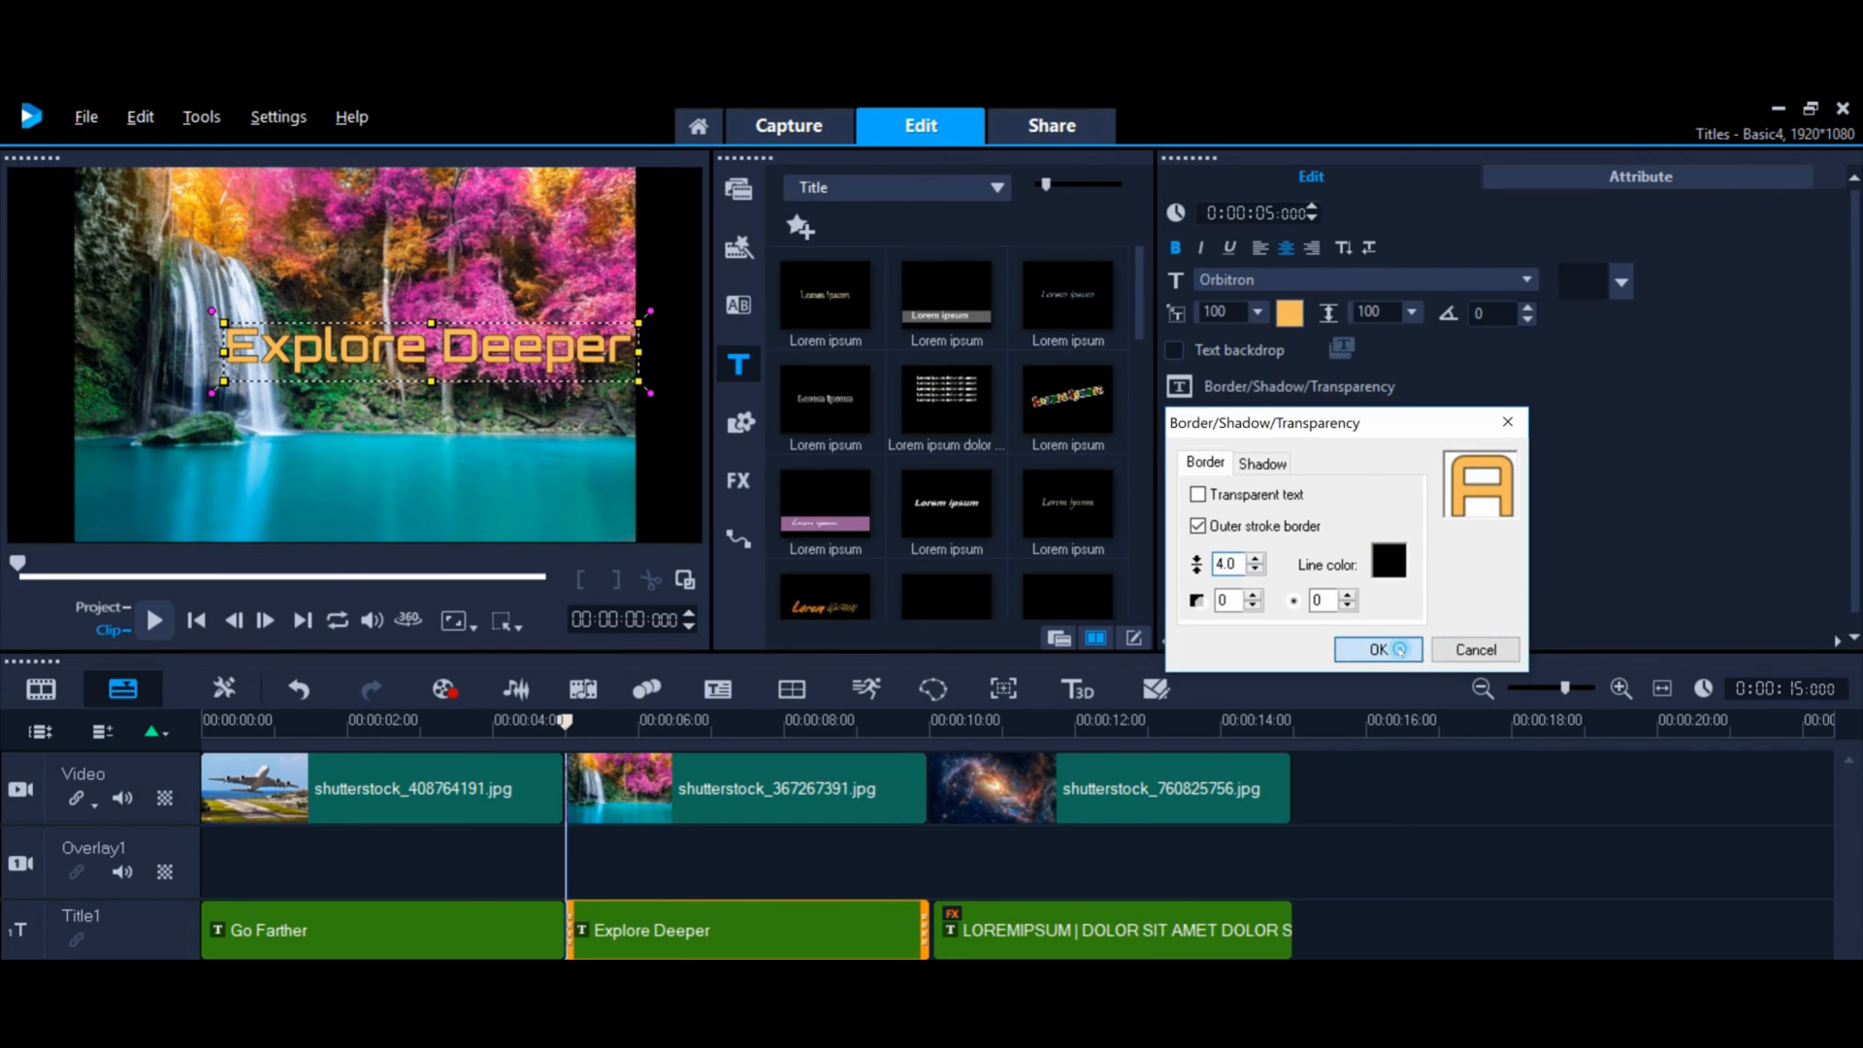
pyautogui.click(1374, 649)
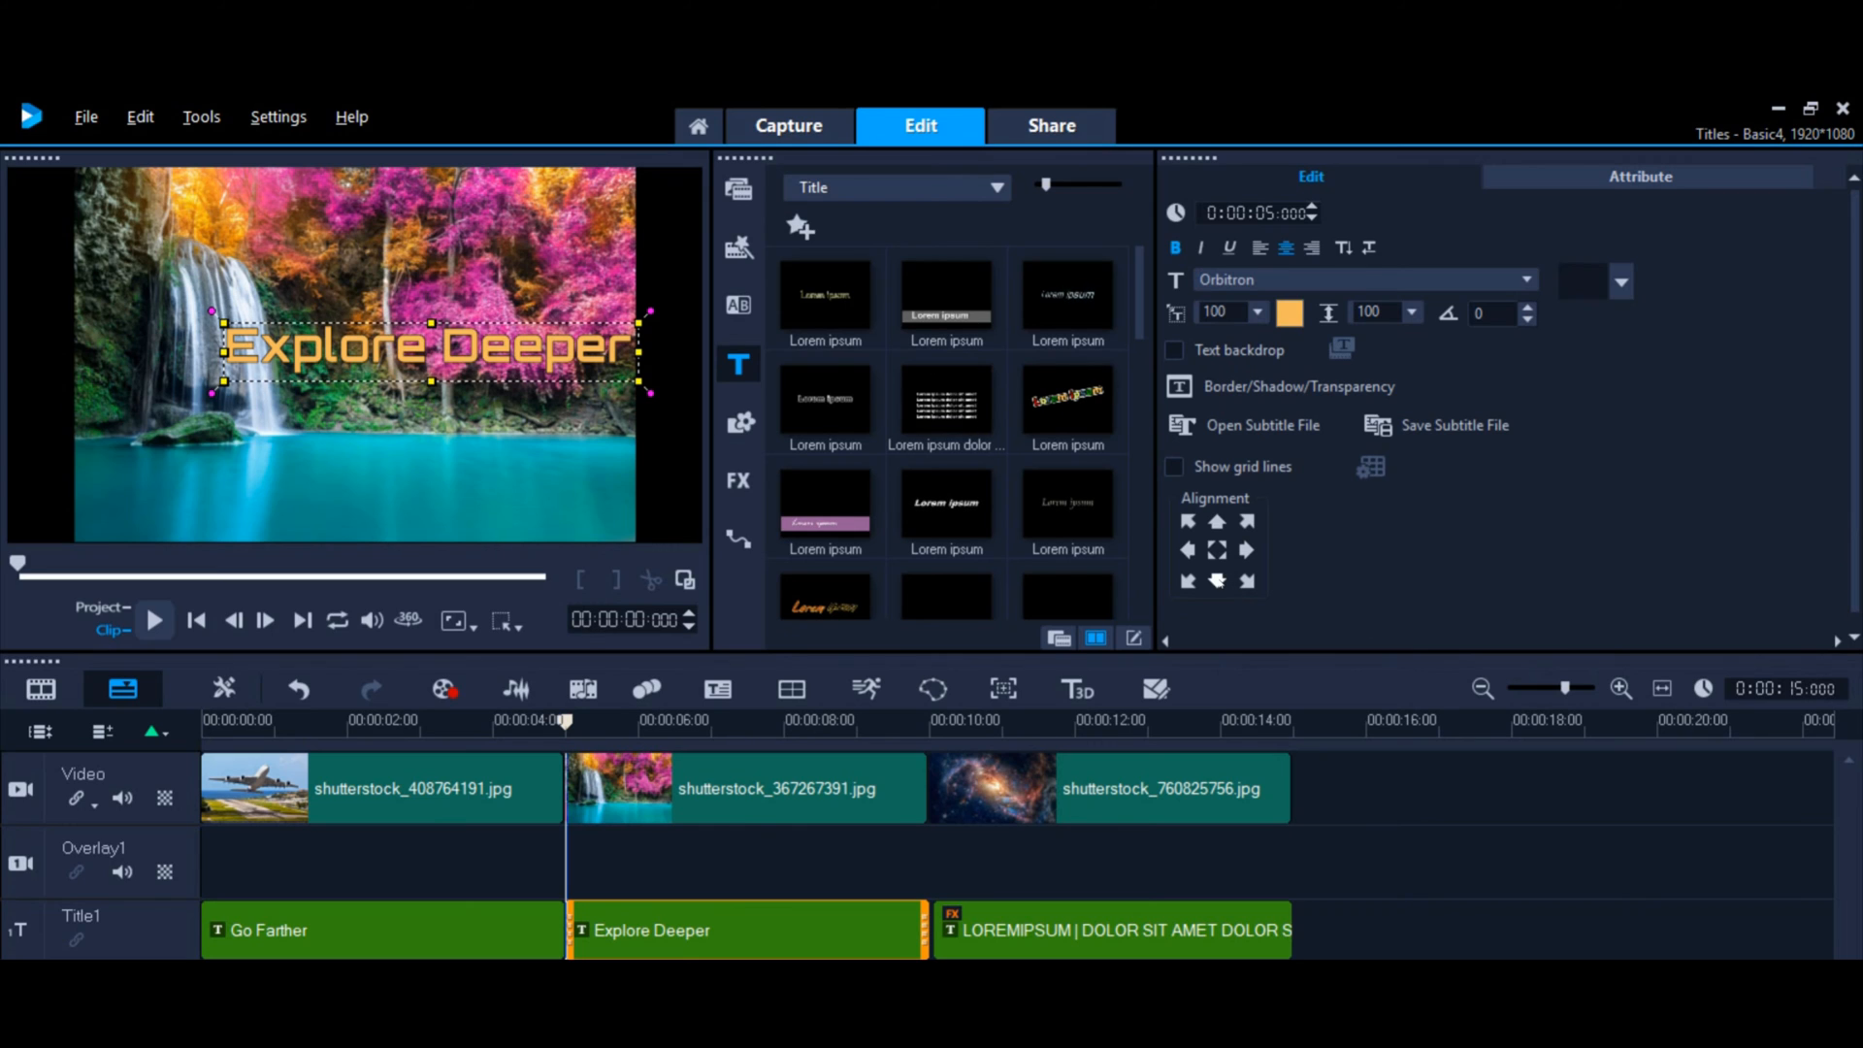
pyautogui.click(1215, 581)
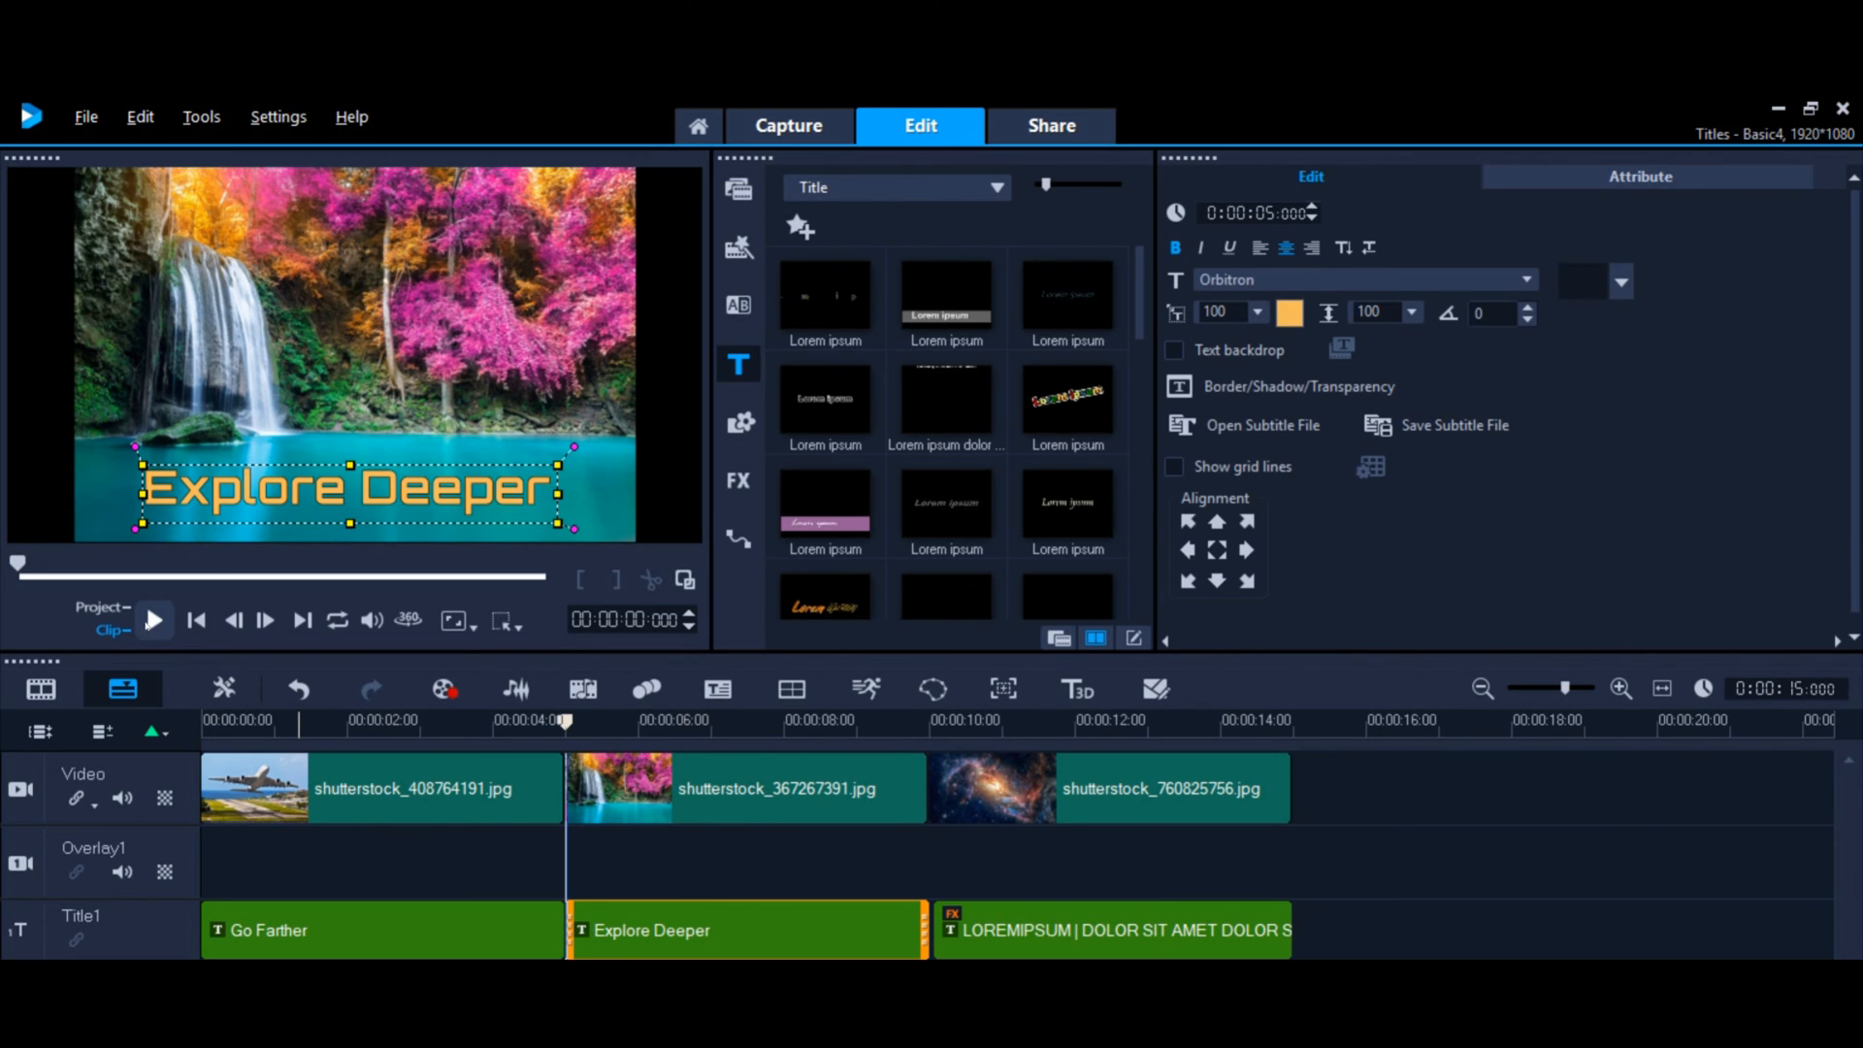
pyautogui.click(153, 619)
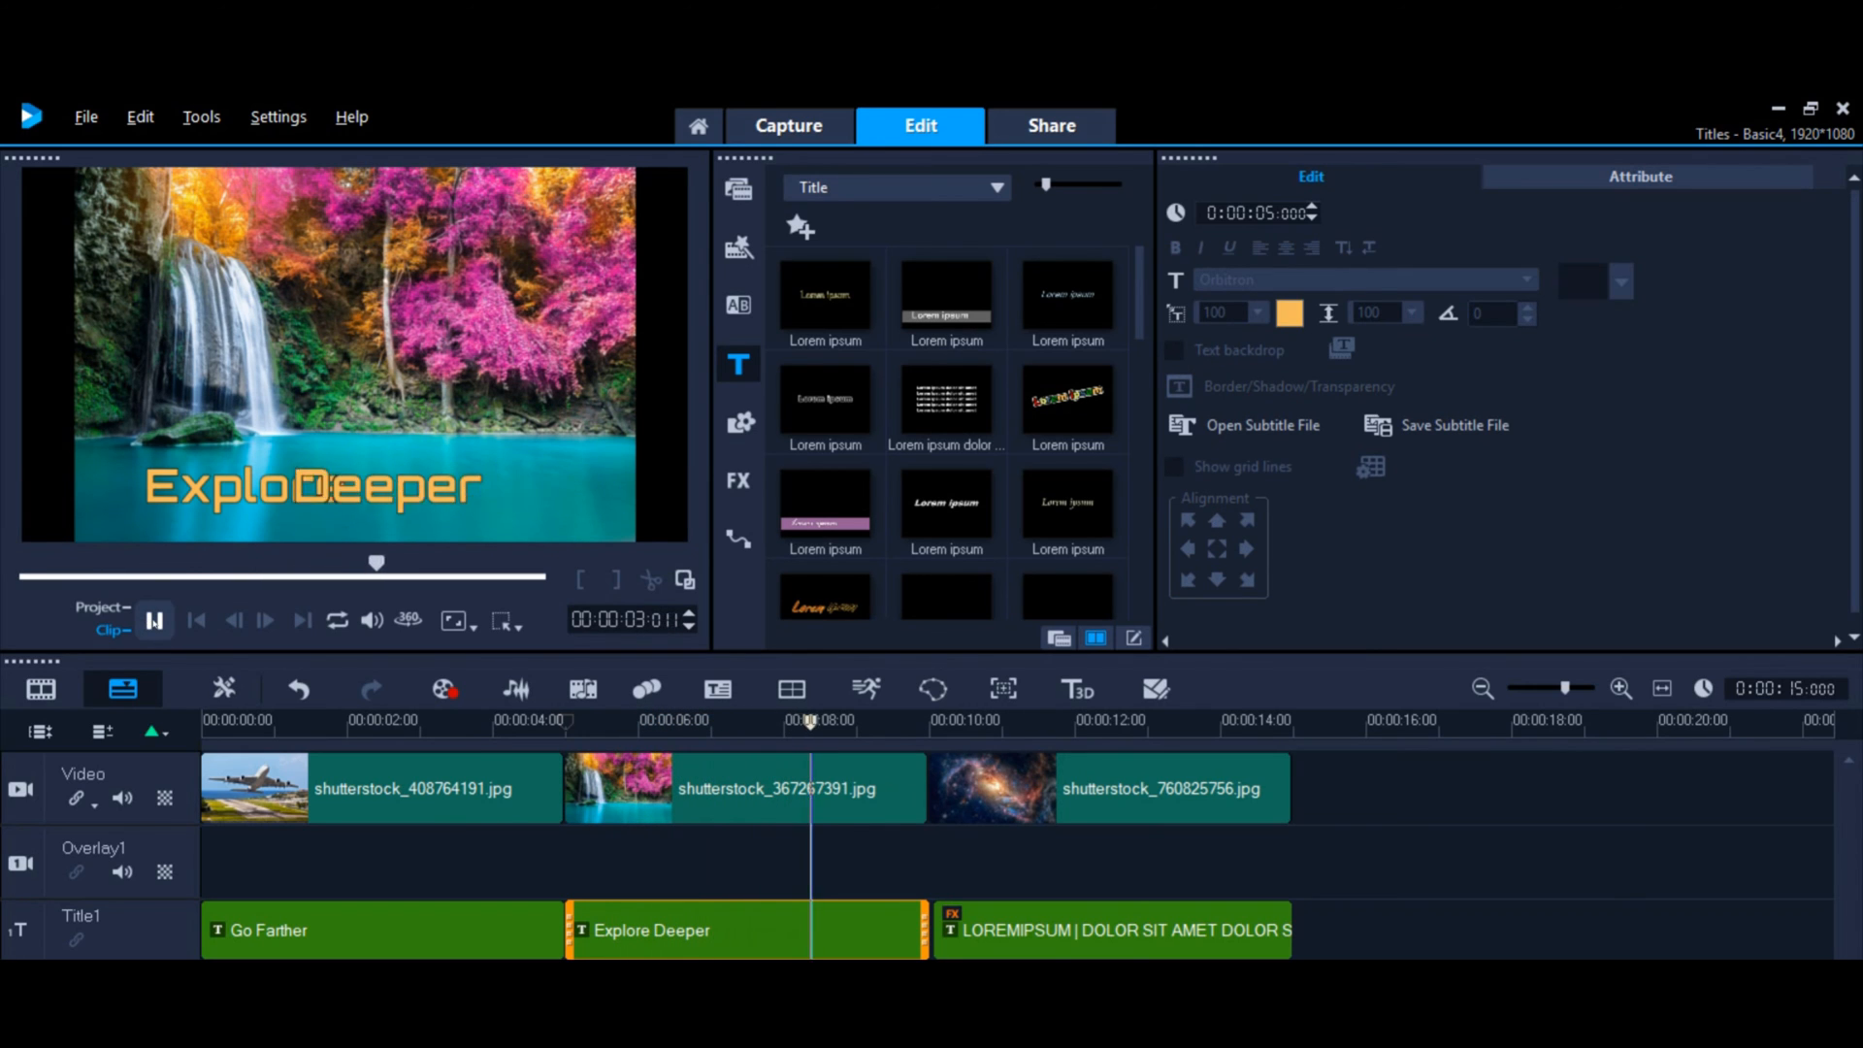
pyautogui.click(153, 619)
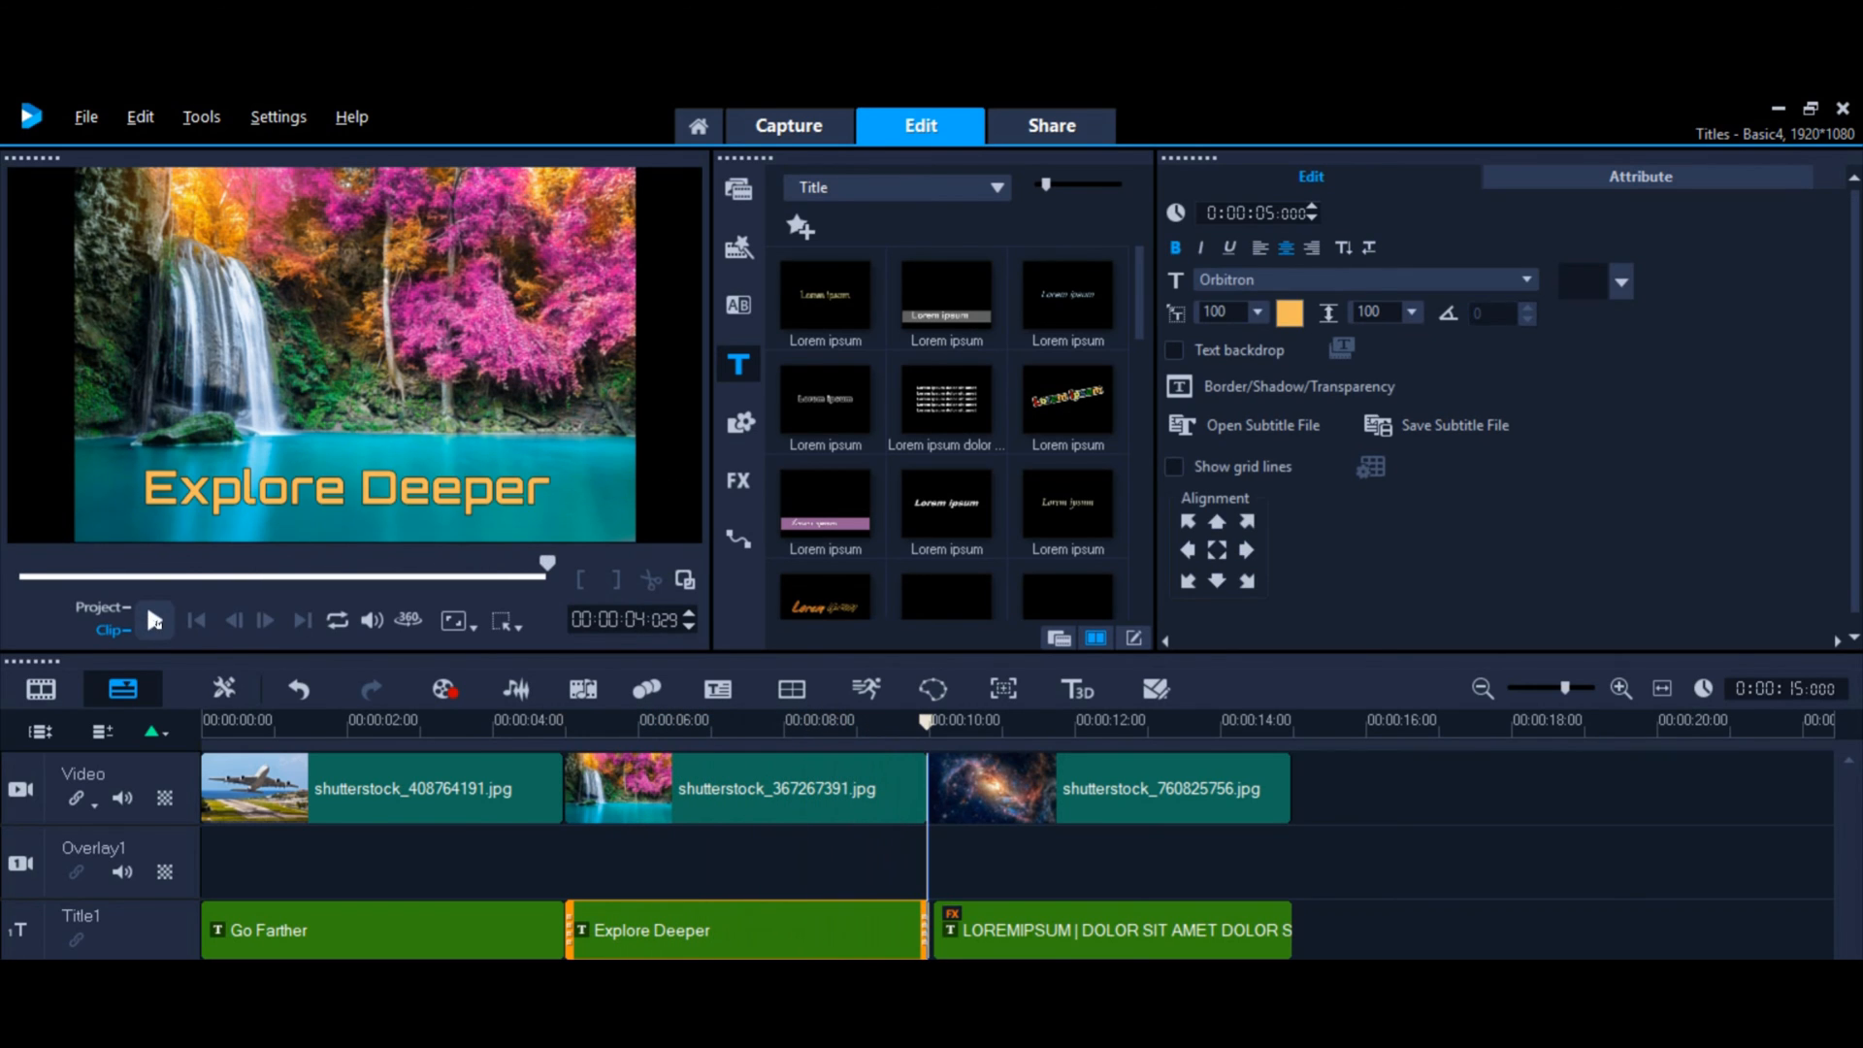
pyautogui.click(344, 486)
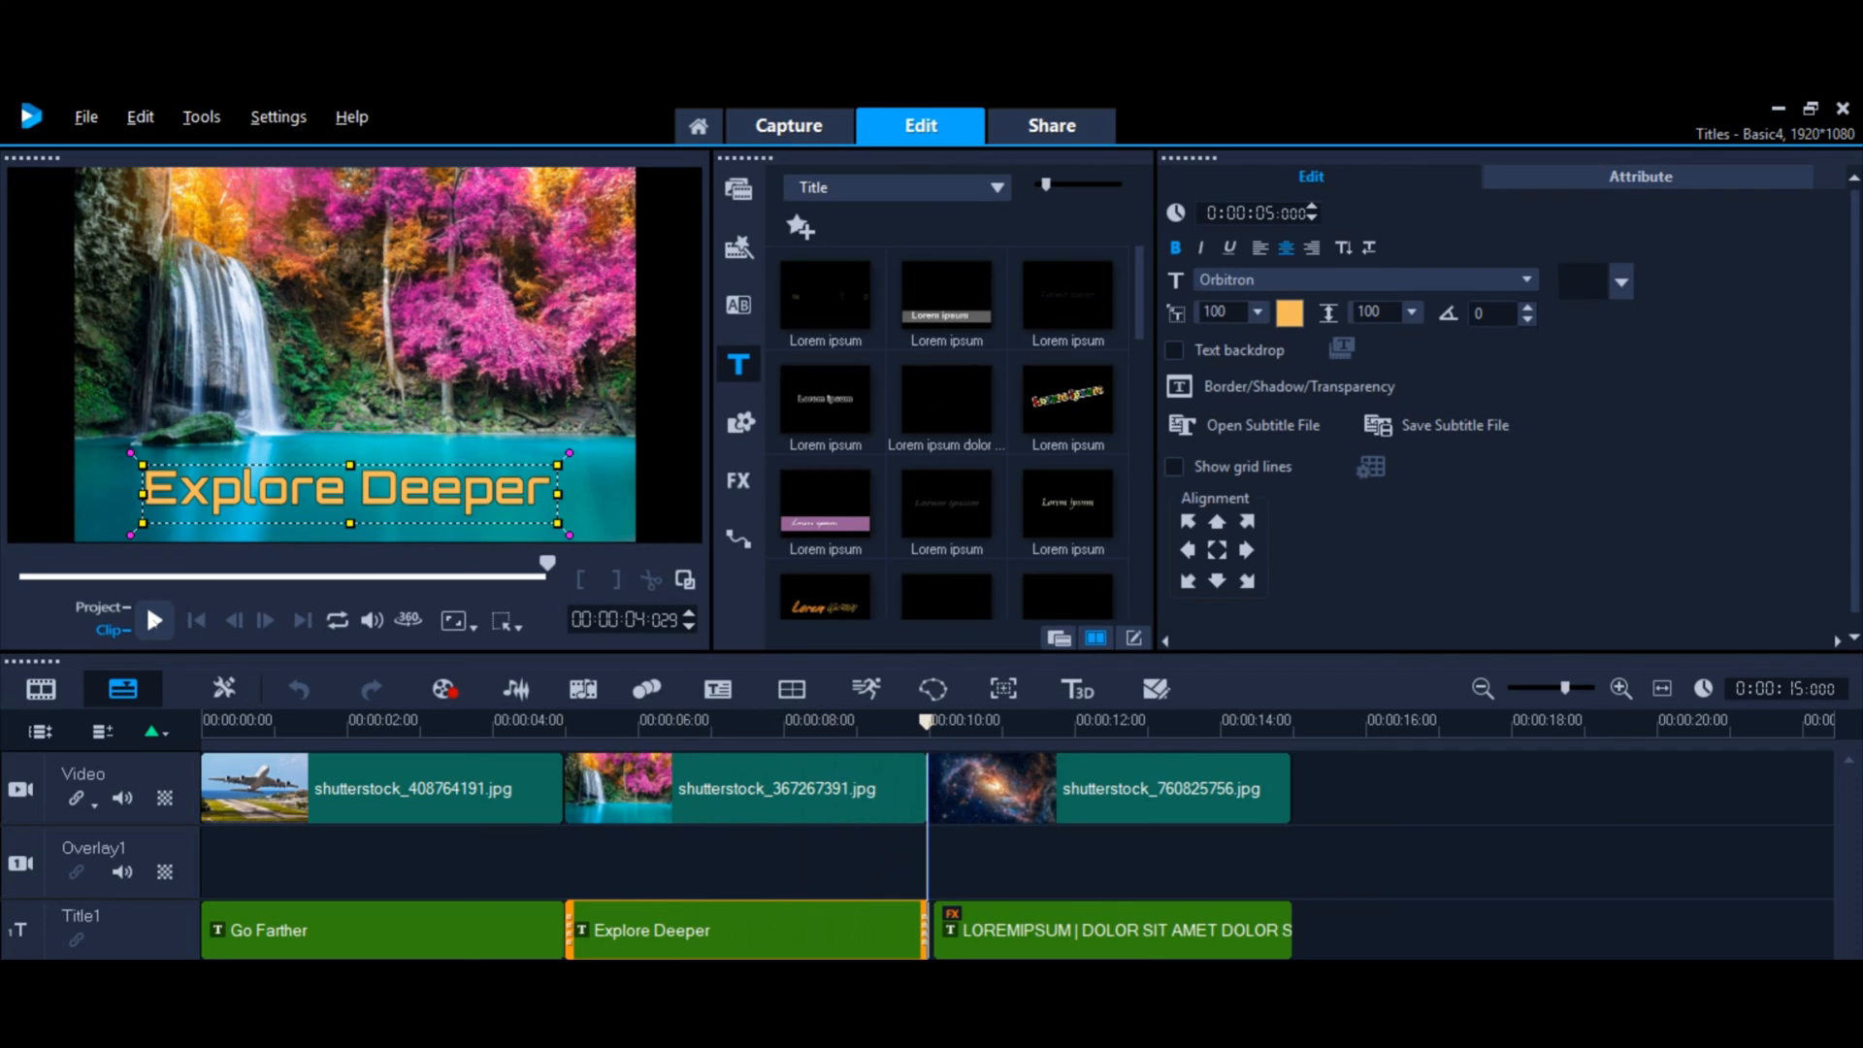
pyautogui.moveTo(944, 498)
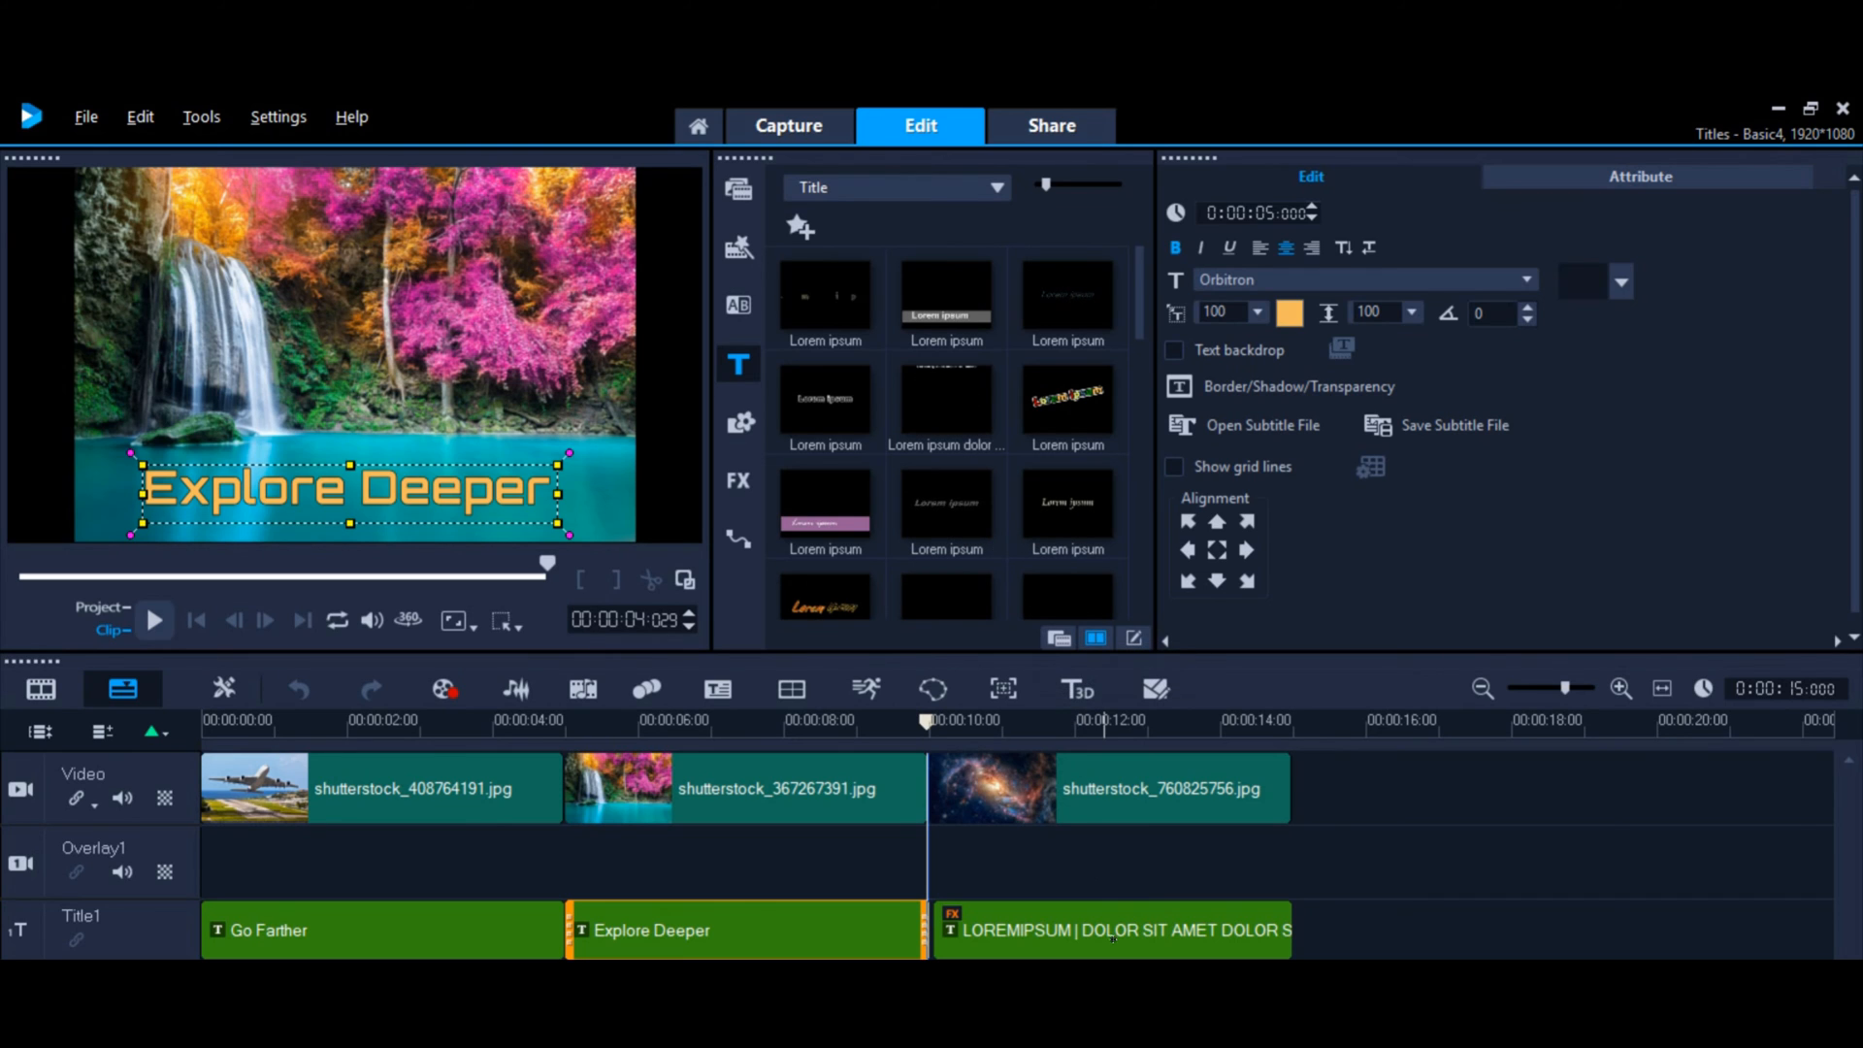
# Step: Retype the third title as 'Look up to the Stars / not down at your feet' in Orbitron
pyautogui.click(1111, 930)
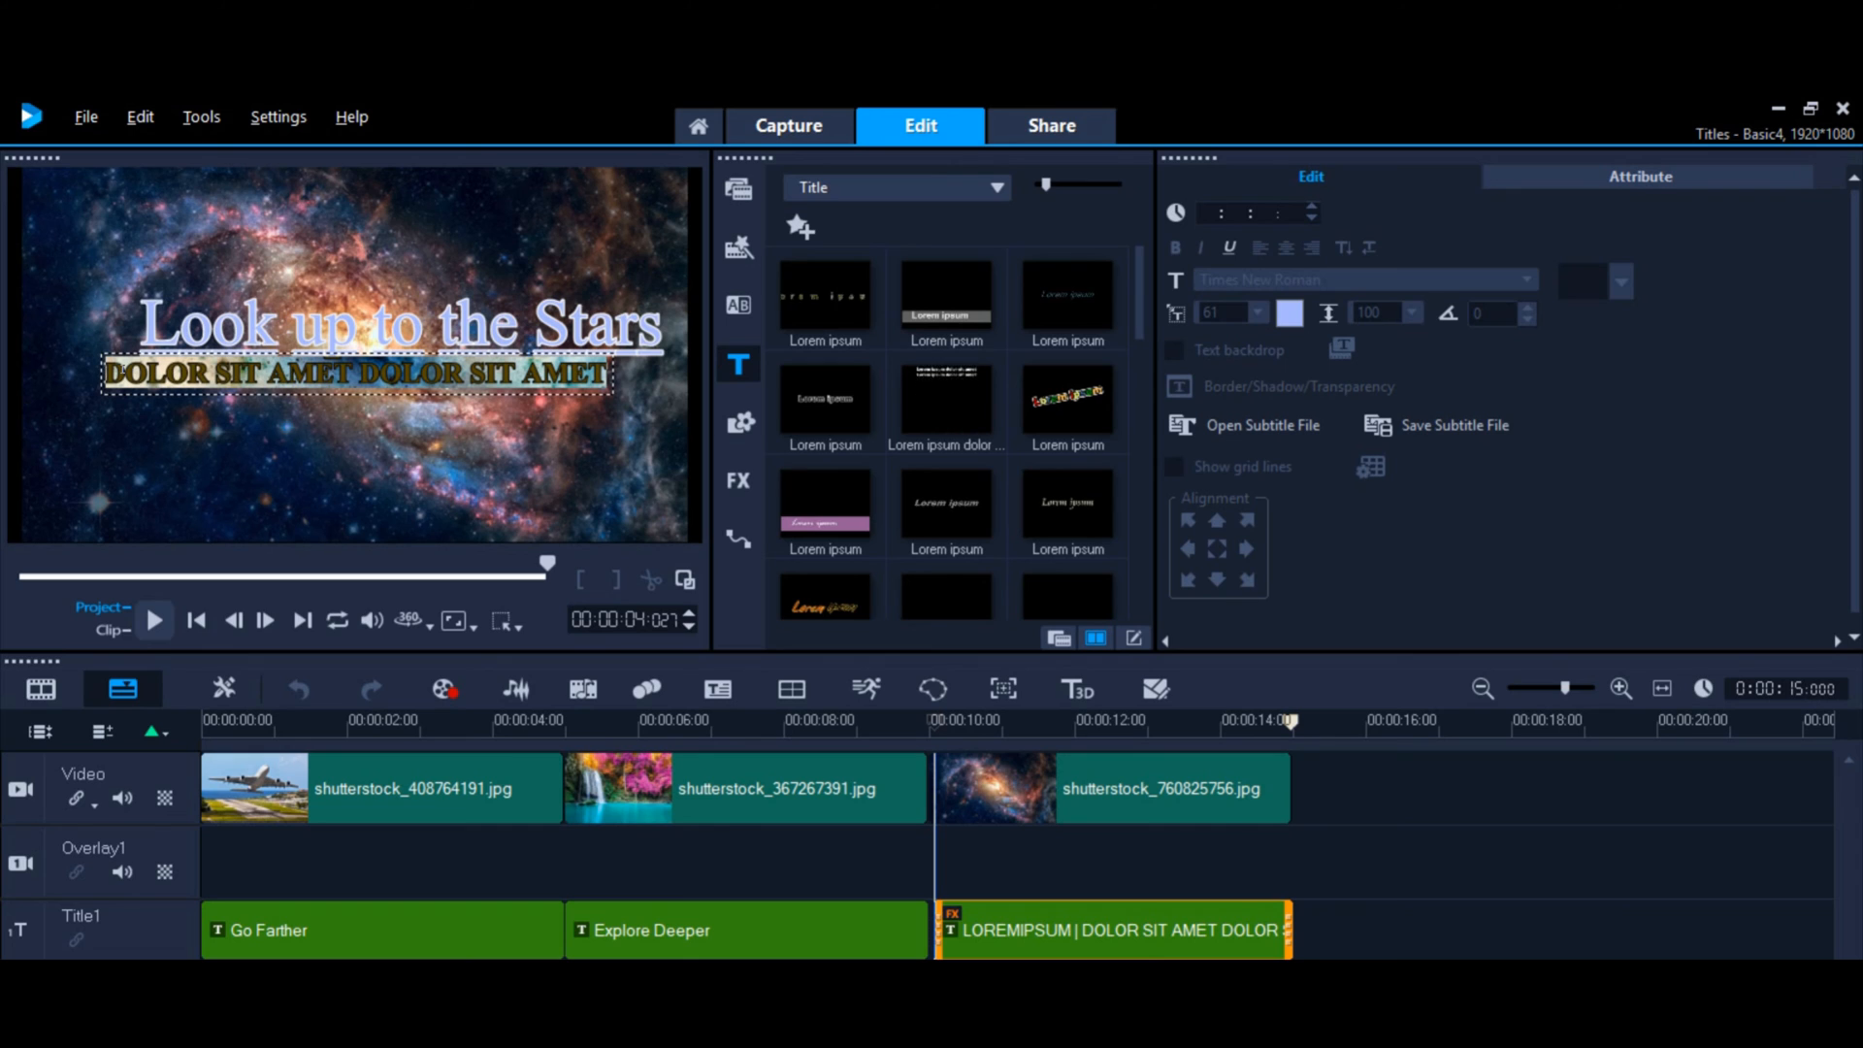
pyautogui.write('not down at your feet')
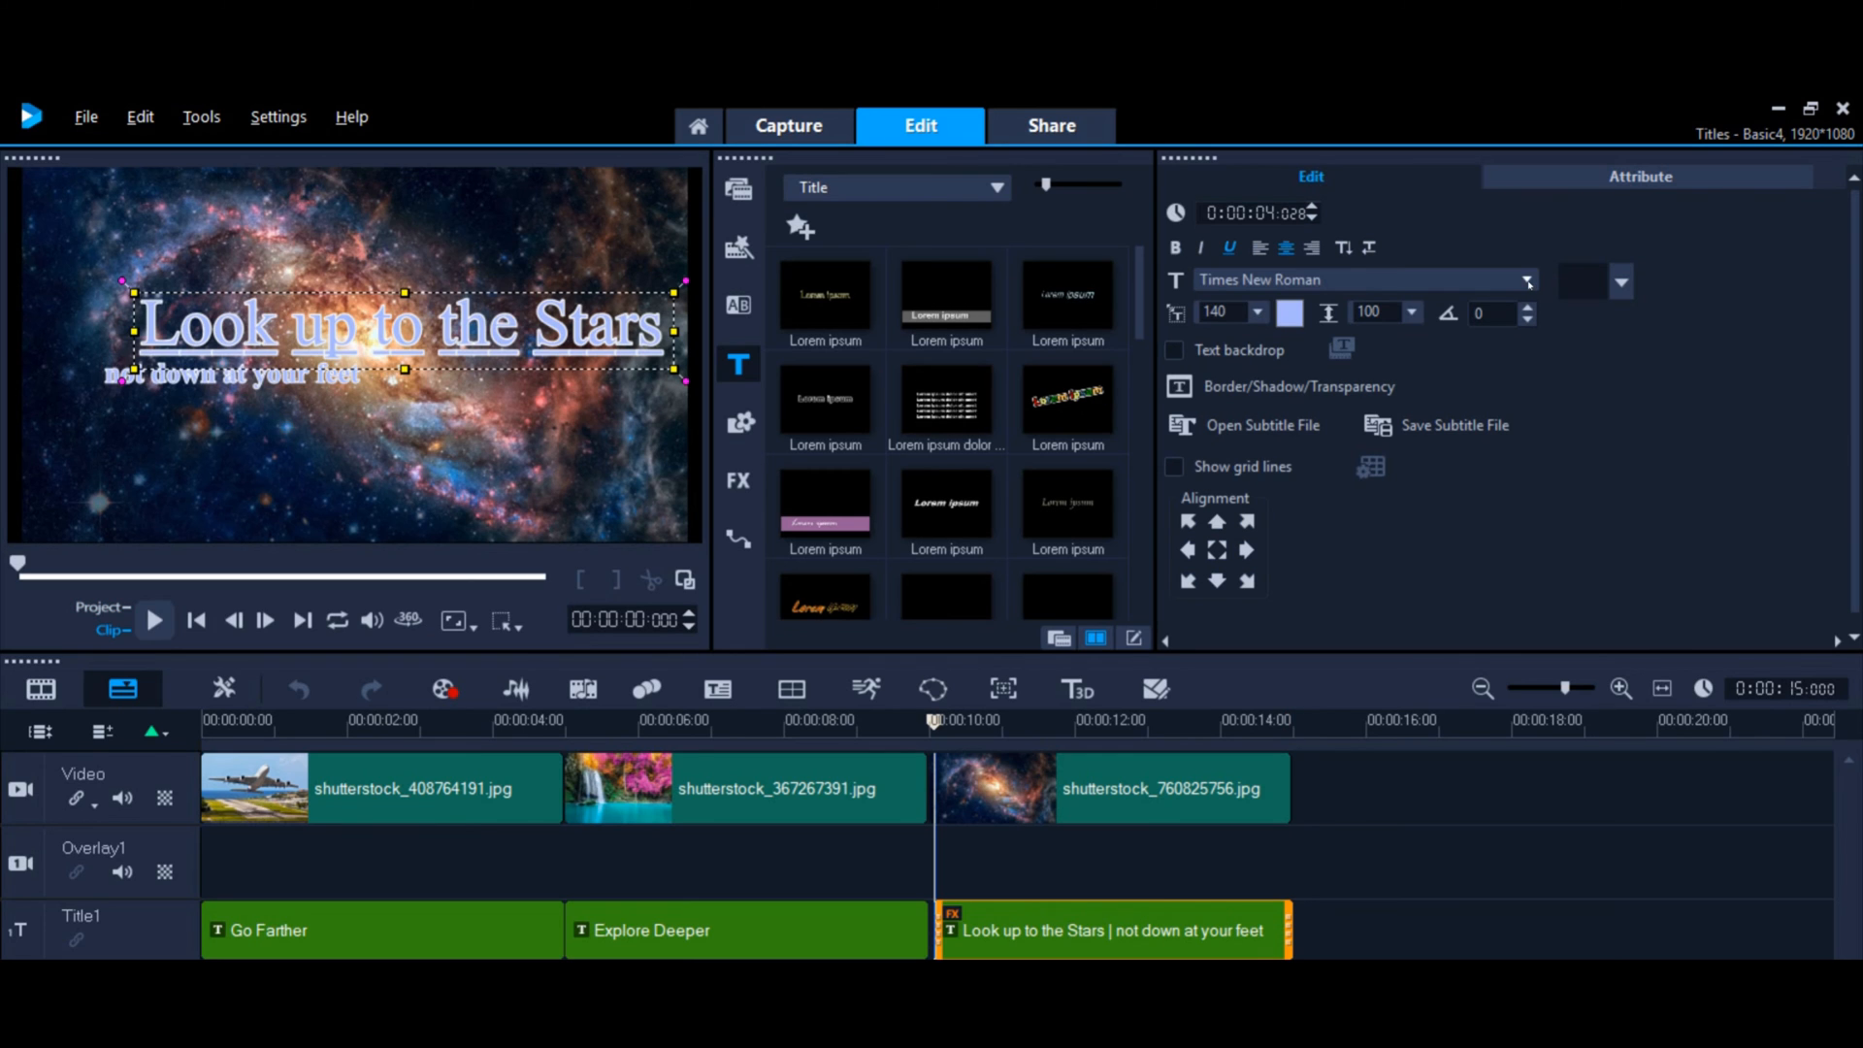
pyautogui.click(1527, 281)
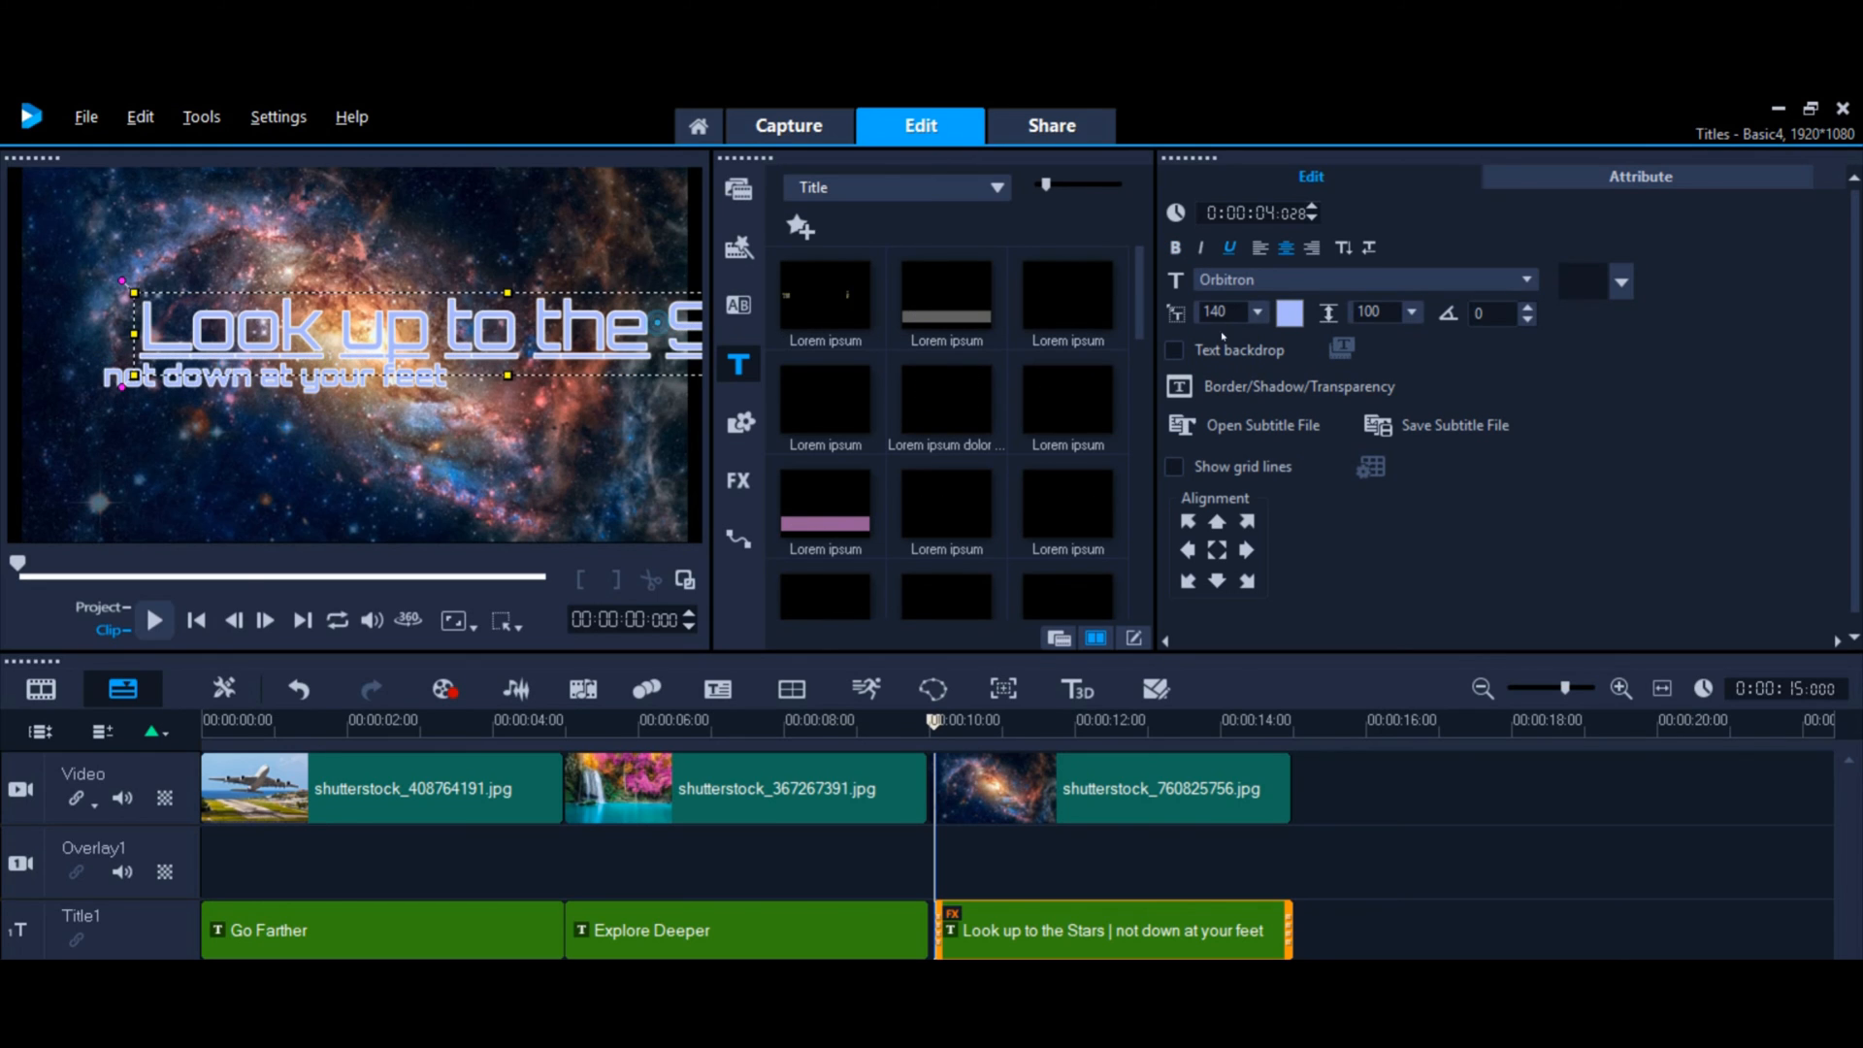
# Step: Change the title's font size and centre the two-line text in the frame
pyautogui.click(1259, 312)
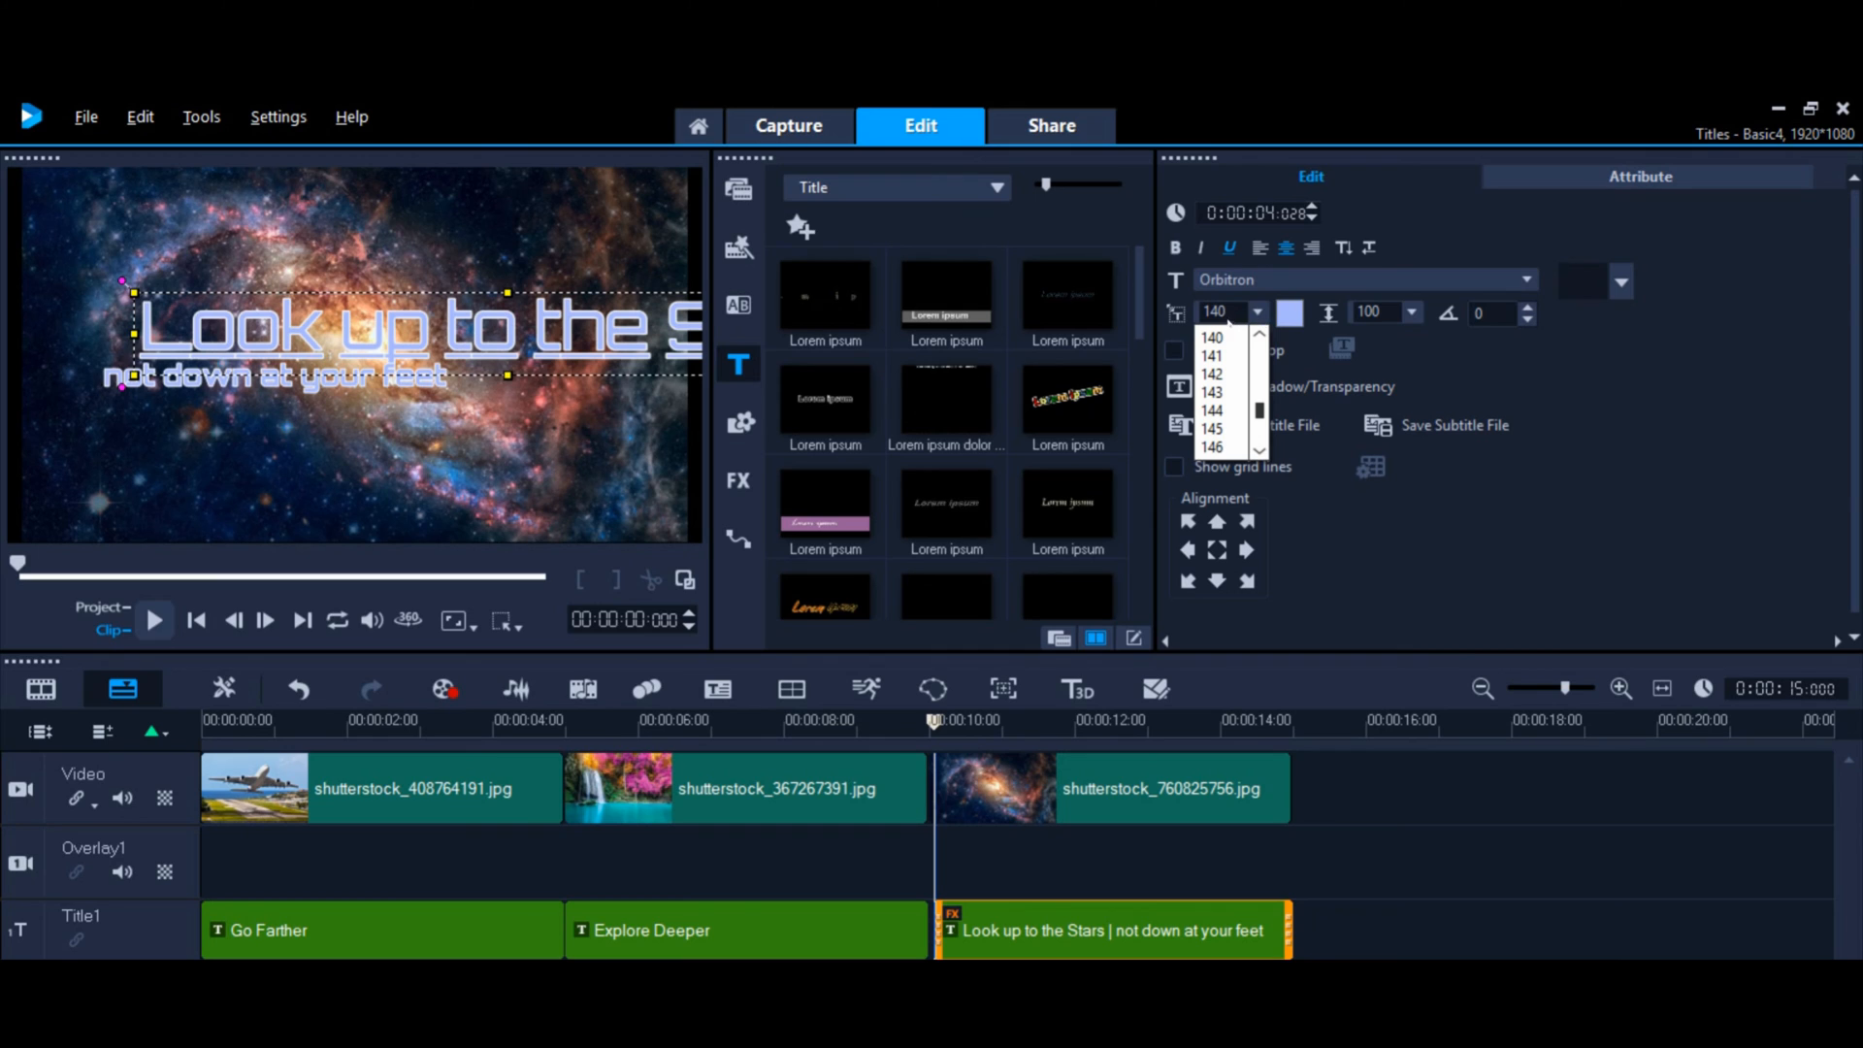
pyautogui.click(1214, 312)
pyautogui.write('75')
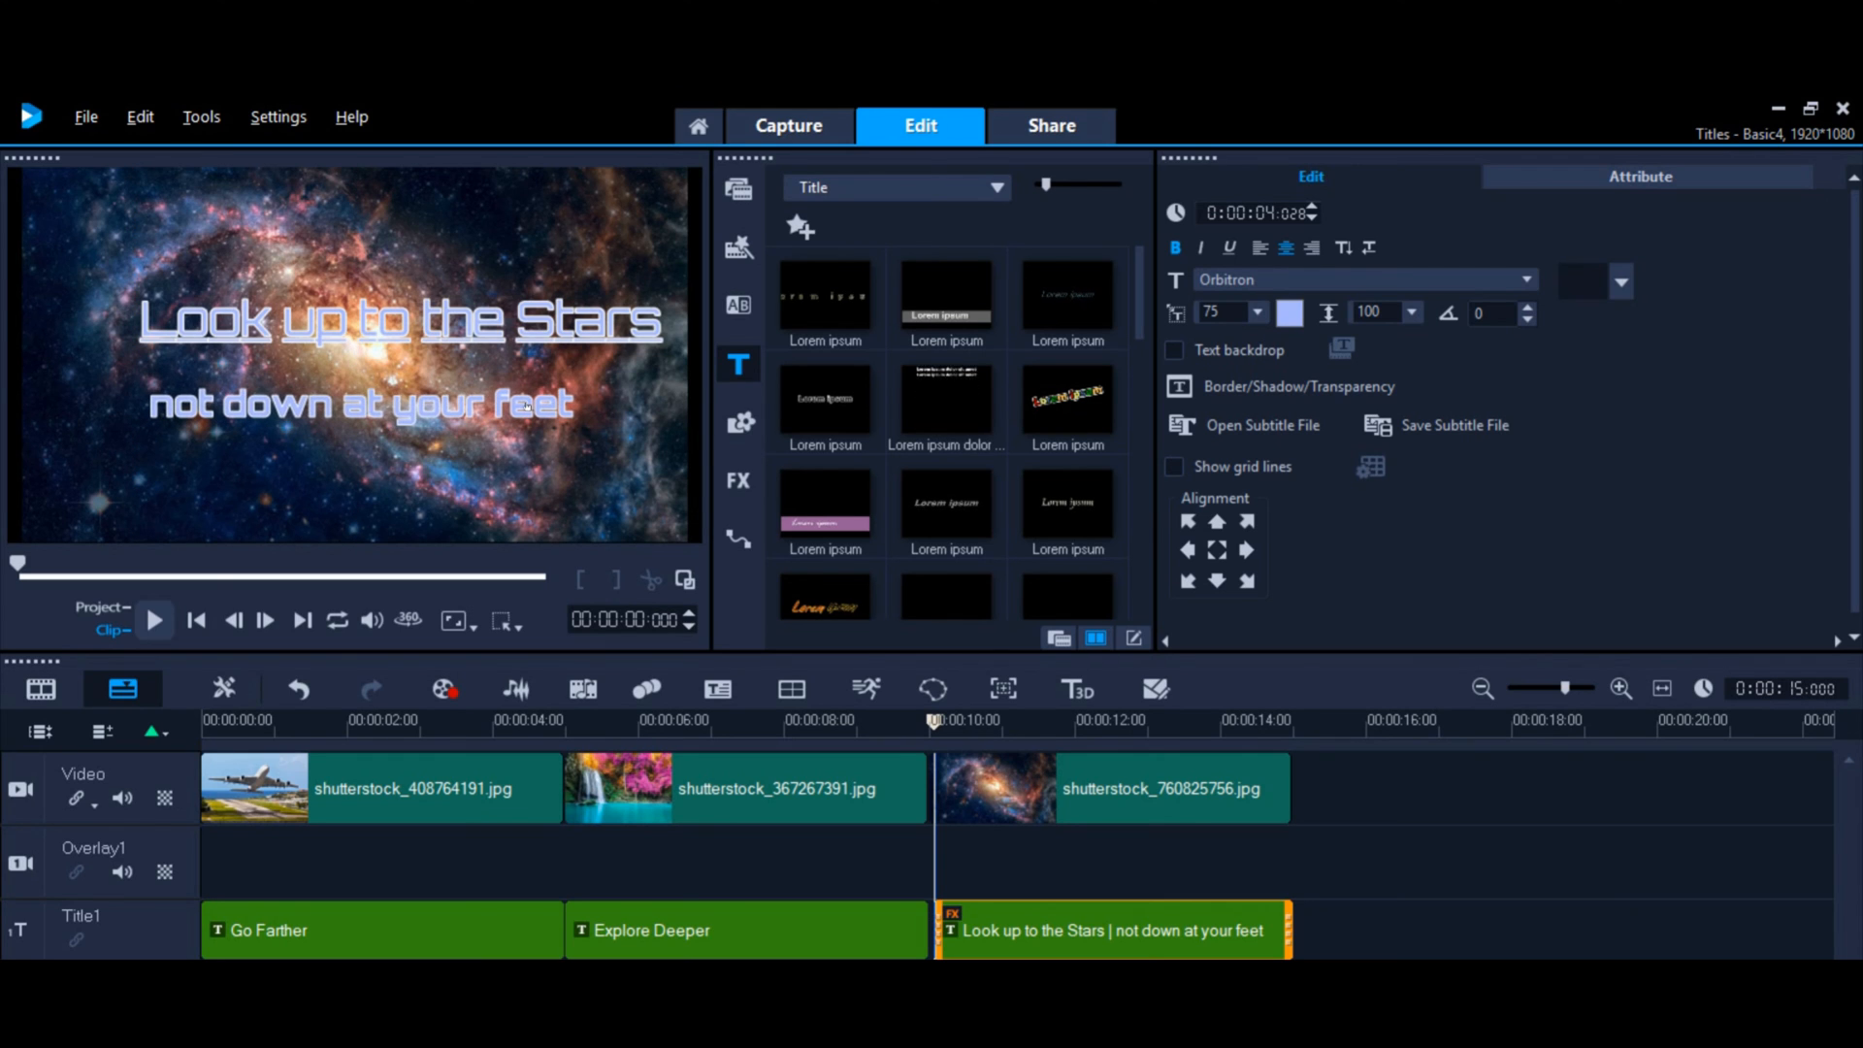
pyautogui.click(401, 321)
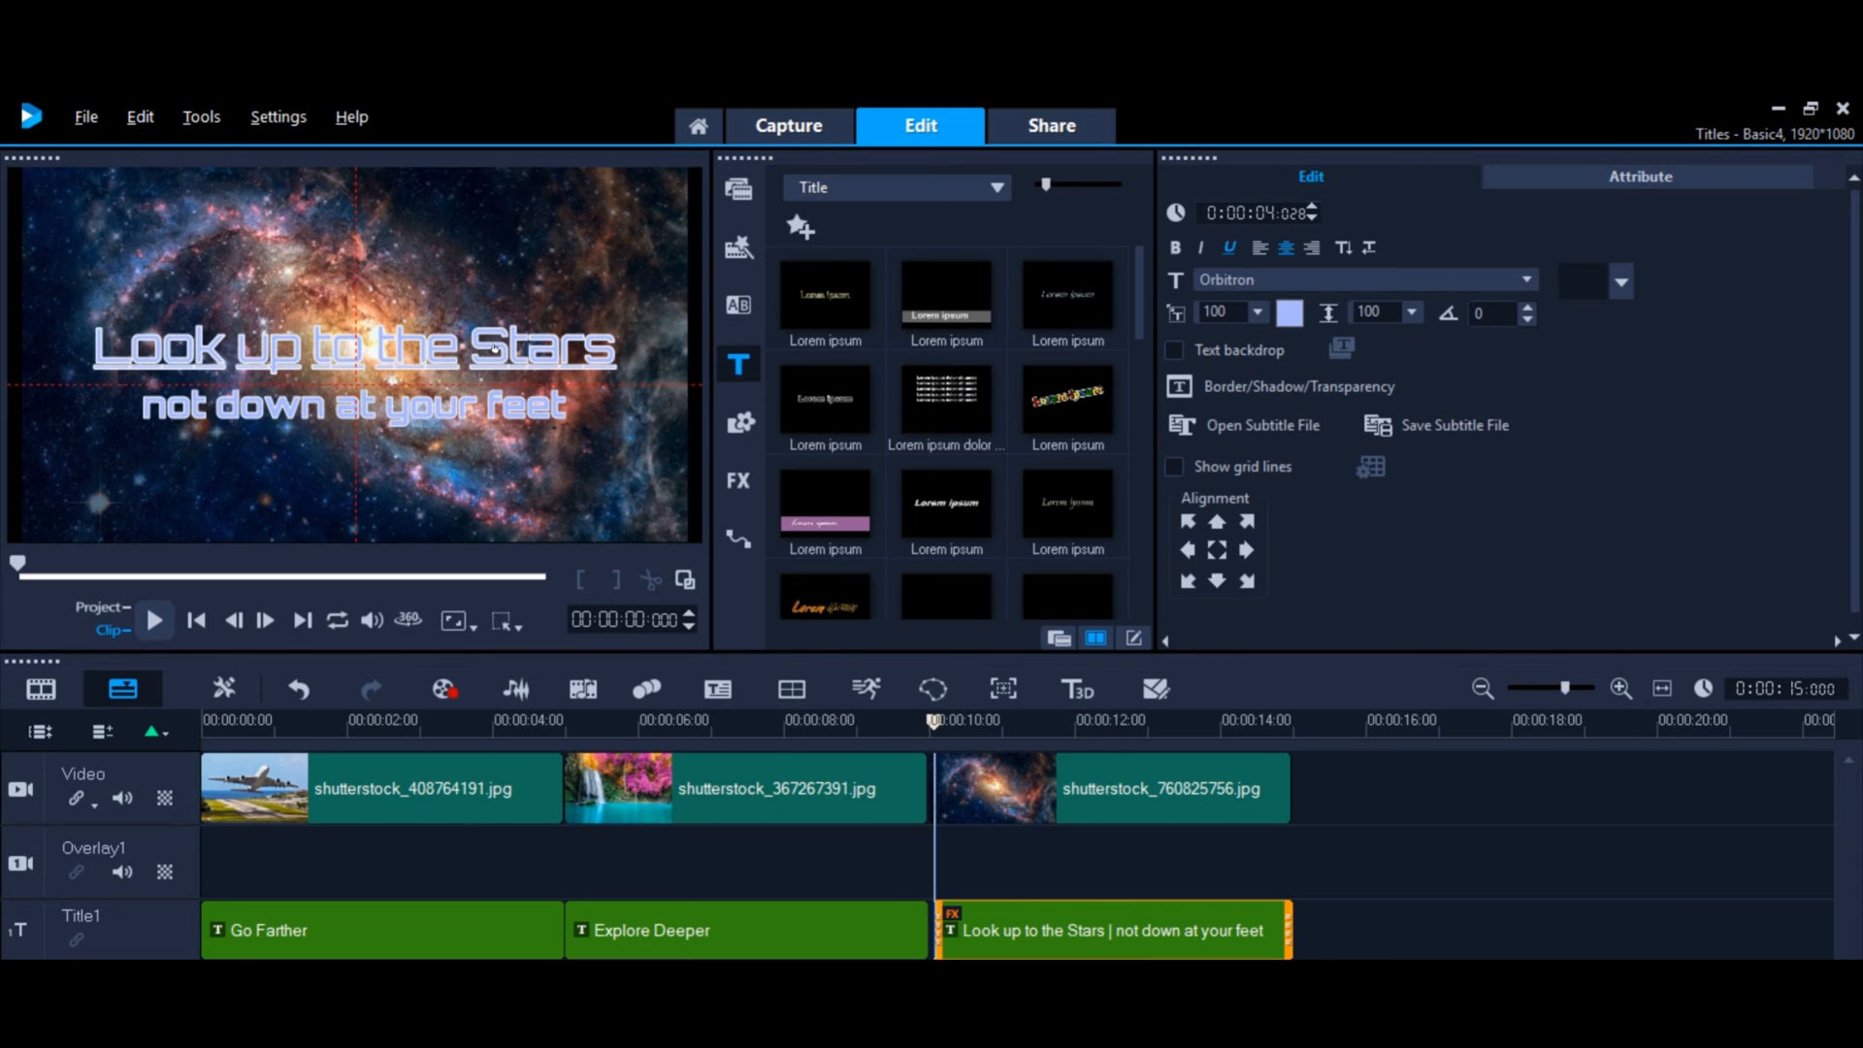
pyautogui.click(350, 347)
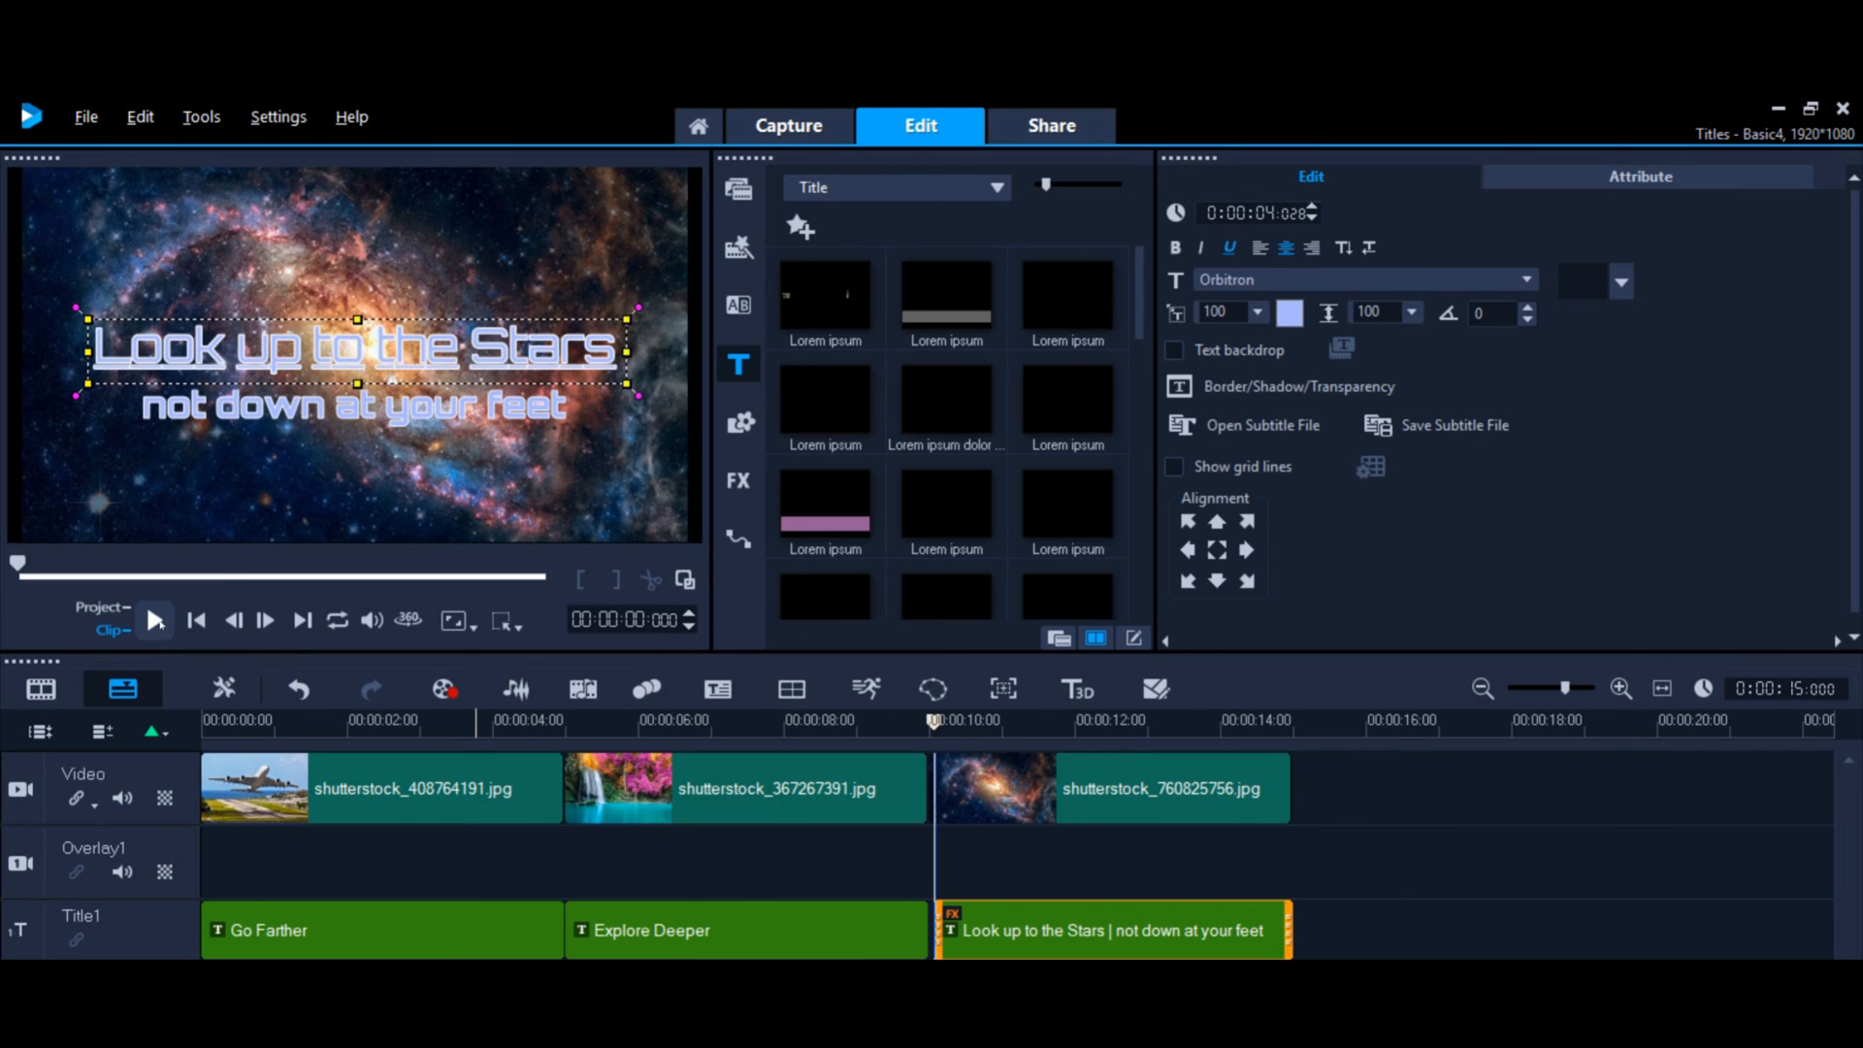
pyautogui.click(153, 619)
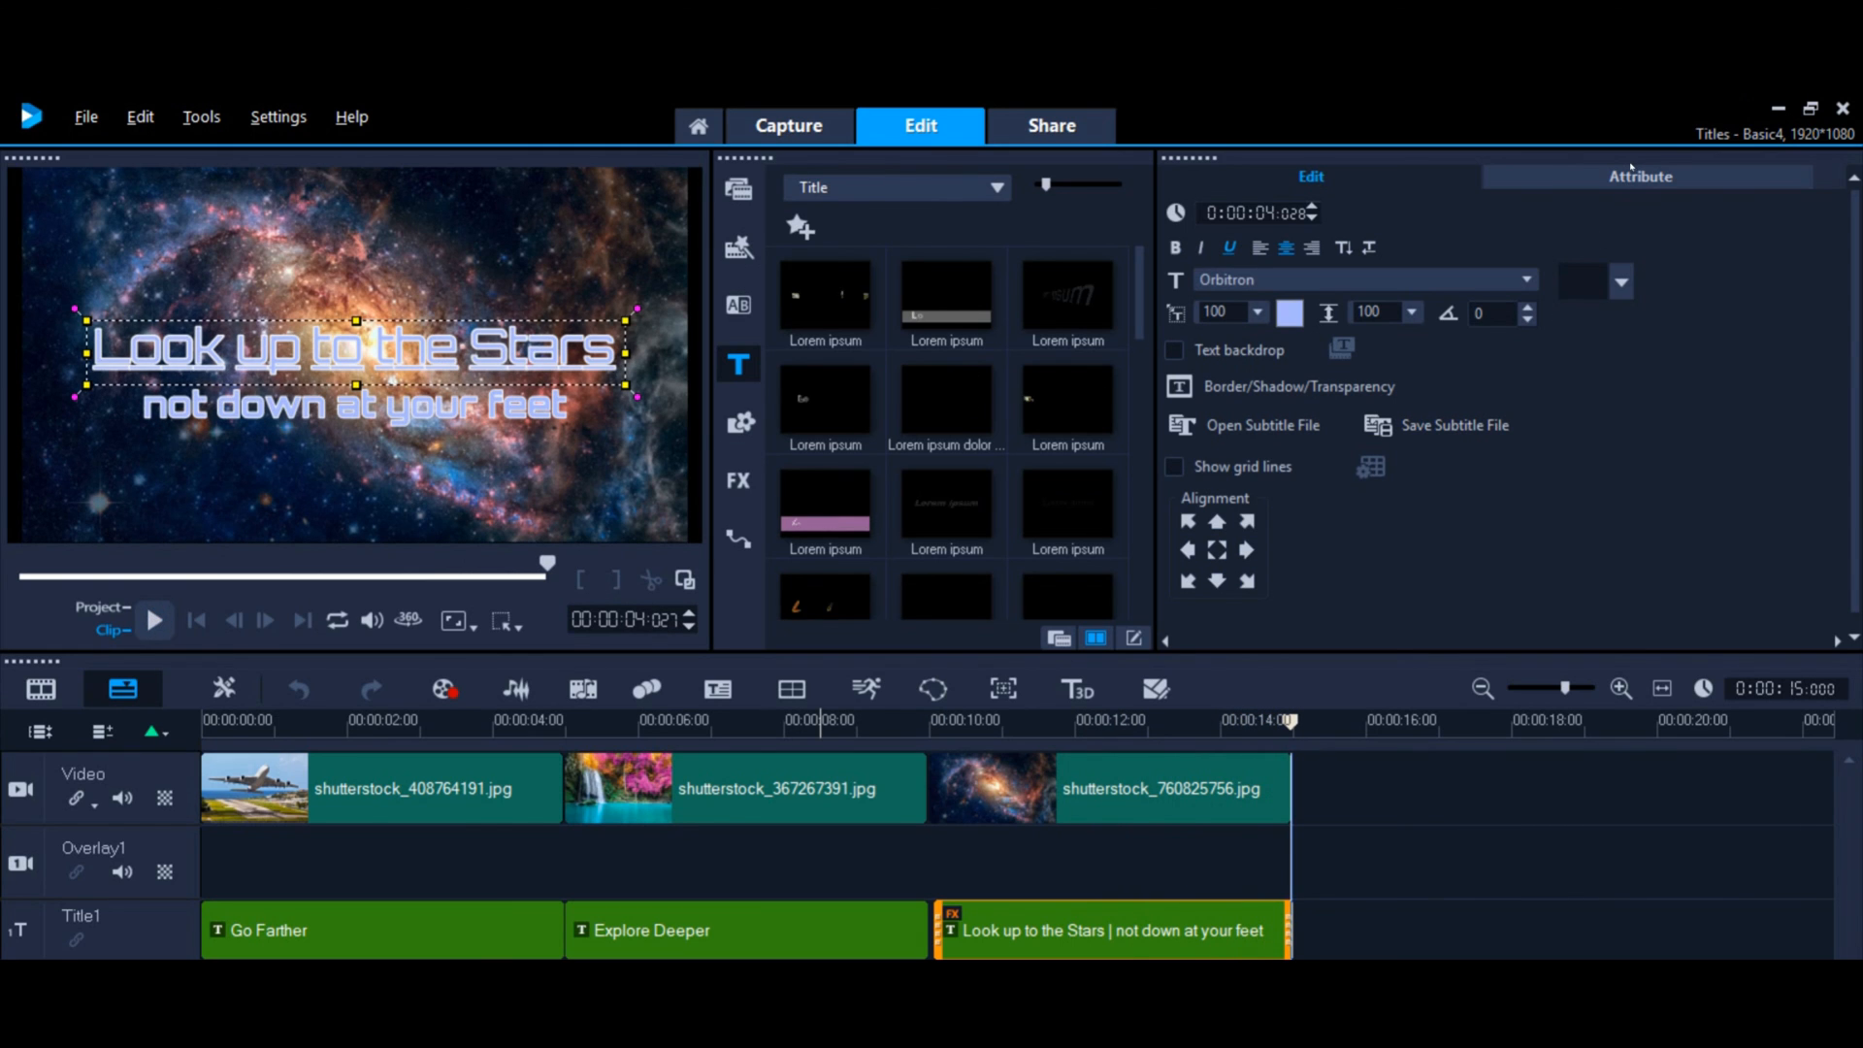
# Step: Inspect the galaxy title's Attribute tab, checking its Emboss and Light filters and animation
pyautogui.click(1640, 175)
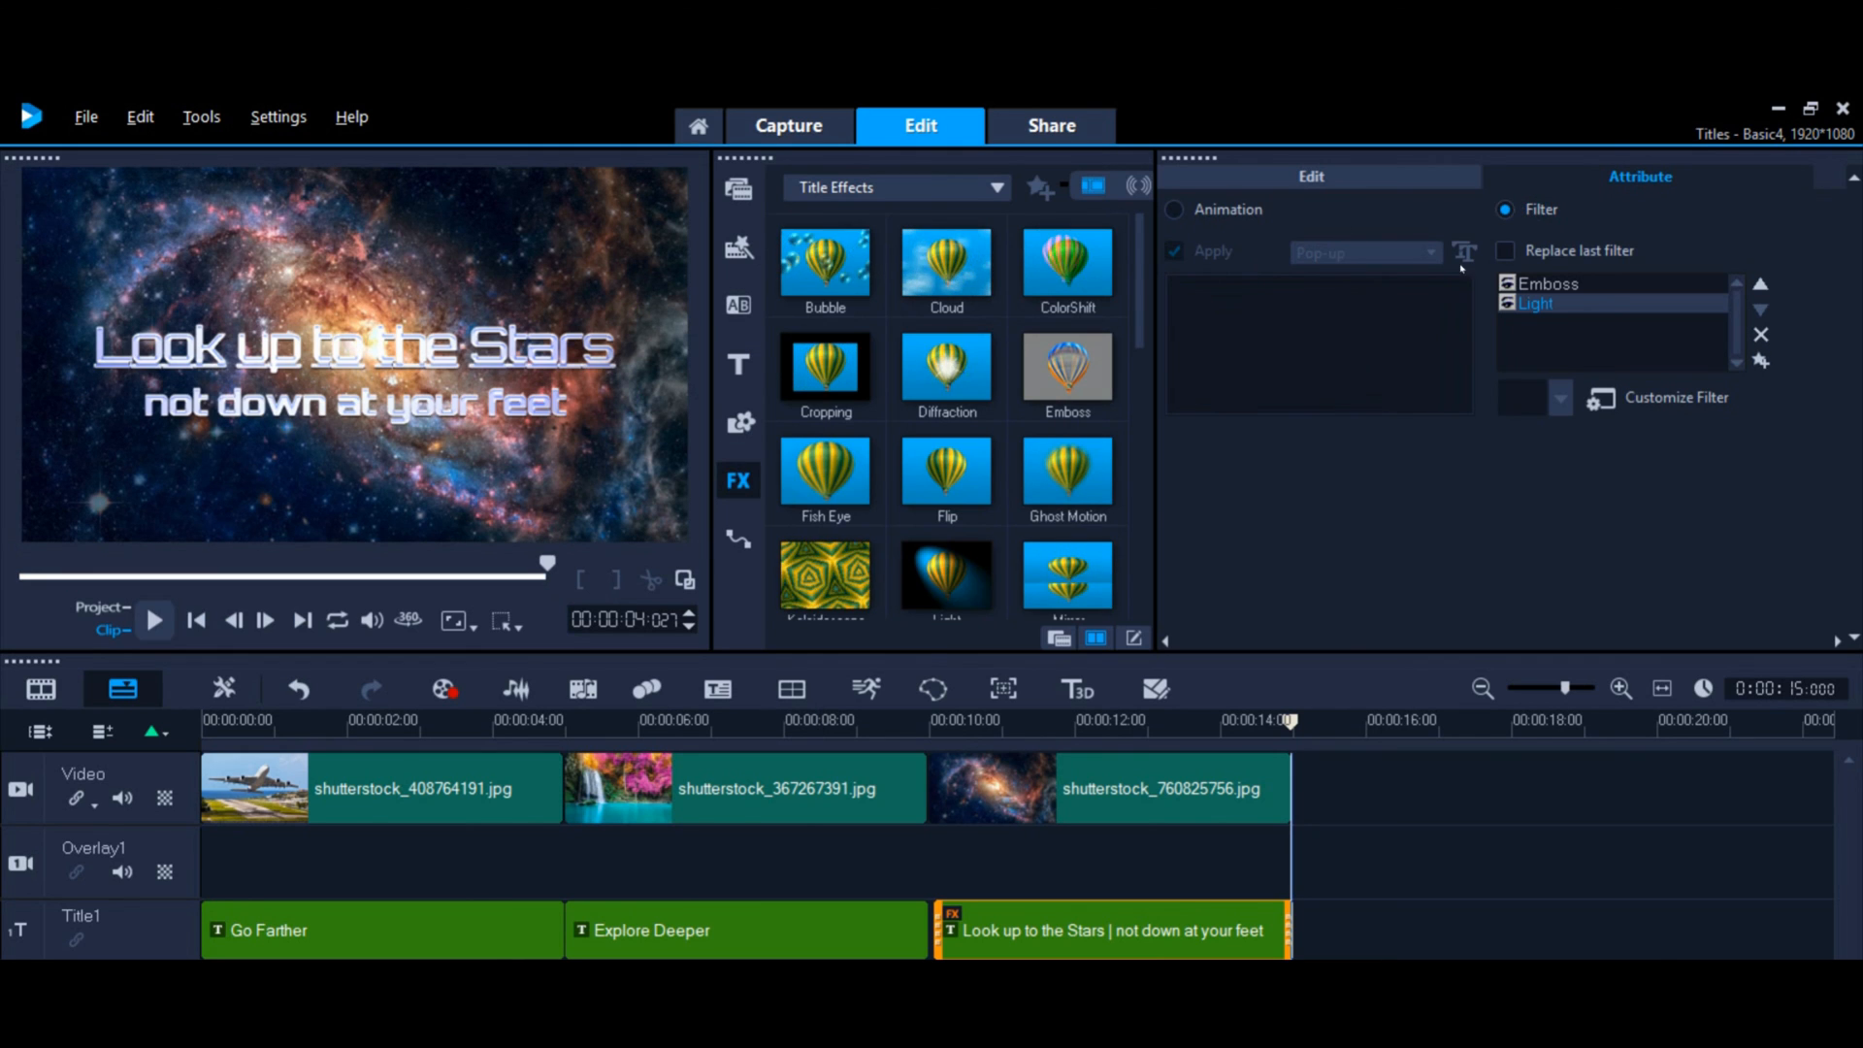
pyautogui.click(1174, 210)
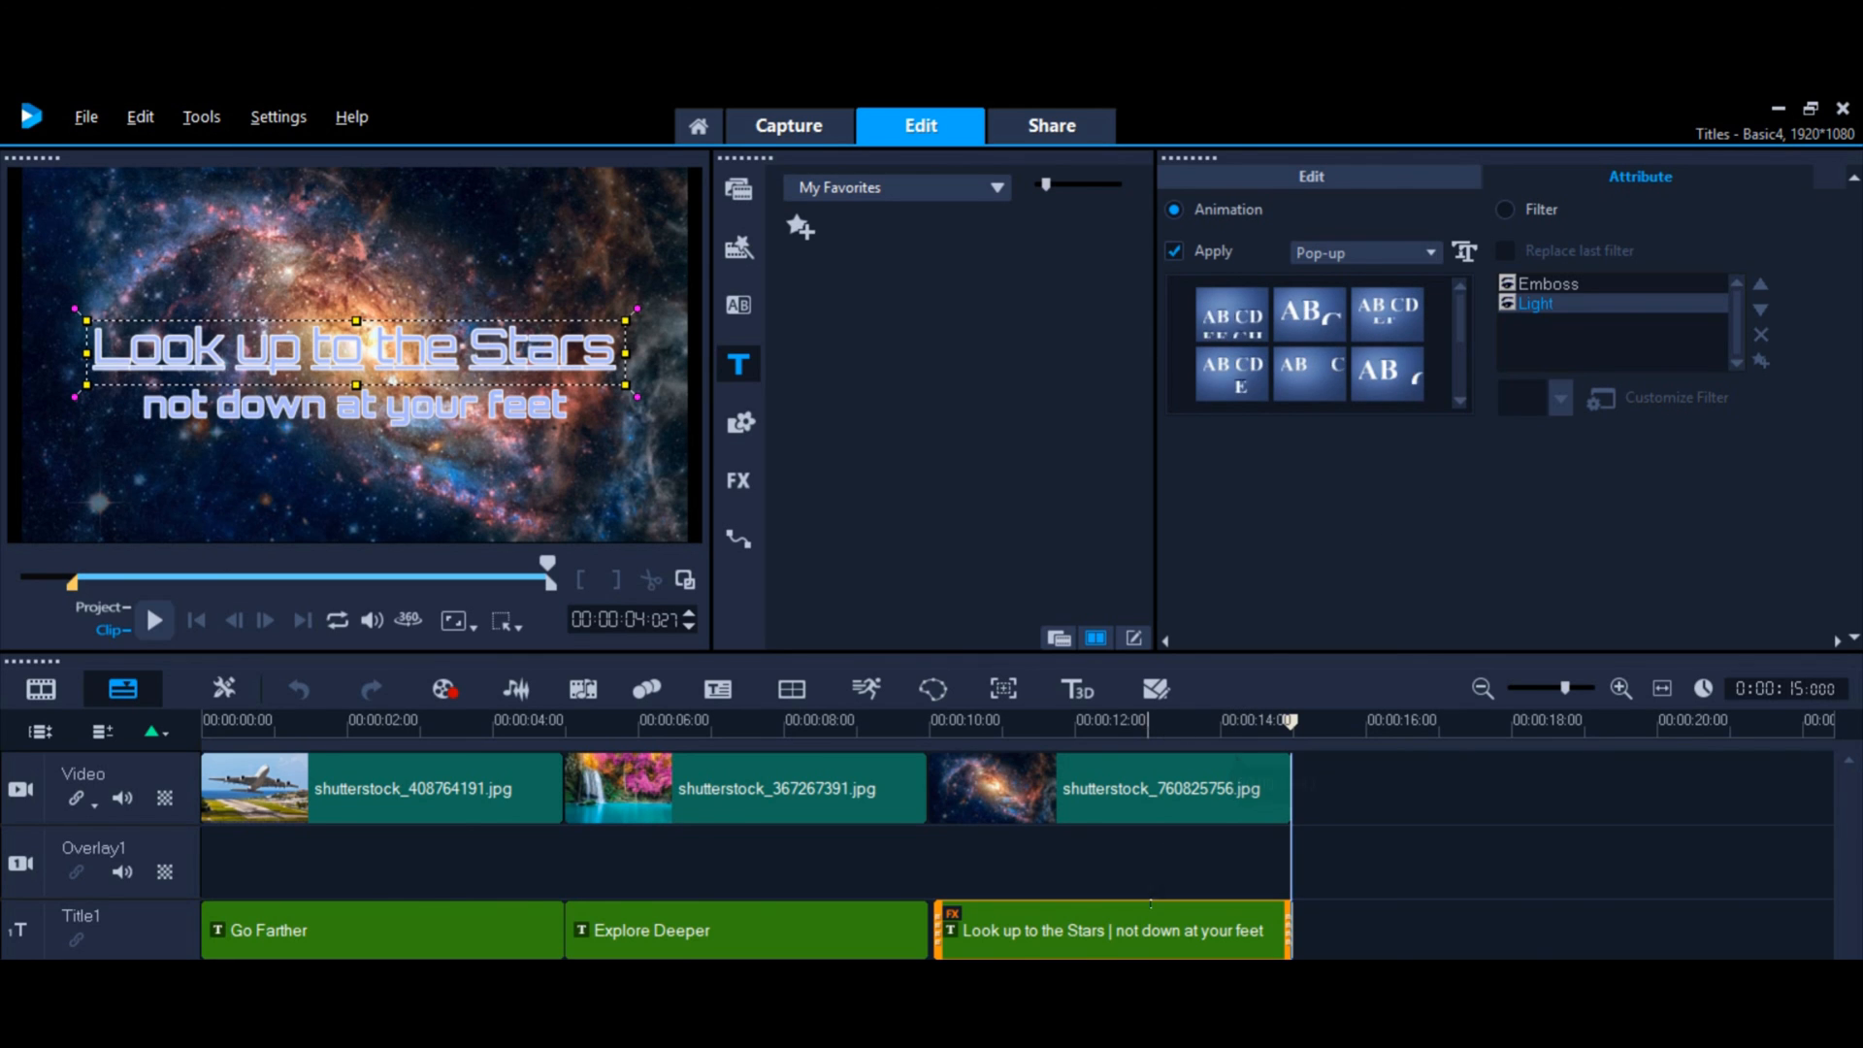
pyautogui.click(1504, 210)
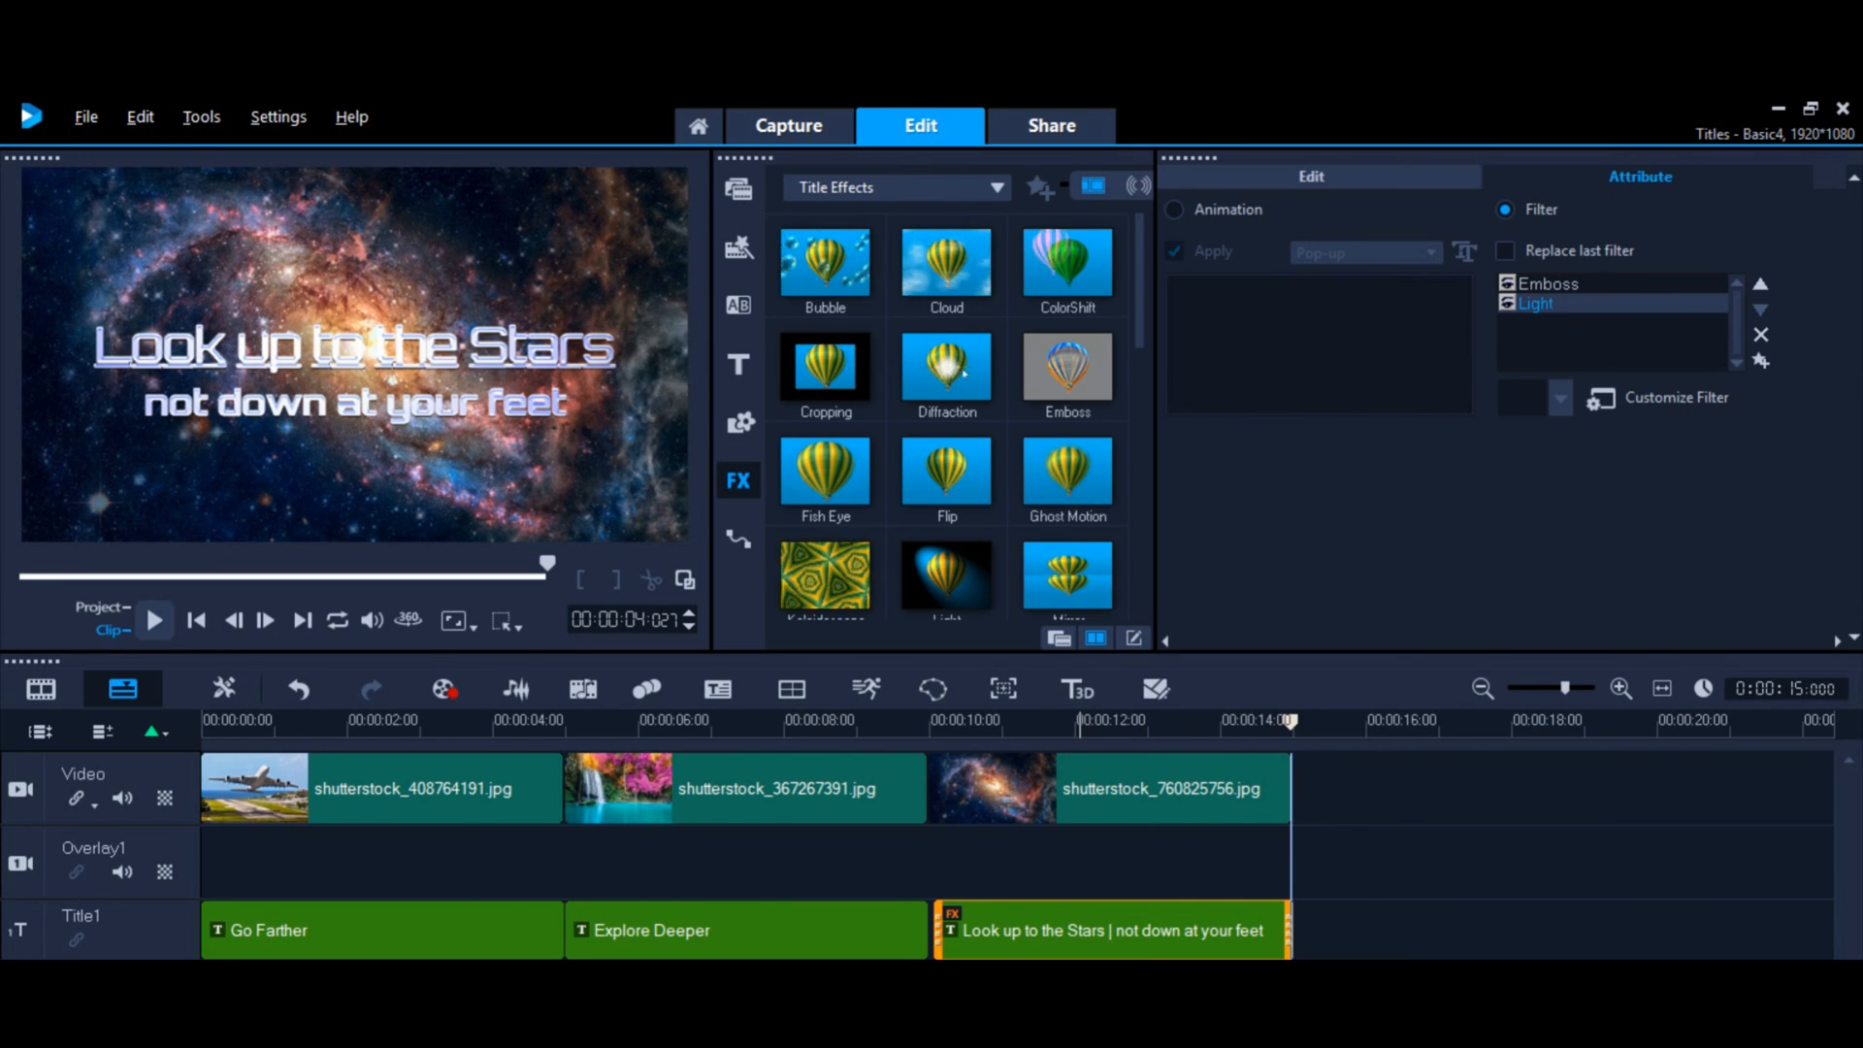
pyautogui.moveTo(824, 260)
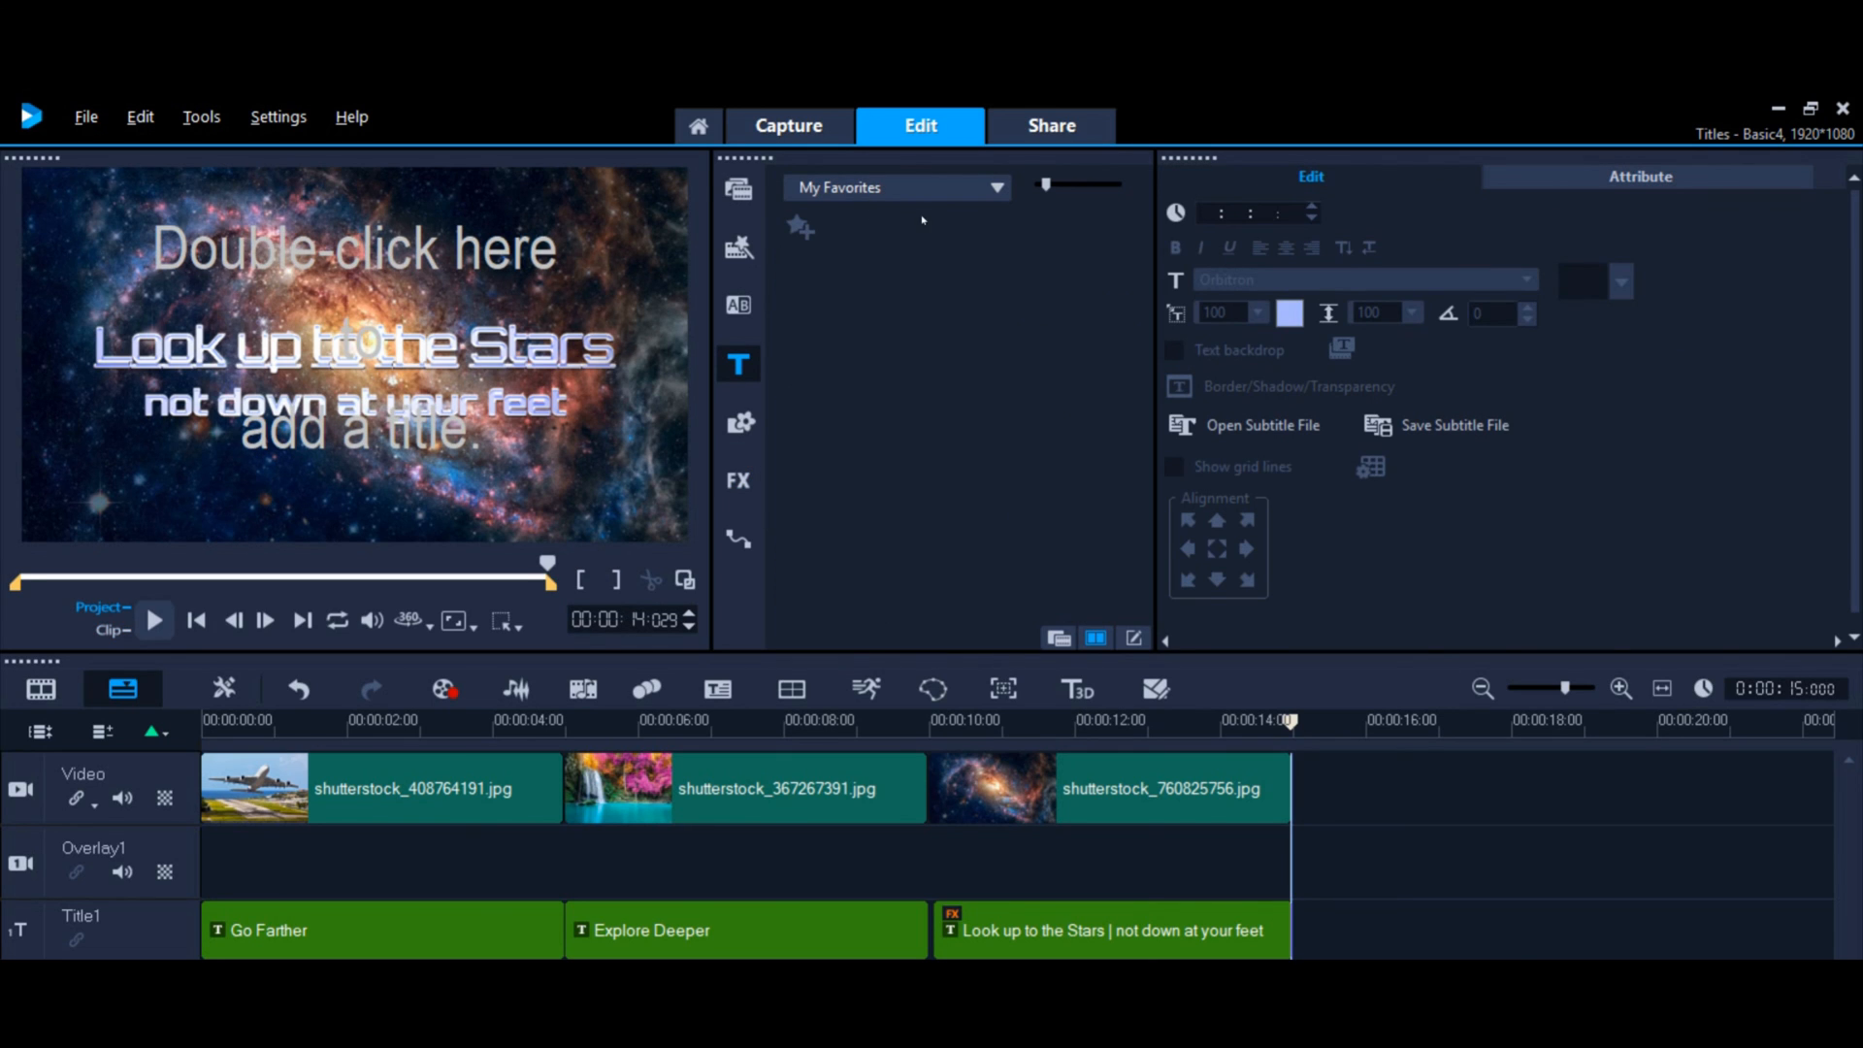
pyautogui.moveTo(804, 233)
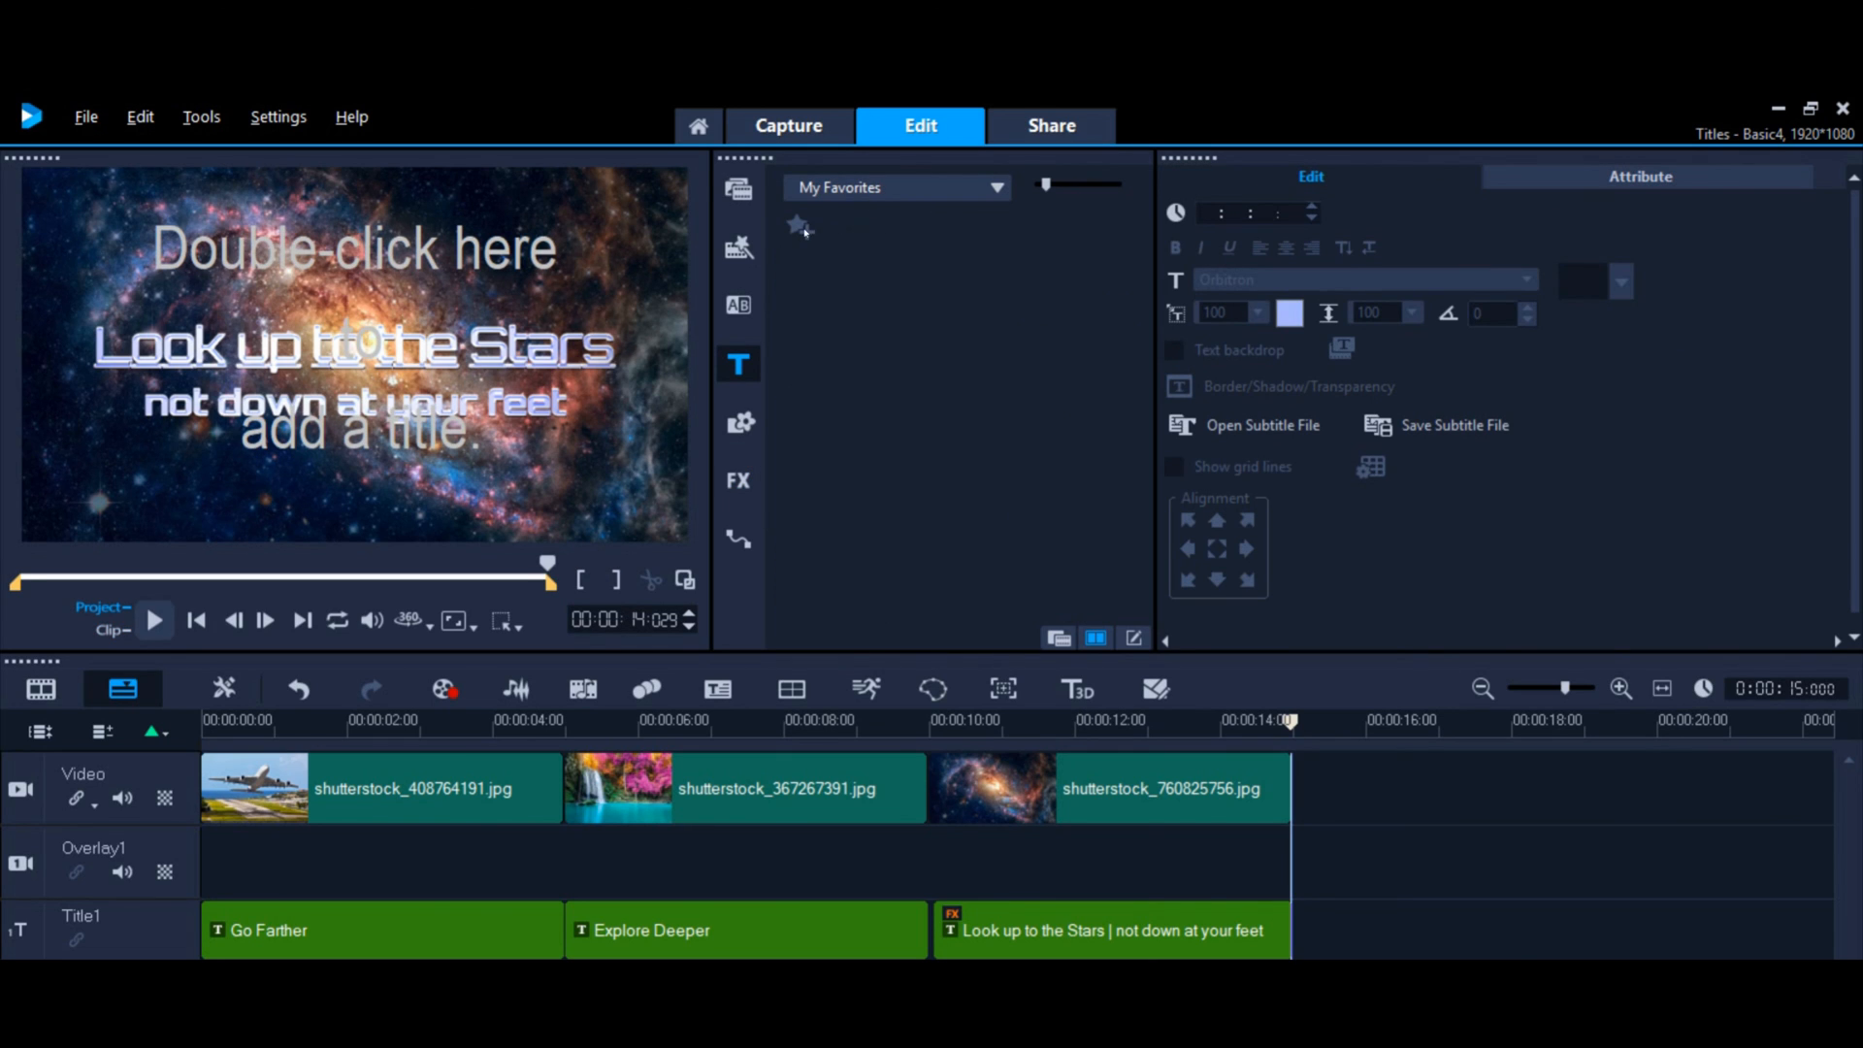
# Step: Add the 'Look up to the Stars' title to My Favorites
pyautogui.click(1111, 930)
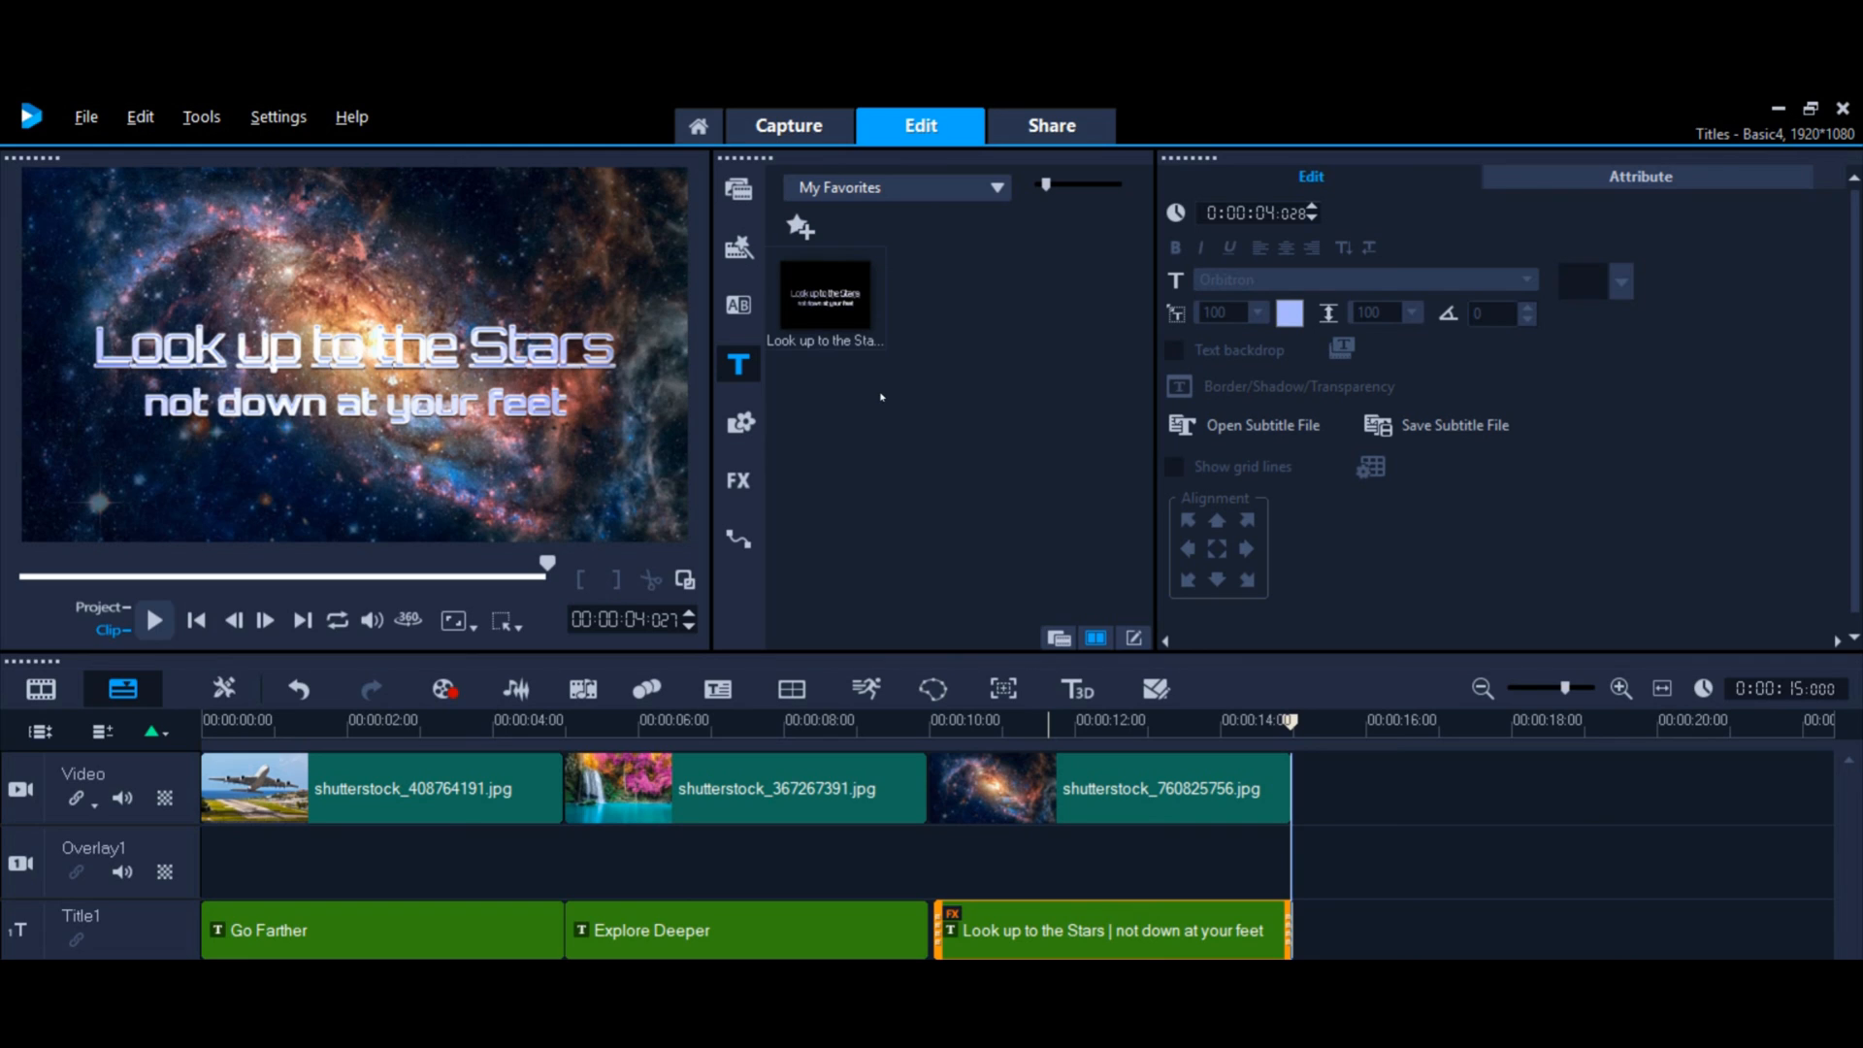
pyautogui.moveTo(886, 413)
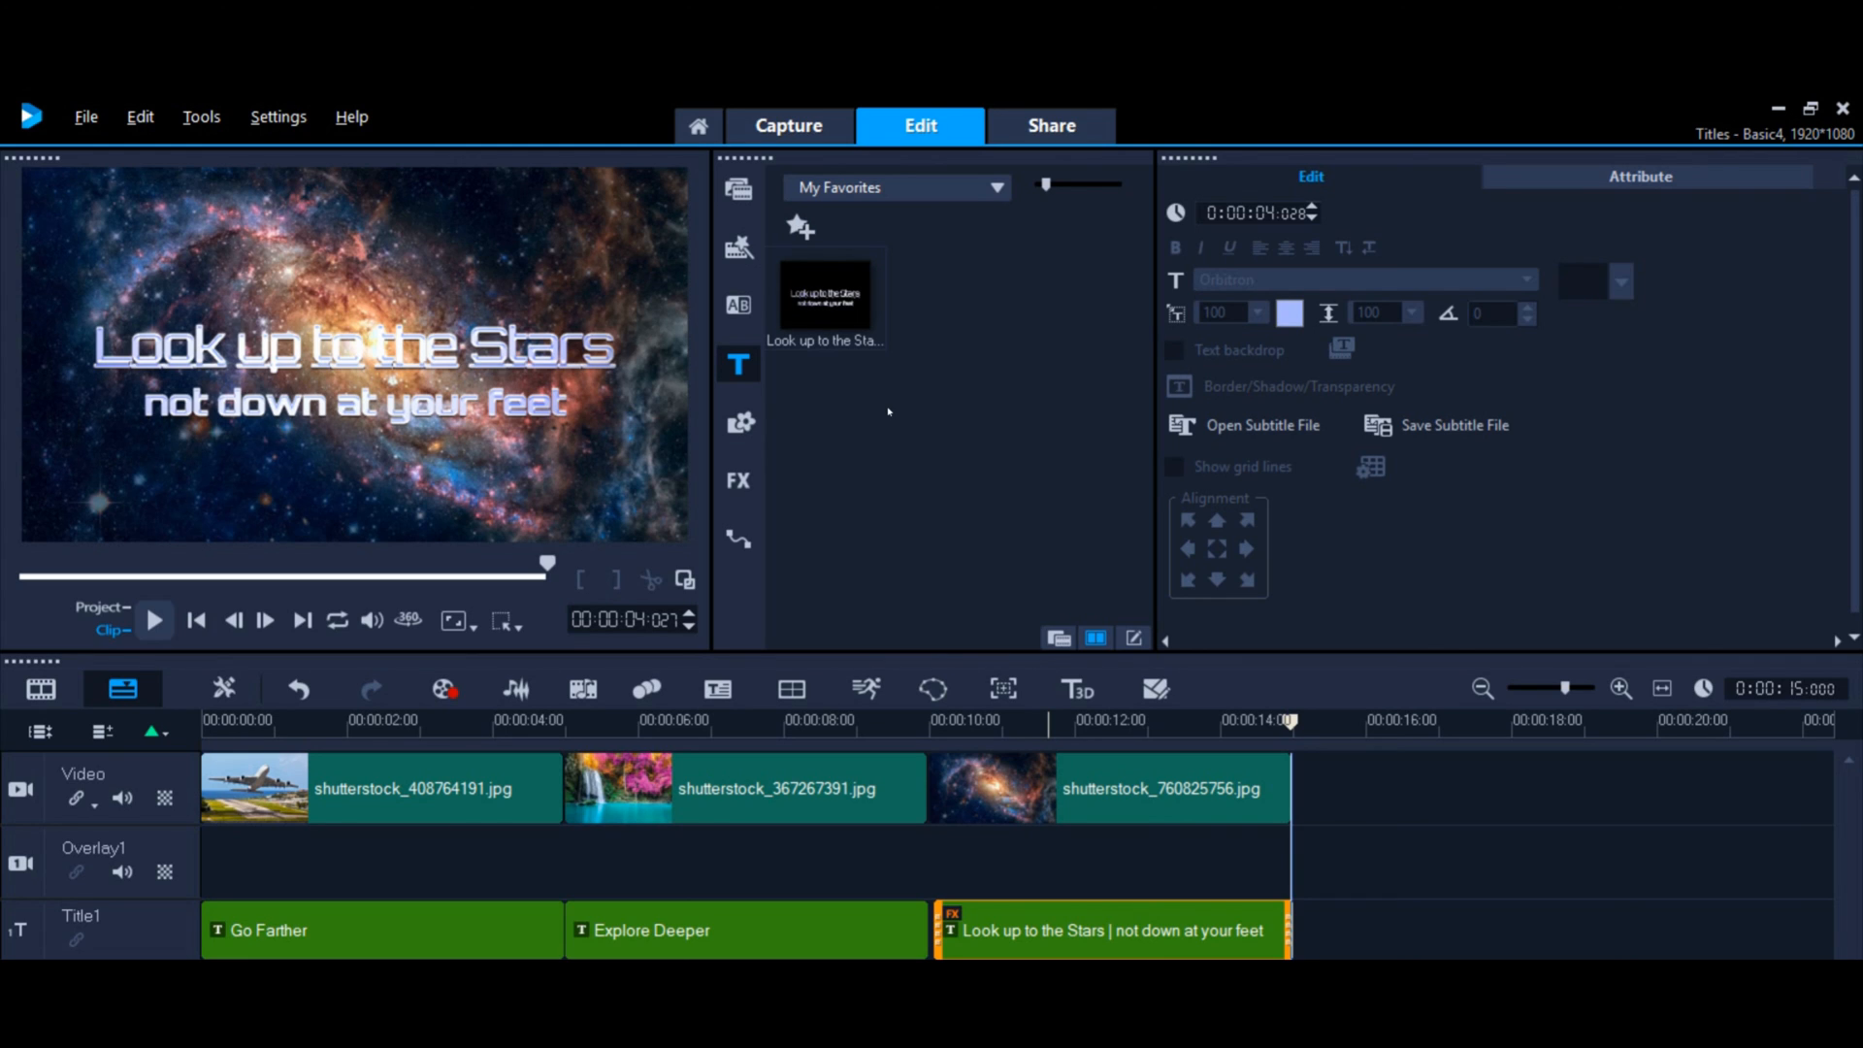